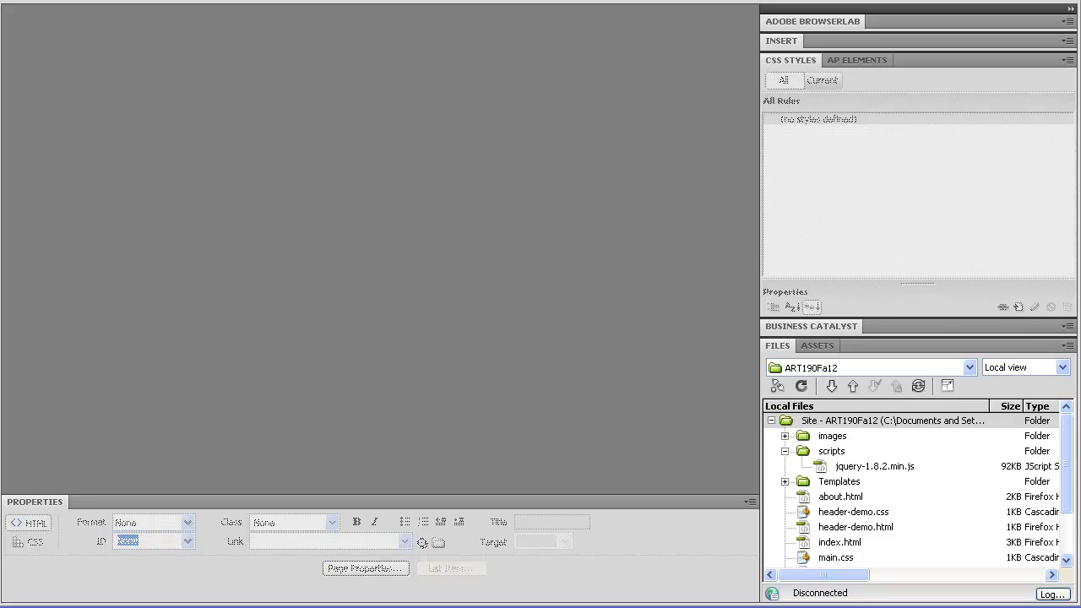
{"action": "mouse_move", "coordinate": [267, 398]}
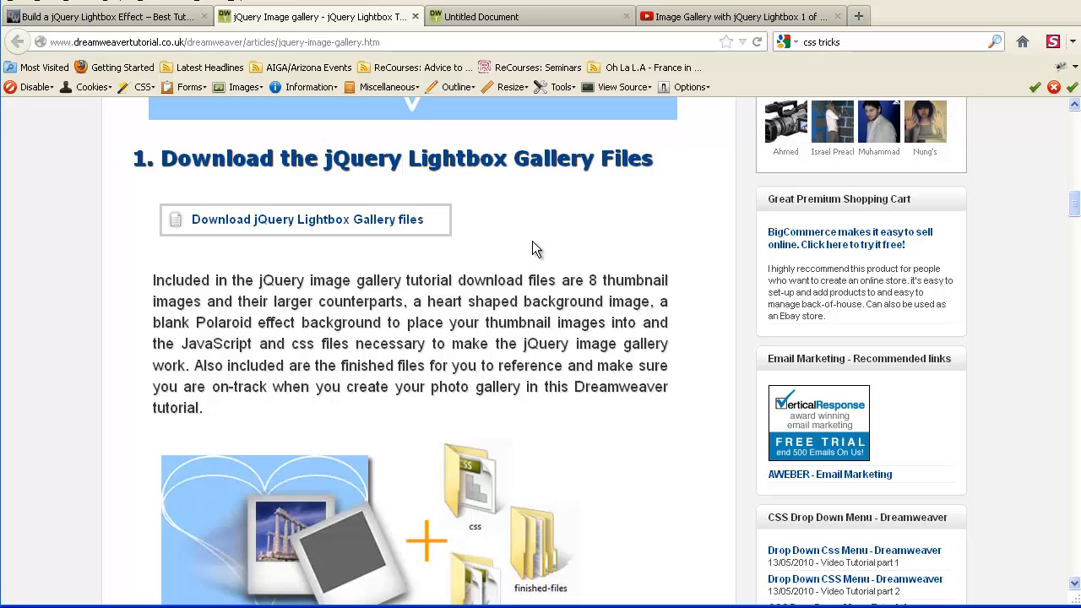
{"action": "scroll", "scroll_direction": "up", "scroll_amount": 3}
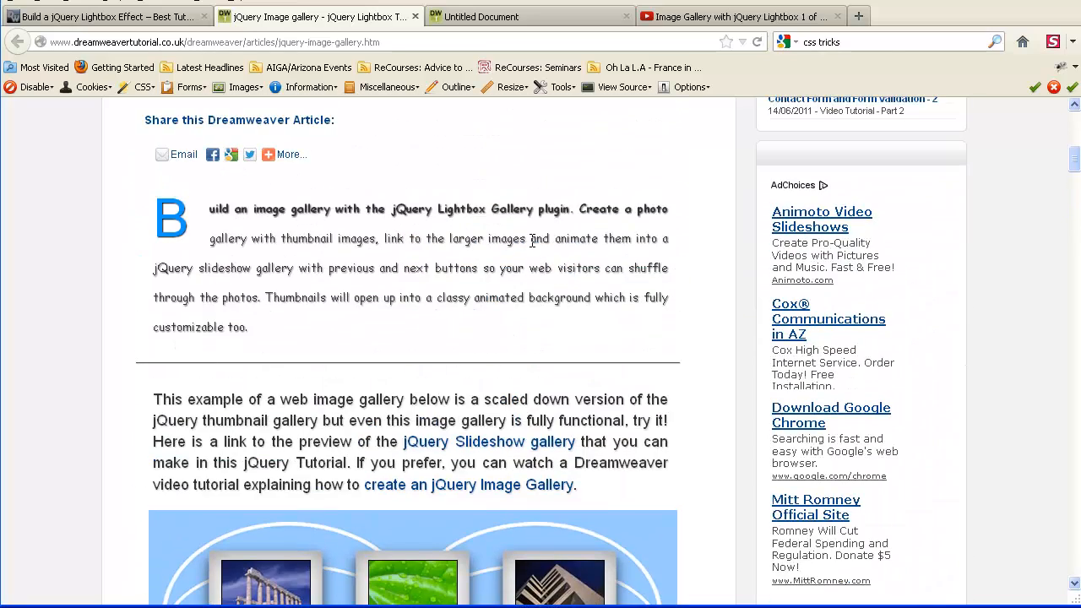
{"action": "scroll", "scroll_direction": "up", "scroll_amount": 3}
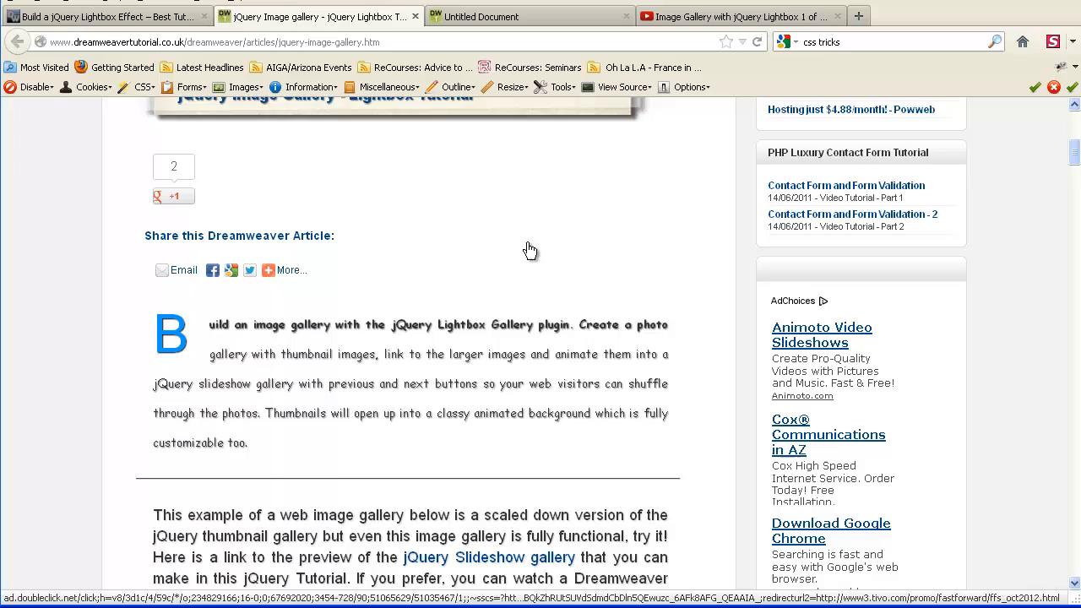
{"action": "scroll", "scroll_direction": "down", "scroll_amount": 3}
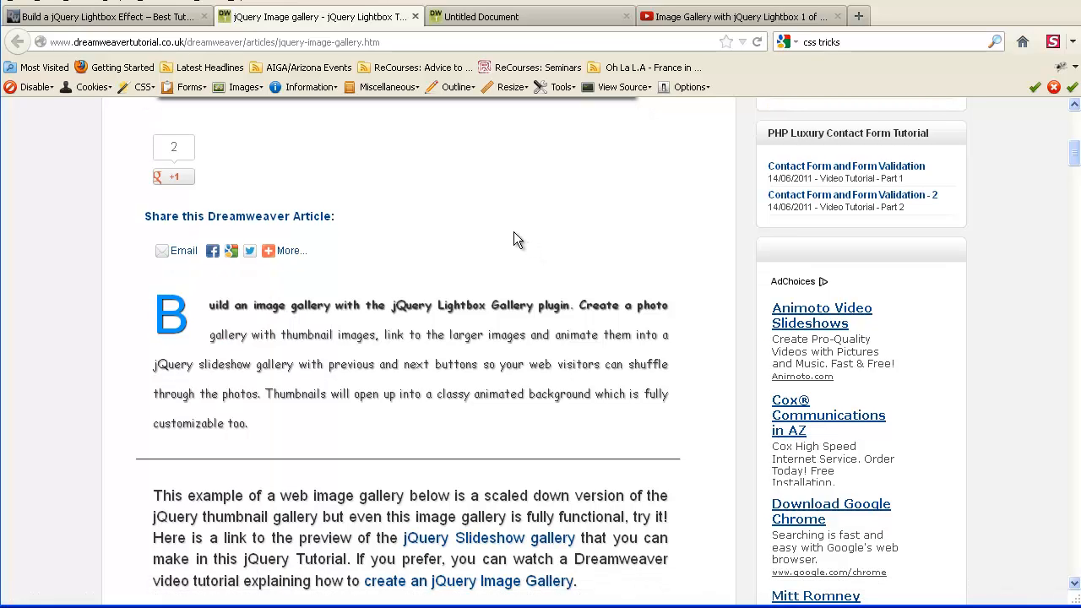
{"action": "mouse_move", "coordinate": [487, 223]}
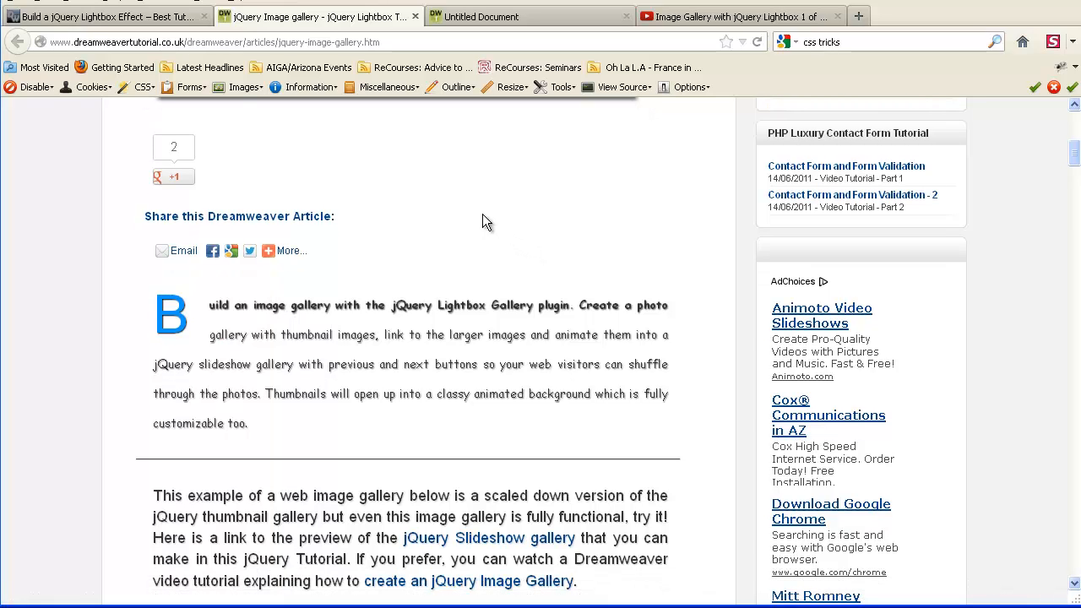
{"action": "mouse_move", "coordinate": [479, 220]}
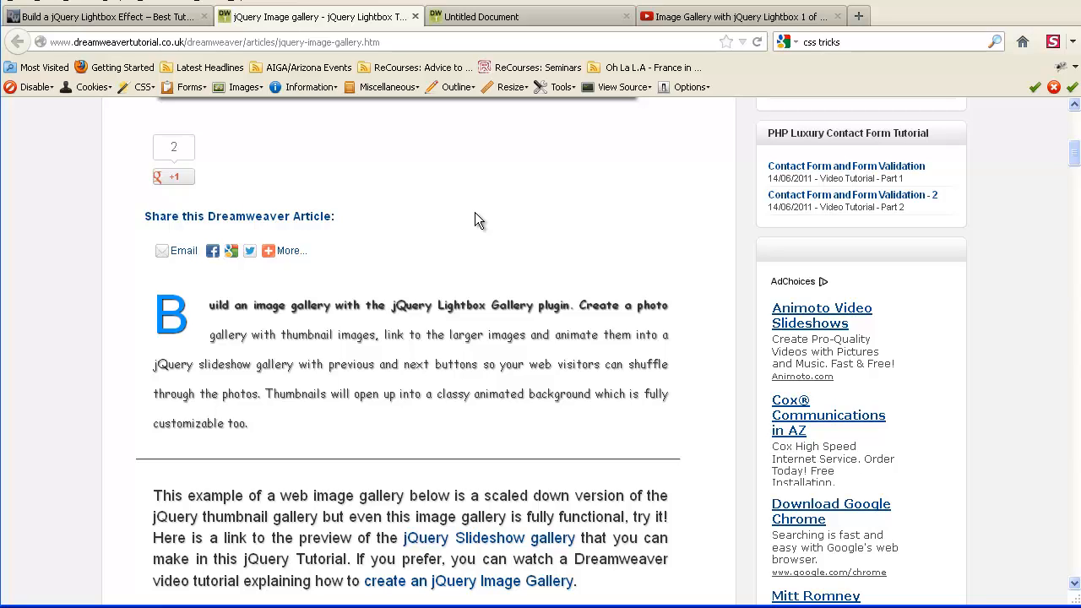
{"action": "mouse_move", "coordinate": [226, 358]}
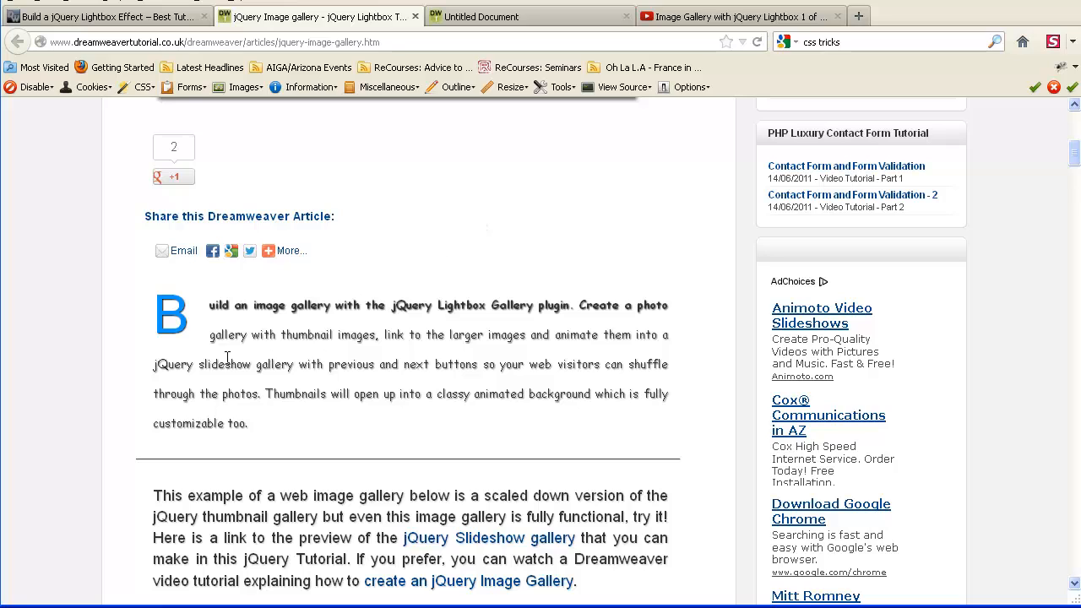
{"action": "scroll", "scroll_direction": "down", "scroll_amount": 3}
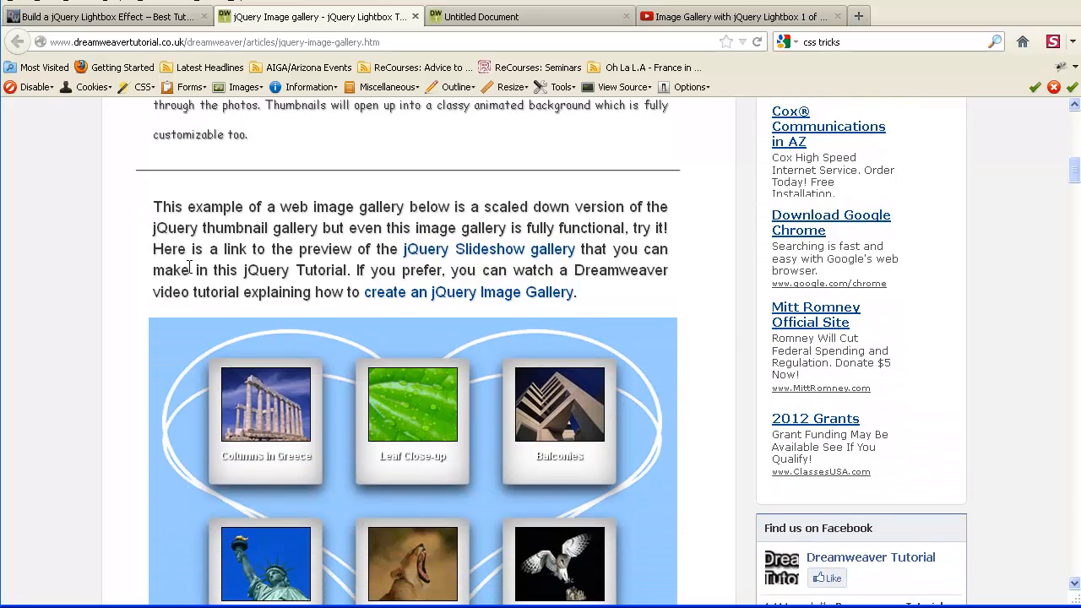
{"action": "mouse_move", "coordinate": [549, 194]}
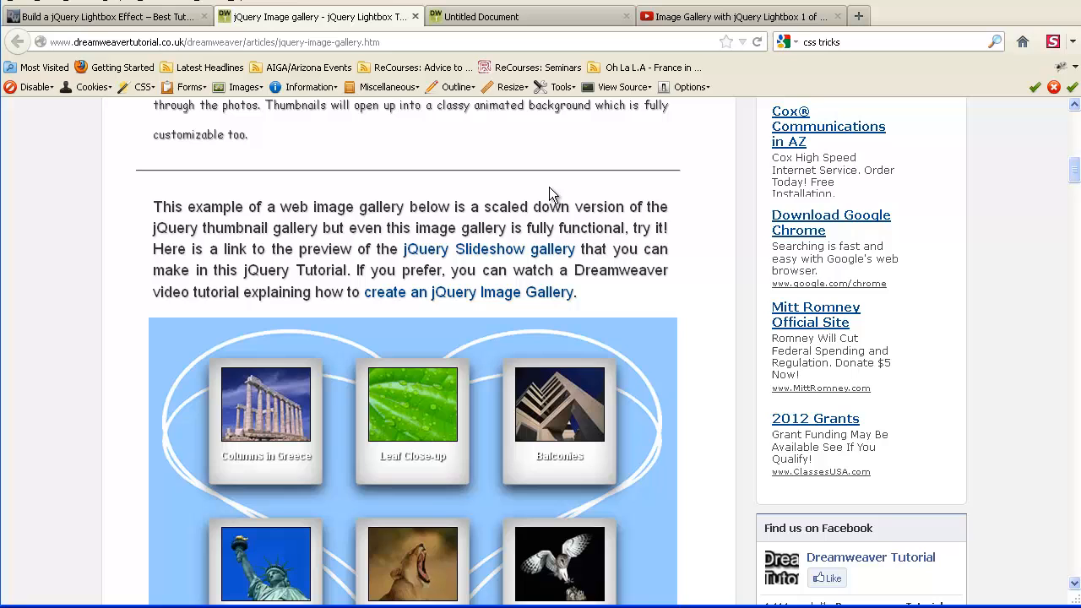
{"action": "mouse_move", "coordinate": [439, 334]}
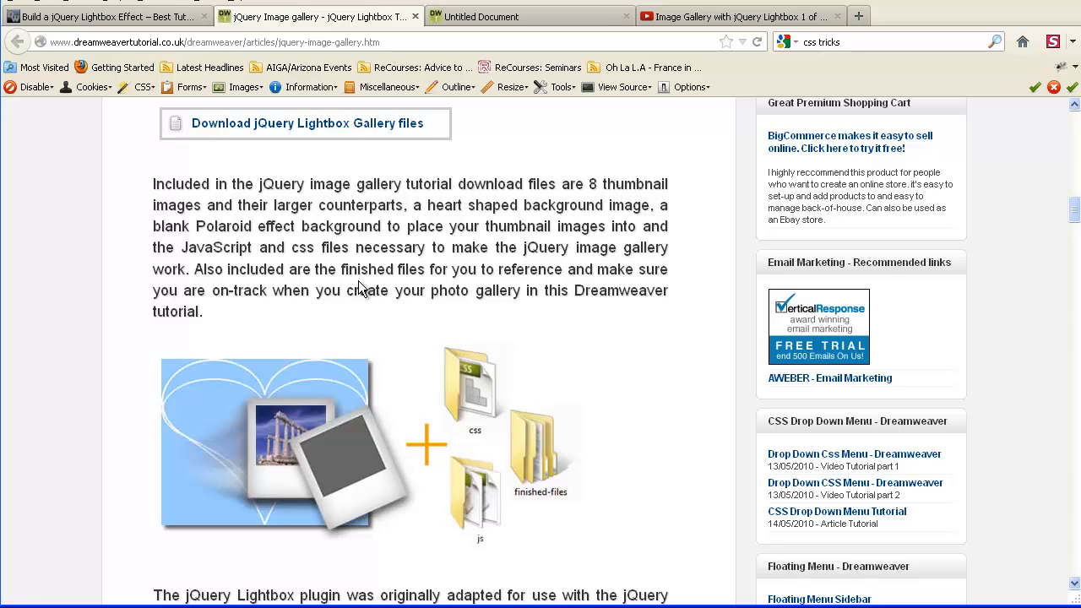
{"action": "scroll", "scroll_direction": "up", "scroll_amount": 3}
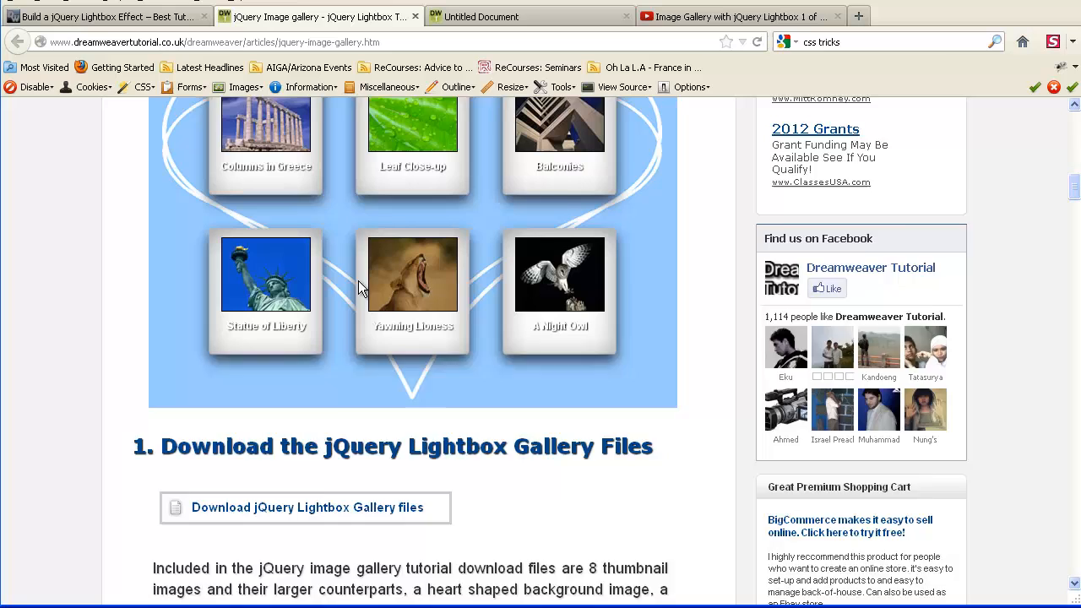
{"action": "scroll", "scroll_direction": "up", "scroll_amount": 3}
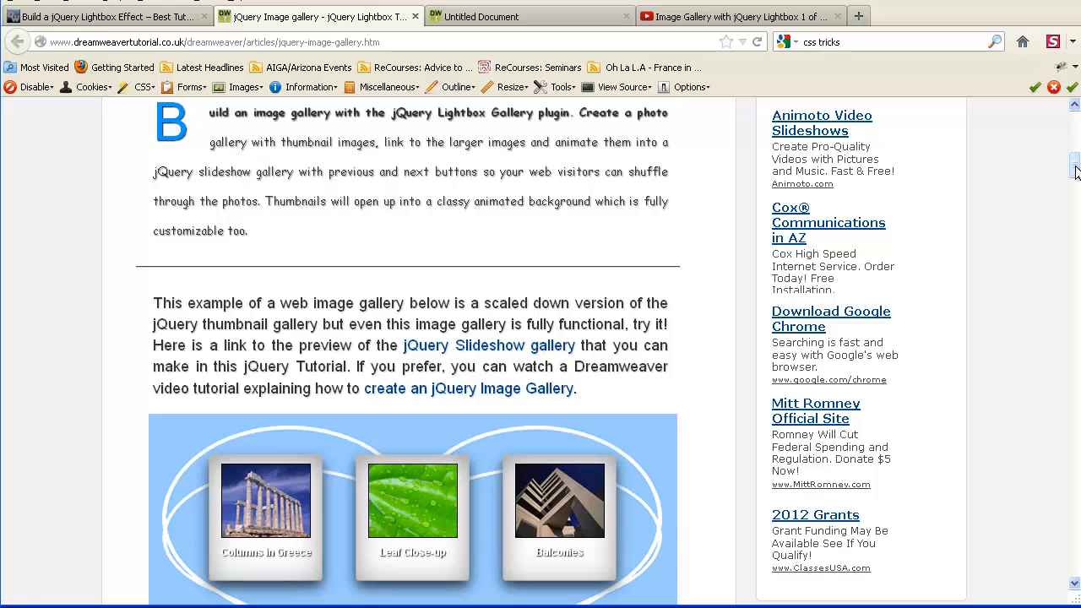
{"action": "scroll", "scroll_direction": "down", "scroll_amount": 3}
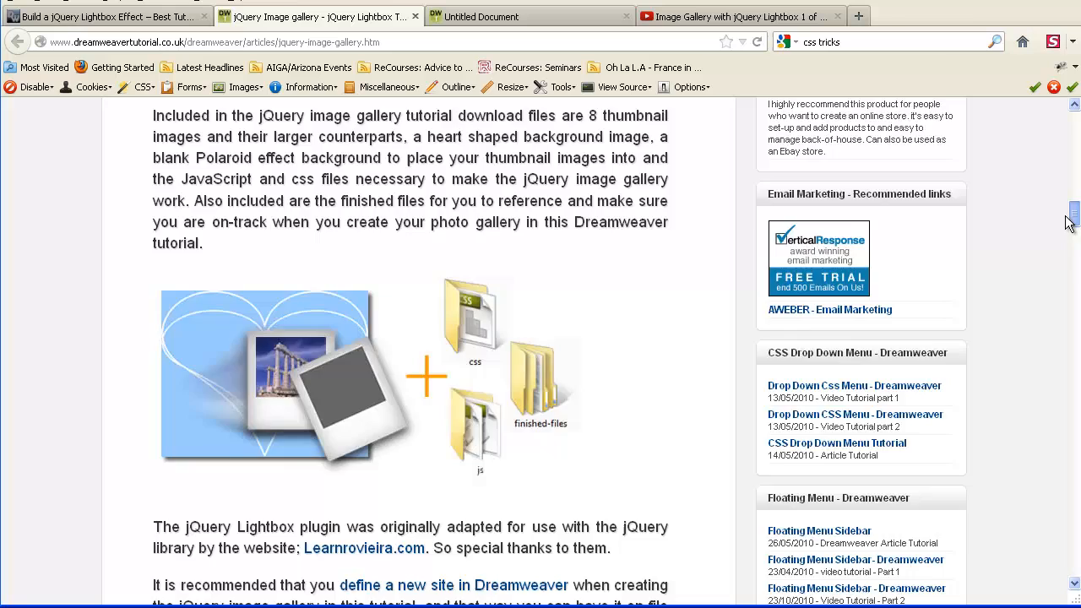
{"action": "scroll", "scroll_direction": "down", "scroll_amount": 3}
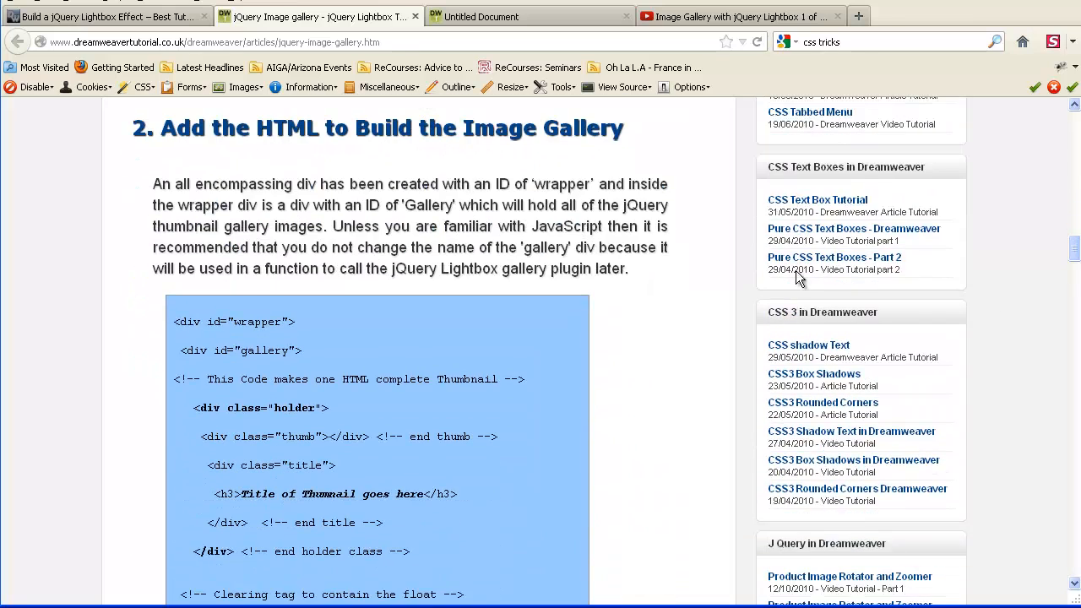
{"action": "scroll", "scroll_direction": "down", "scroll_amount": 3}
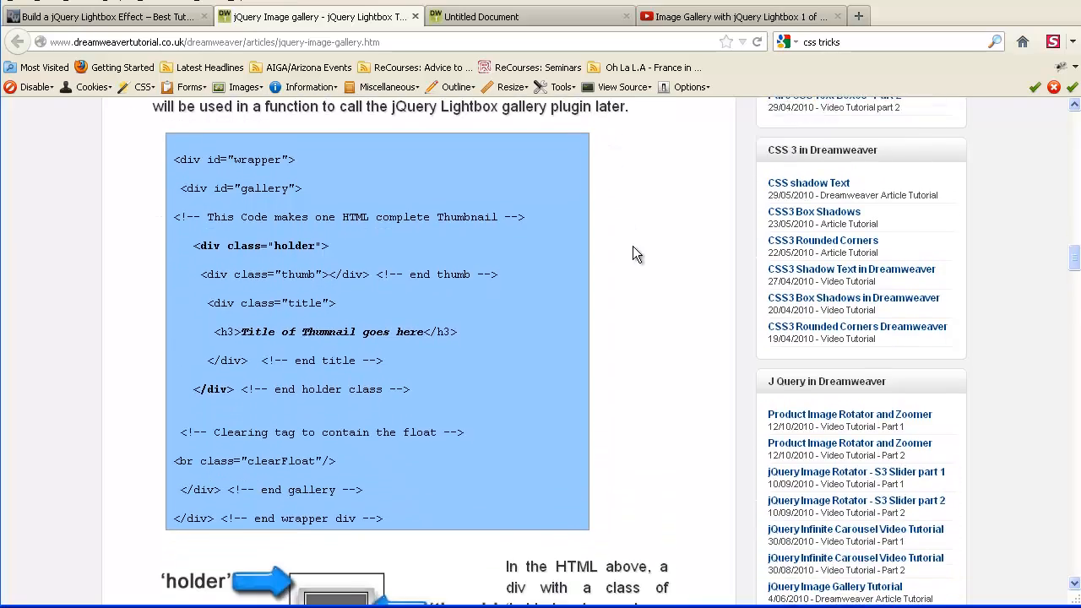
{"action": "scroll", "scroll_direction": "down", "scroll_amount": 3}
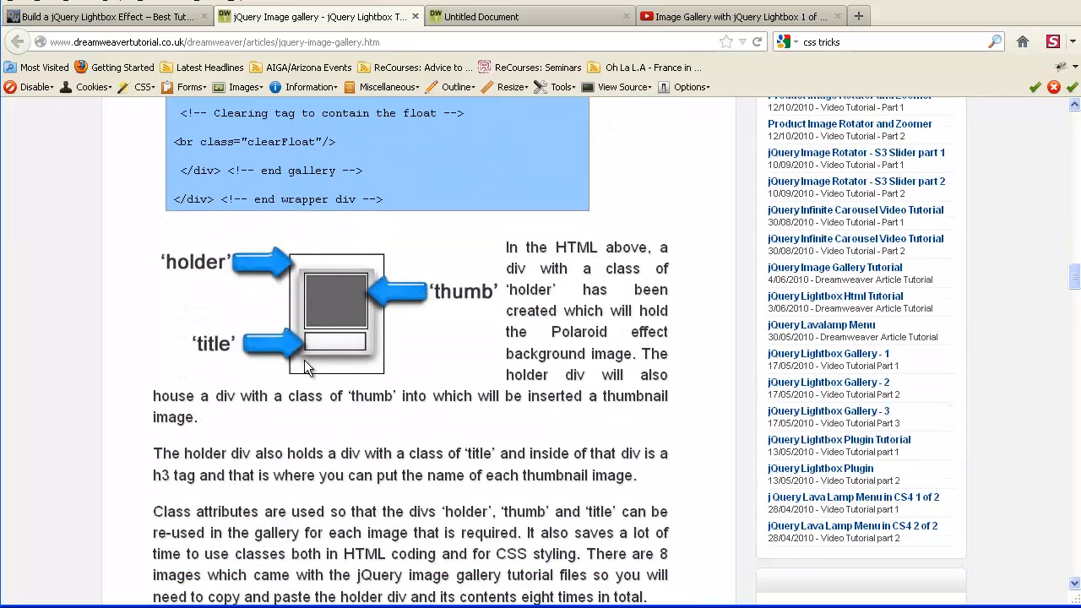
{"action": "scroll", "scroll_direction": "down", "scroll_amount": 3}
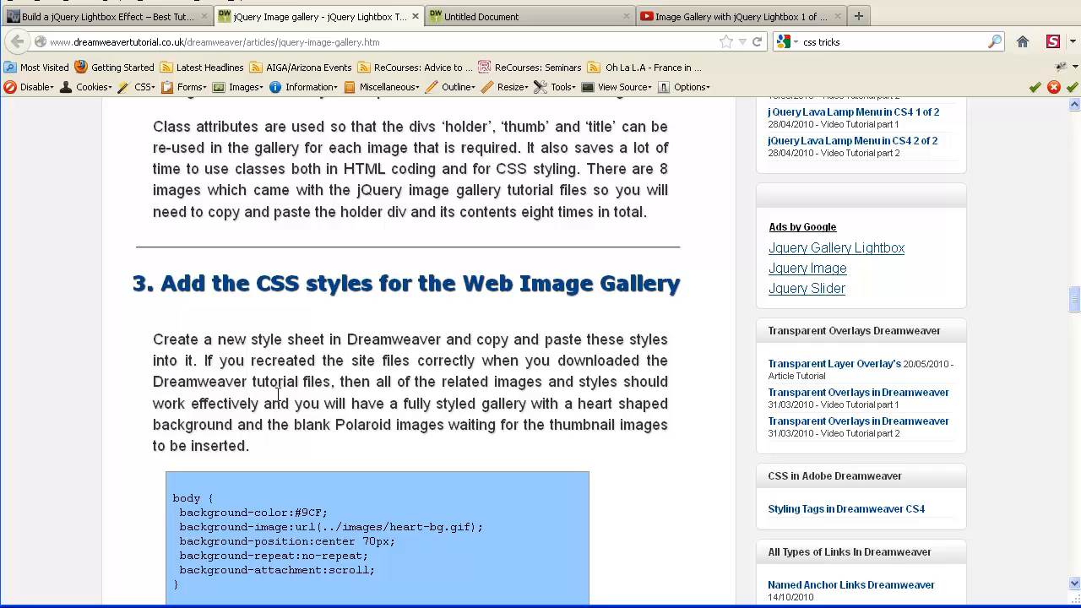
{"action": "mouse_move", "coordinate": [591, 327]}
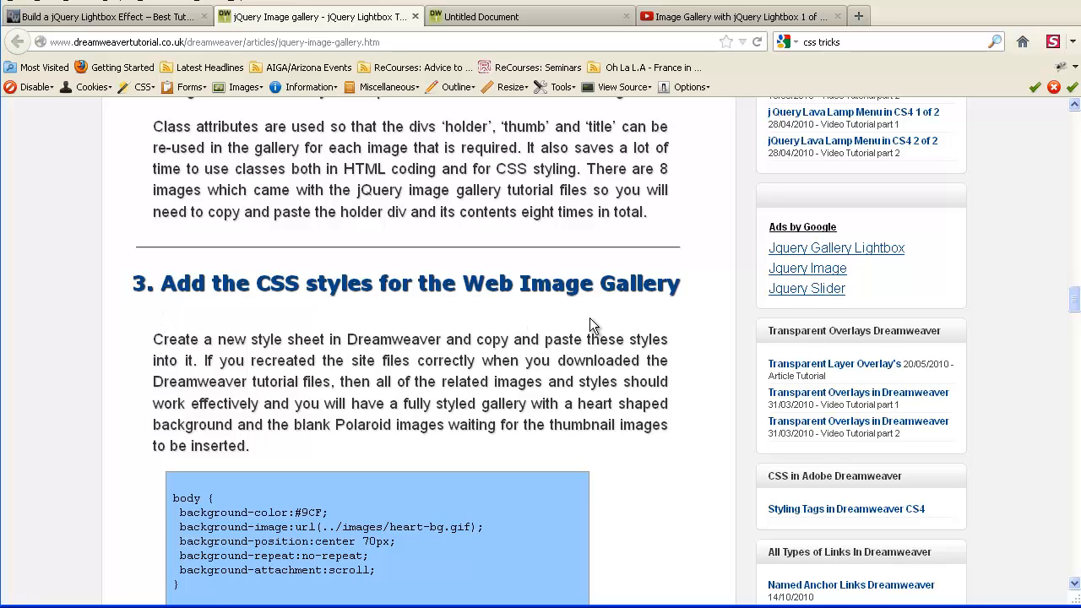
{"action": "scroll", "scroll_direction": "down", "scroll_amount": 3}
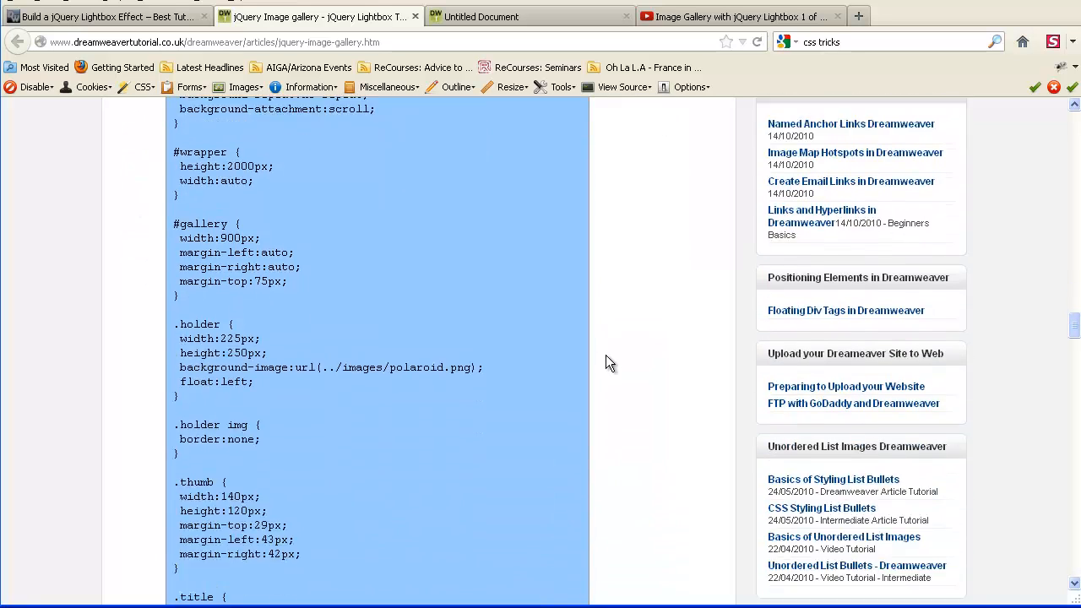
{"action": "scroll", "scroll_direction": "up", "scroll_amount": 3}
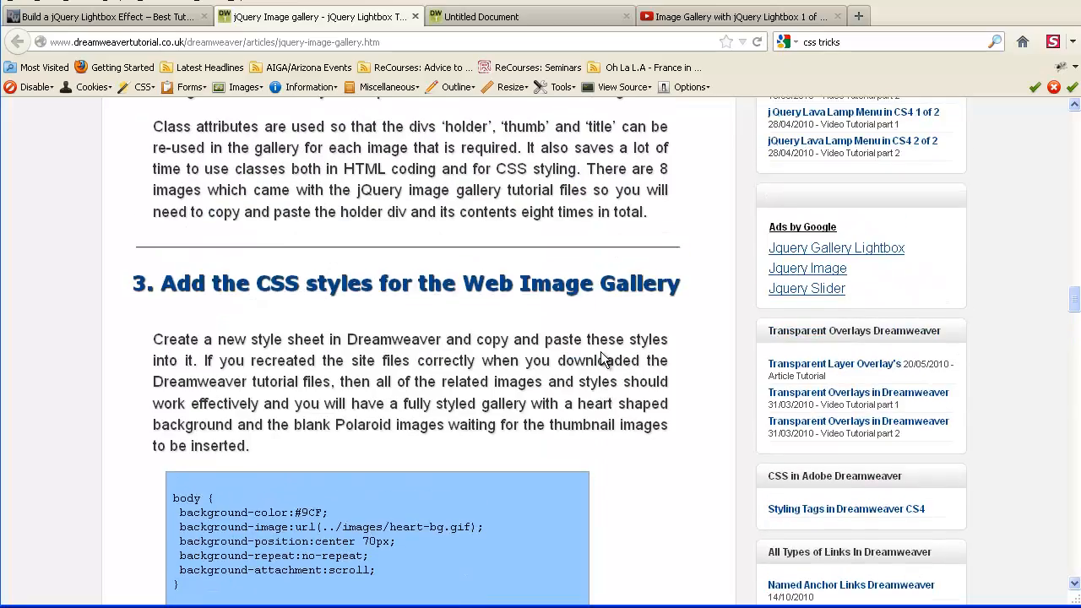
{"action": "scroll", "scroll_direction": "down", "scroll_amount": 3}
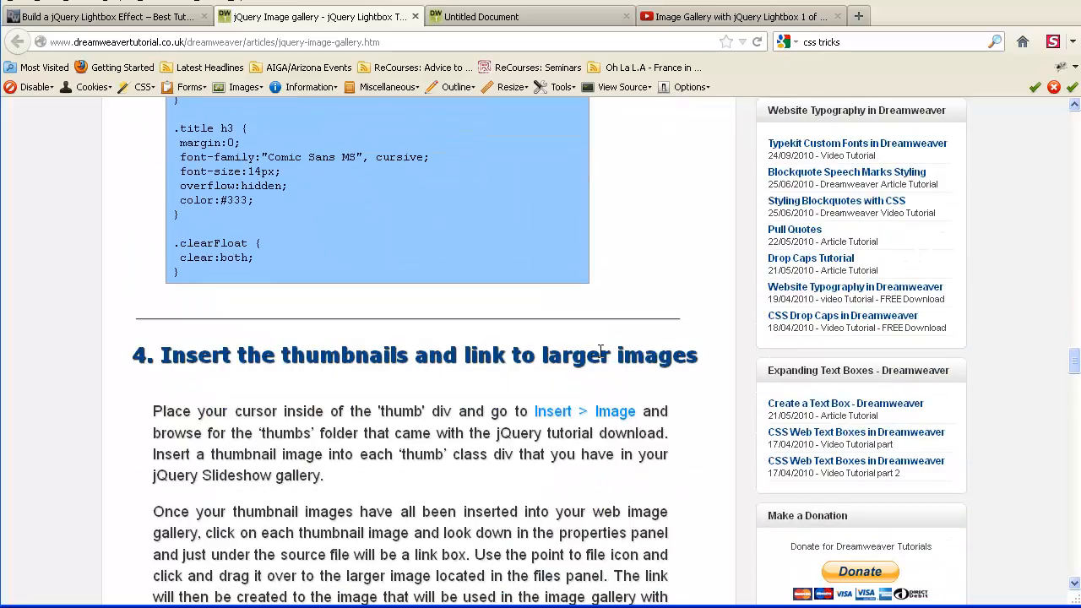
{"action": "scroll", "scroll_direction": "down", "scroll_amount": 3}
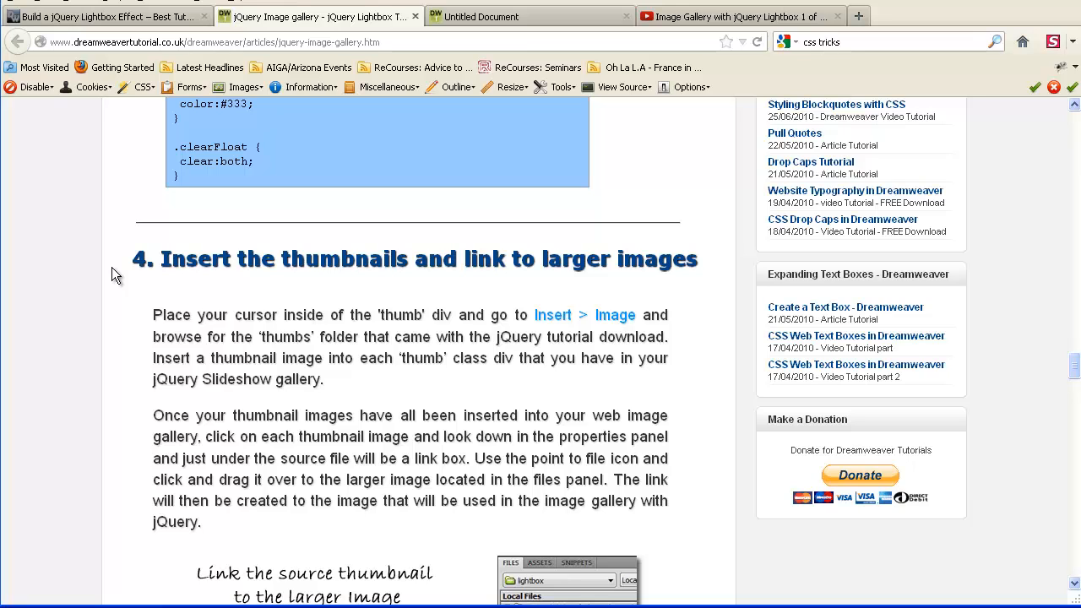
{"action": "scroll", "scroll_direction": "down", "scroll_amount": 3}
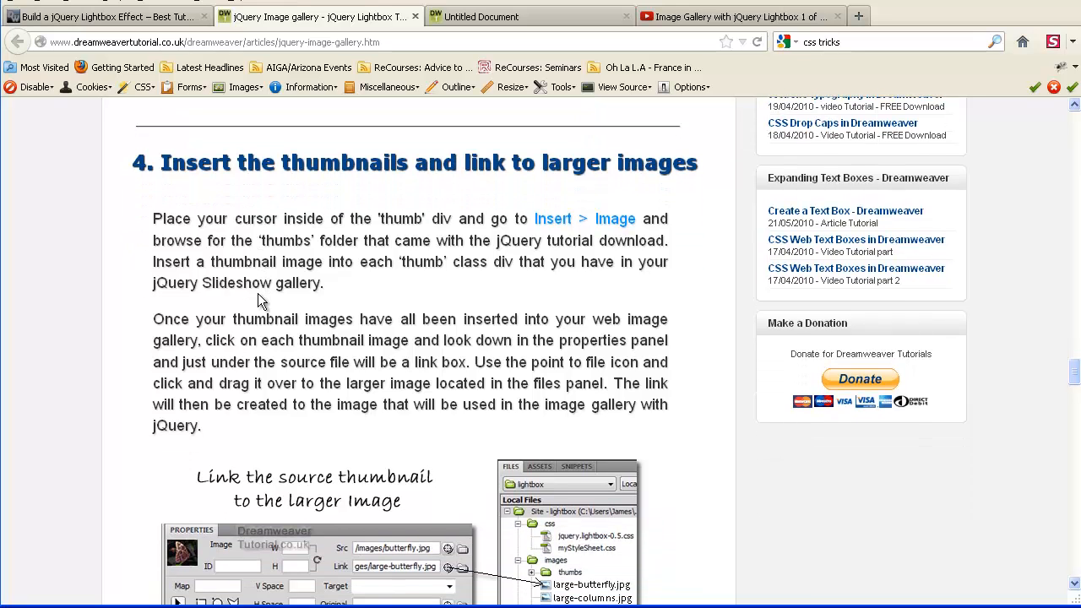
{"action": "scroll", "scroll_direction": "down", "scroll_amount": 3}
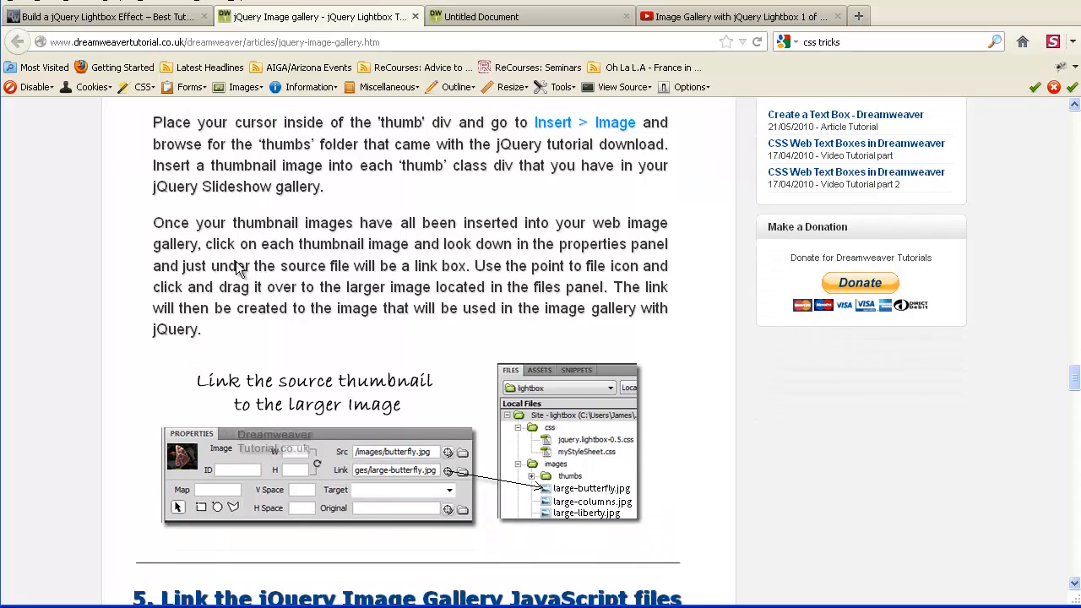
{"action": "scroll", "scroll_direction": "up", "scroll_amount": 3}
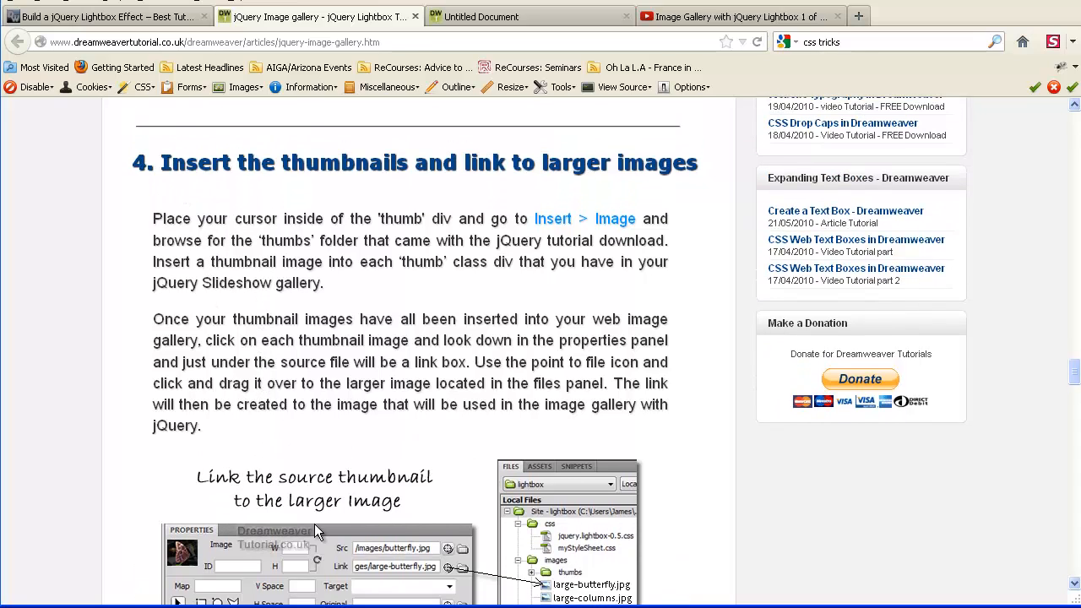
{"action": "mouse_move", "coordinate": [430, 210]}
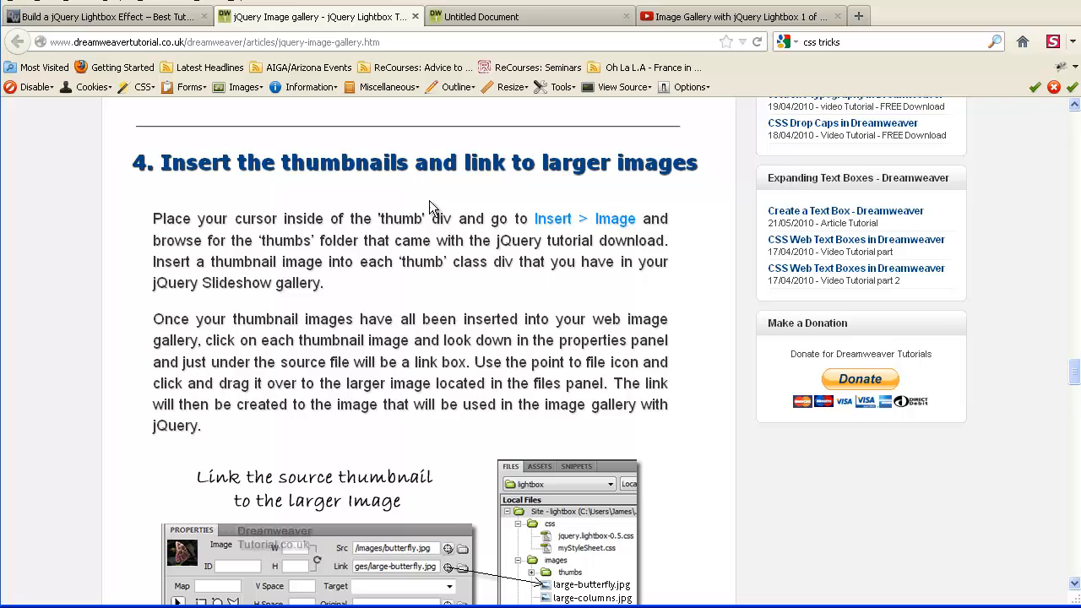
{"action": "scroll", "scroll_direction": "down", "scroll_amount": 3}
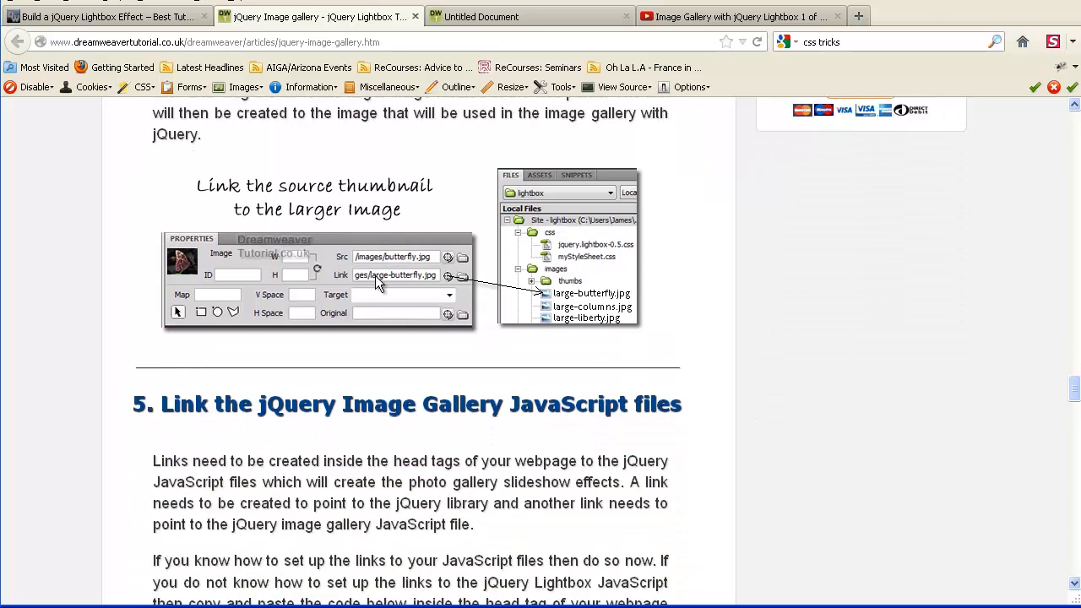
{"action": "scroll", "scroll_direction": "down", "scroll_amount": 3}
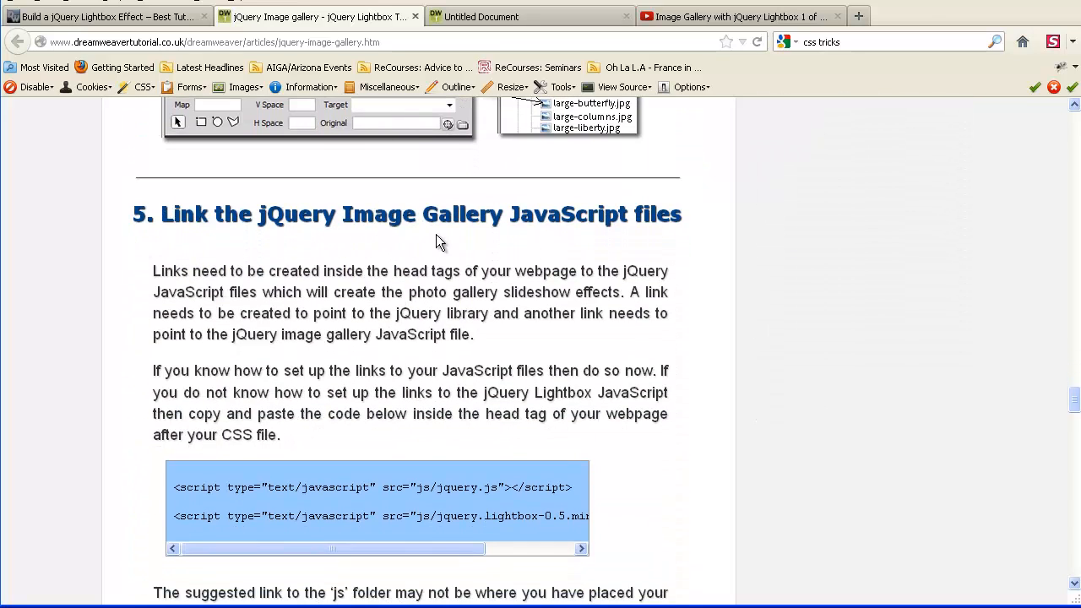
{"action": "mouse_move", "coordinate": [125, 532]}
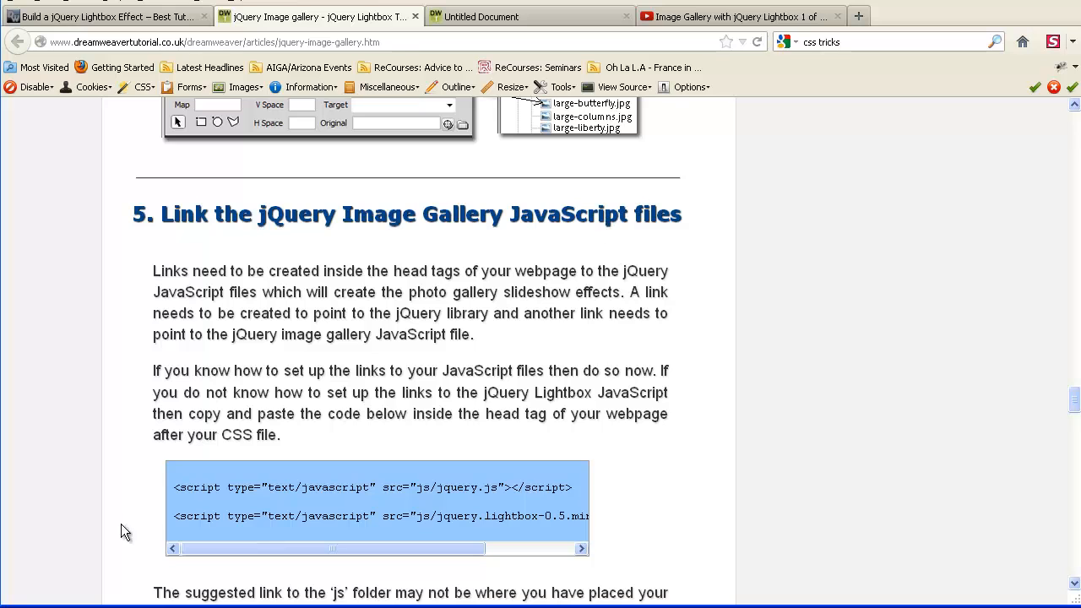
{"action": "scroll", "scroll_direction": "down", "scroll_amount": 3}
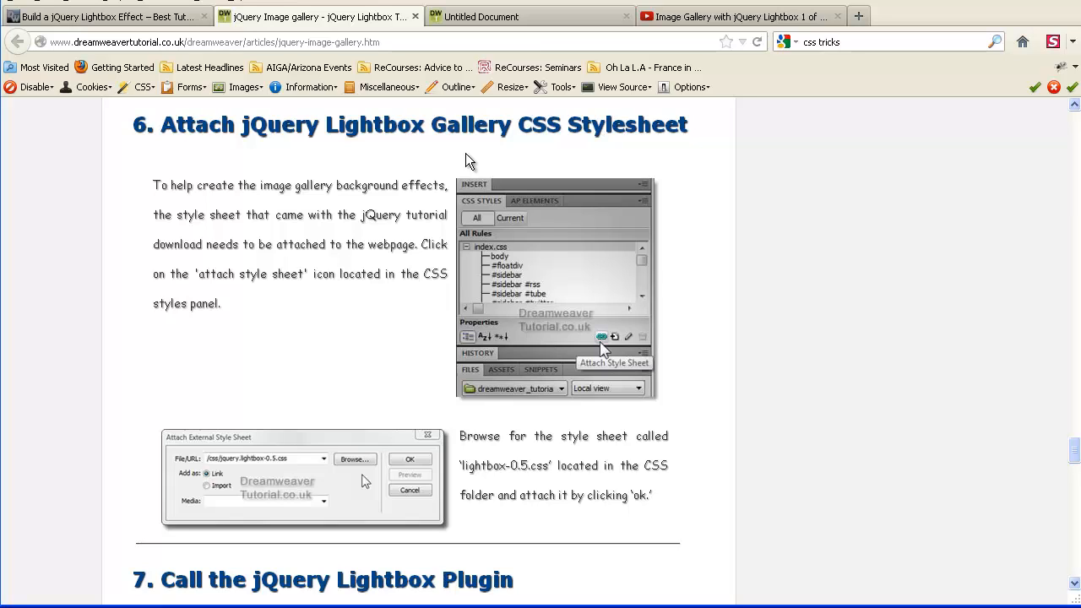
{"action": "scroll", "scroll_direction": "down", "scroll_amount": 3}
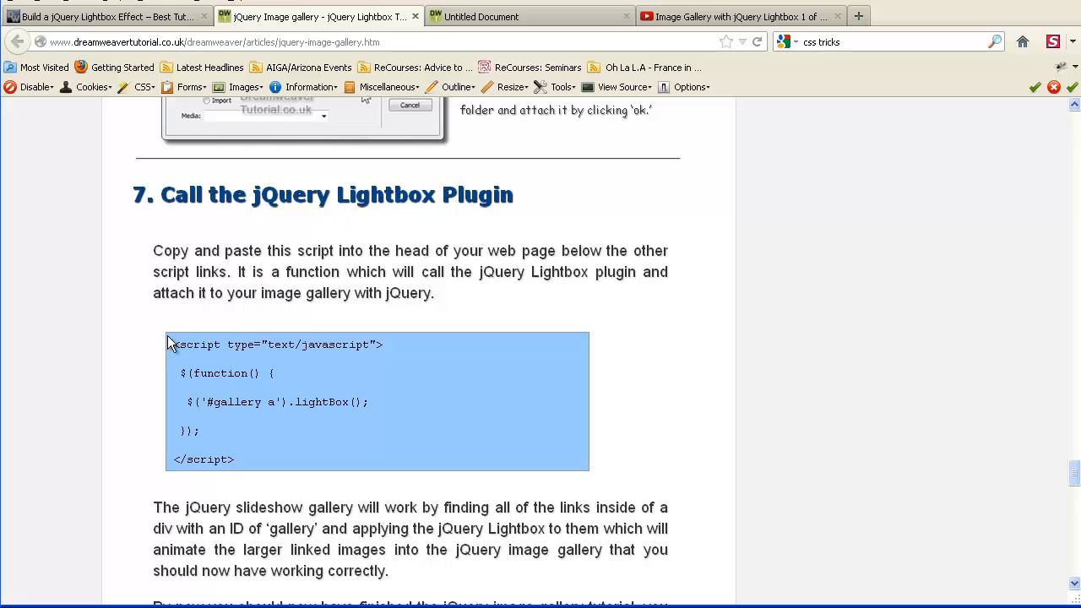
{"action": "scroll", "scroll_direction": "down", "scroll_amount": 3}
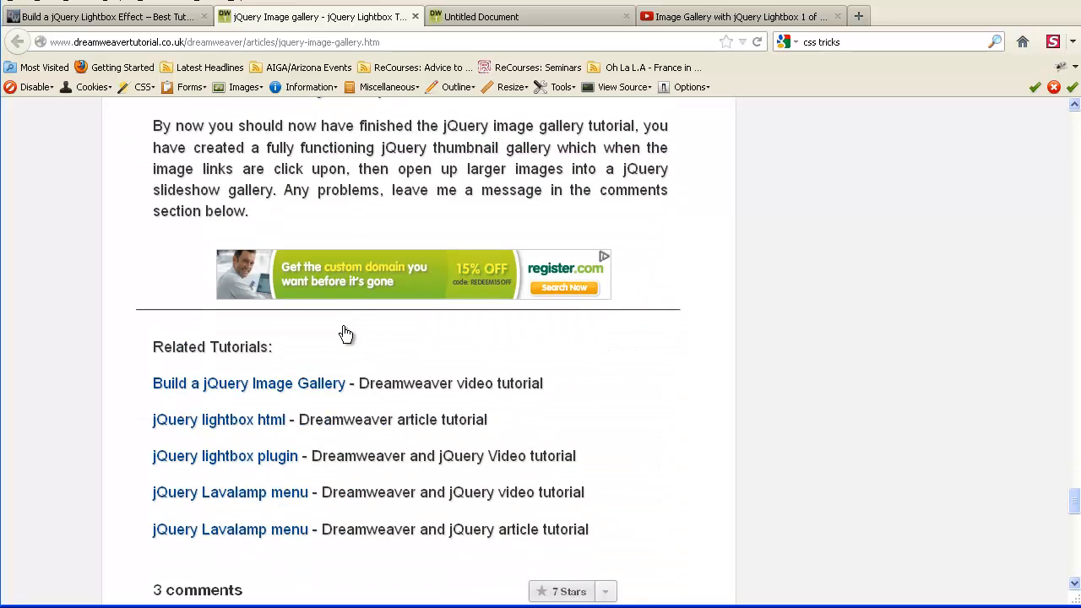
{"action": "scroll", "scroll_direction": "up", "scroll_amount": 3}
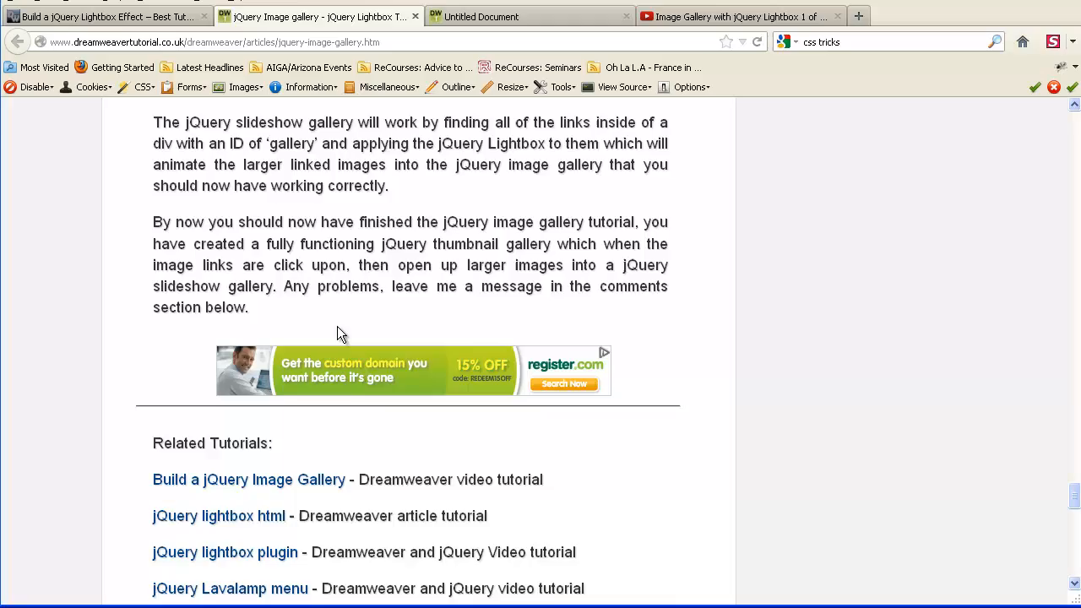
{"action": "scroll", "scroll_direction": "up", "scroll_amount": 3}
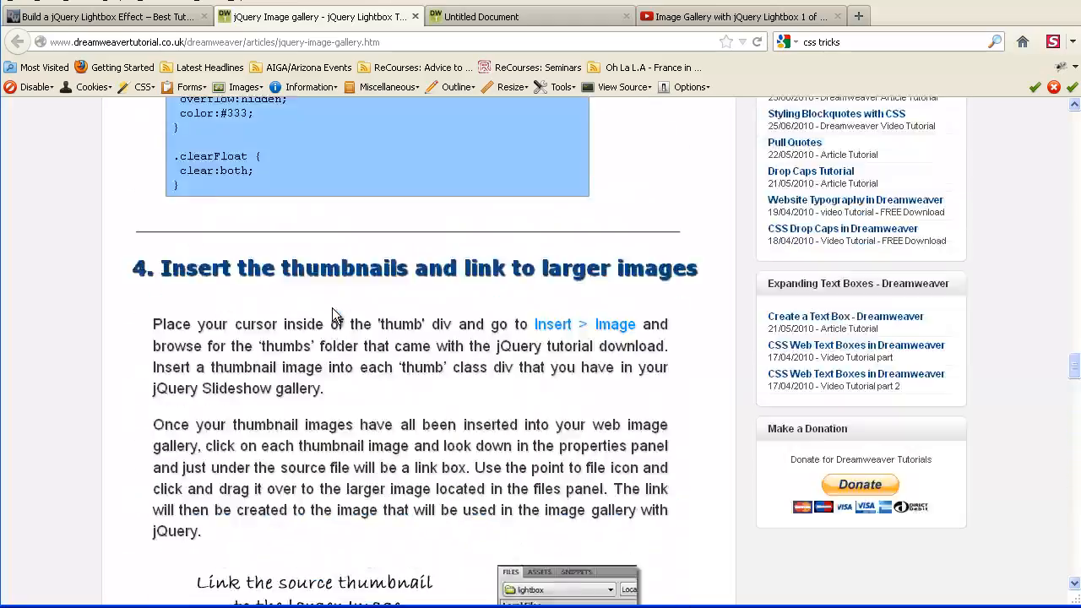
View the finished polaroid lightbox gallery demo in Firefox, then the tutorial video tab
{"action": "scroll", "scroll_direction": "up", "scroll_amount": 3}
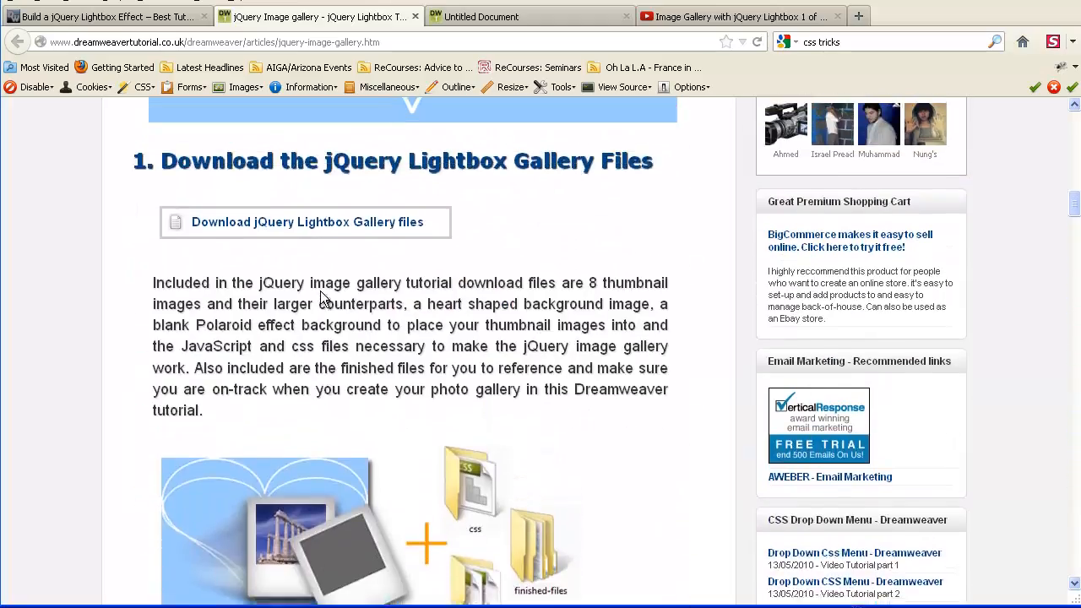
{"action": "scroll", "scroll_direction": "up", "scroll_amount": 3}
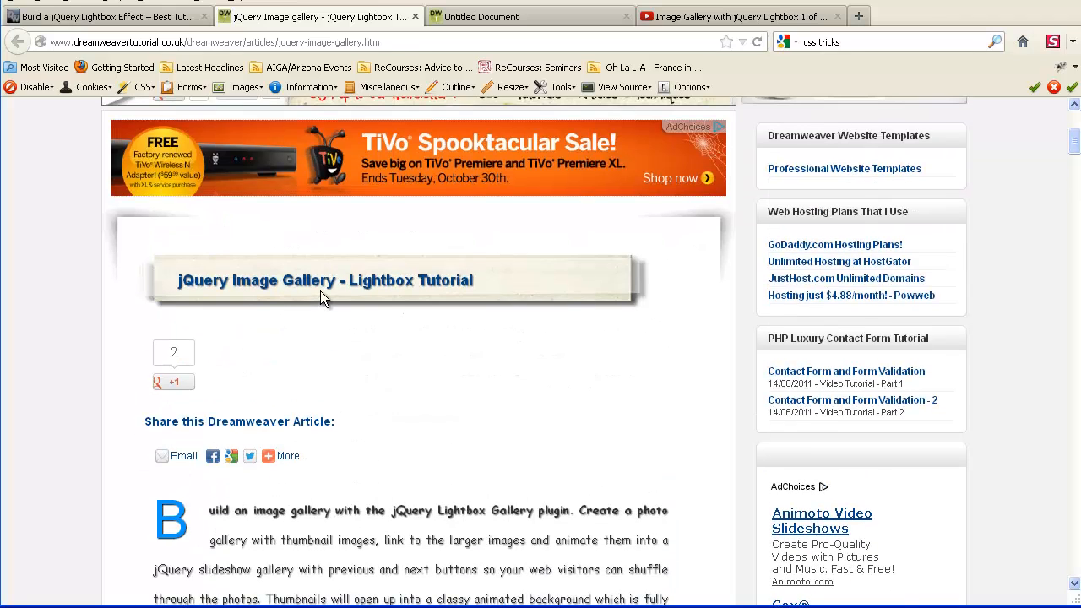
{"action": "mouse_move", "coordinate": [487, 41]}
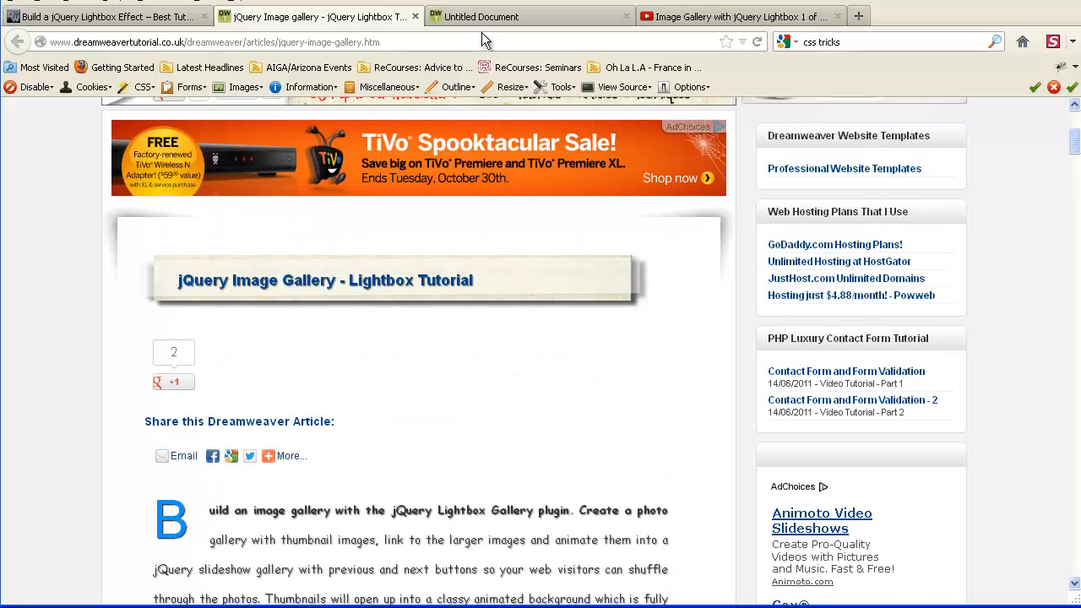
{"action": "left_click", "coordinate": [740, 17]}
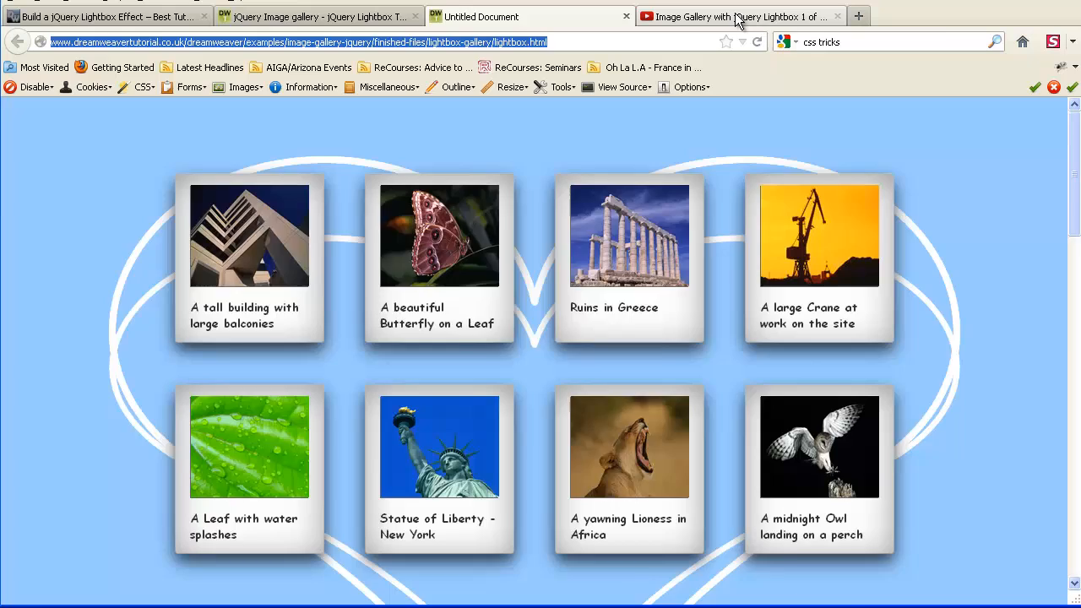
{"action": "left_click", "coordinate": [739, 17]}
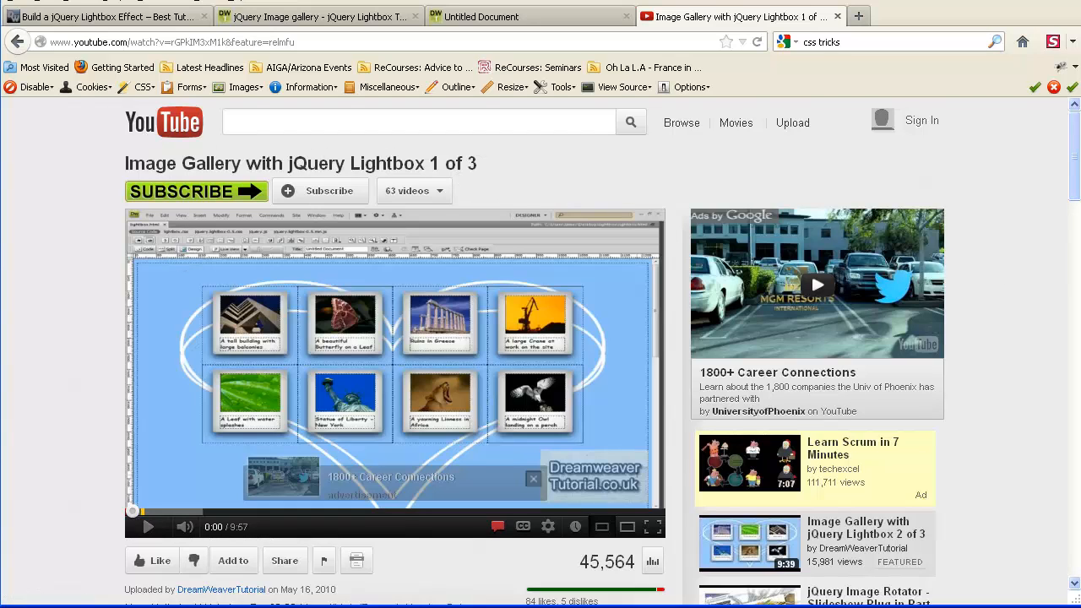
Browse the Image Gallery with jQuery Lightbox 1 of 3 video's description, comments and related parts
{"action": "scroll", "scroll_direction": "down", "scroll_amount": 3}
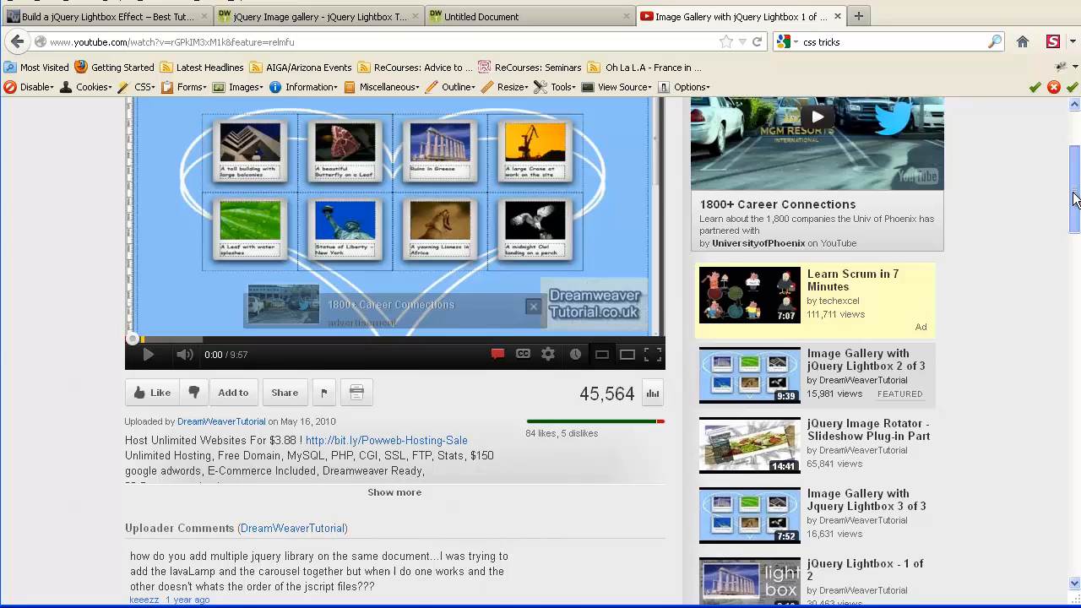
{"action": "scroll", "scroll_direction": "down", "scroll_amount": 3}
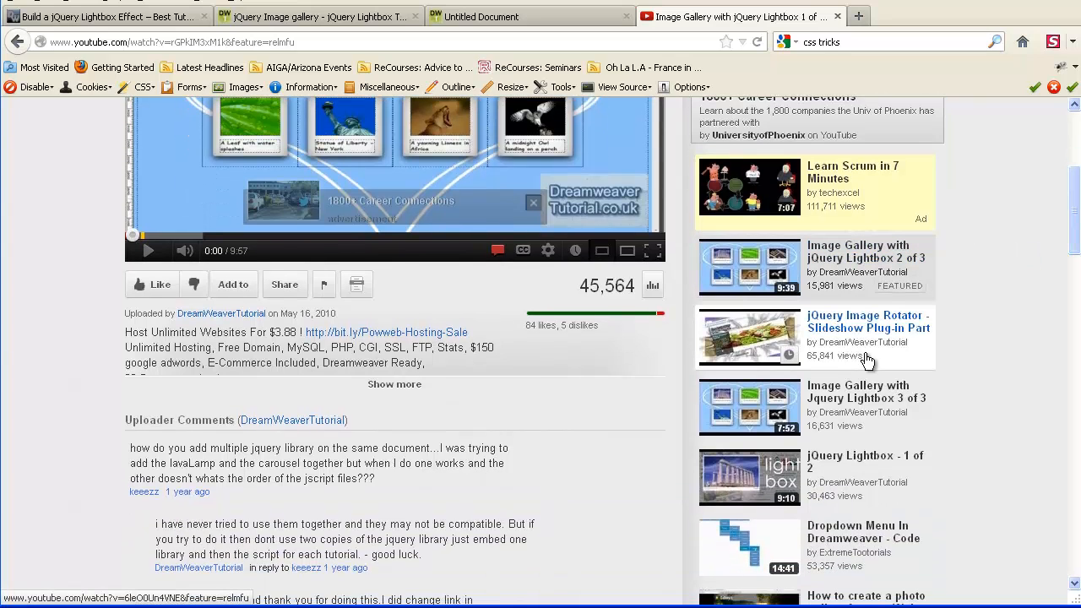
{"action": "mouse_move", "coordinate": [803, 321]}
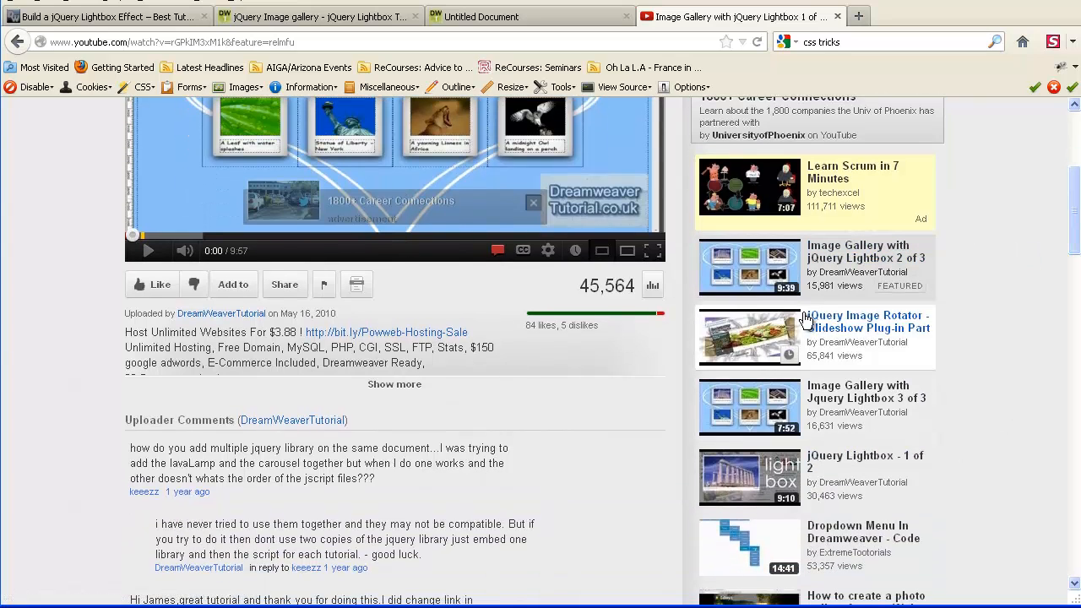
{"action": "mouse_move", "coordinate": [857, 416]}
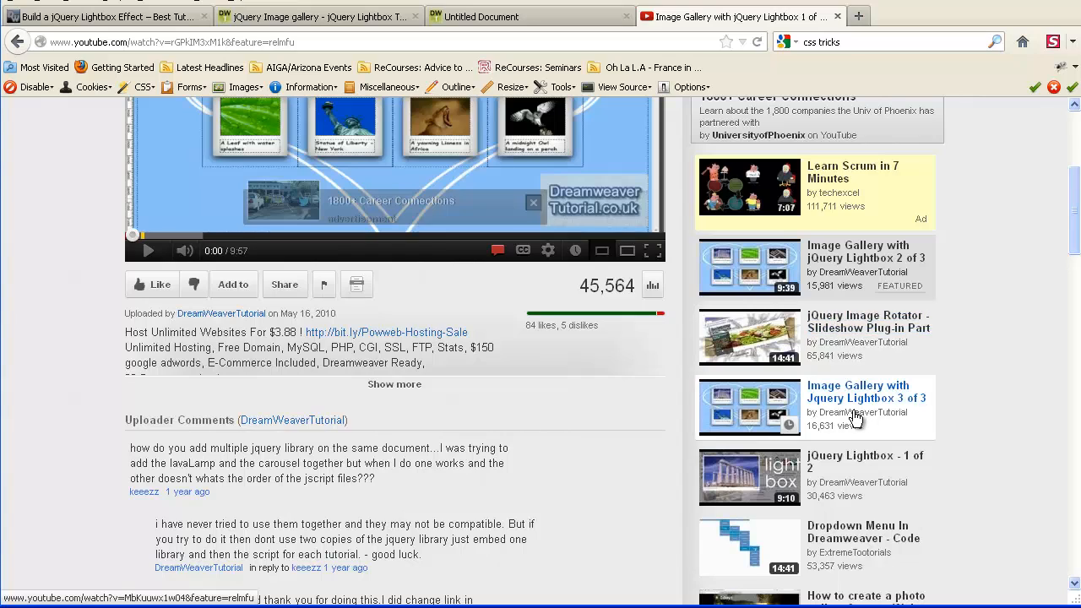
{"action": "mouse_move", "coordinate": [908, 425]}
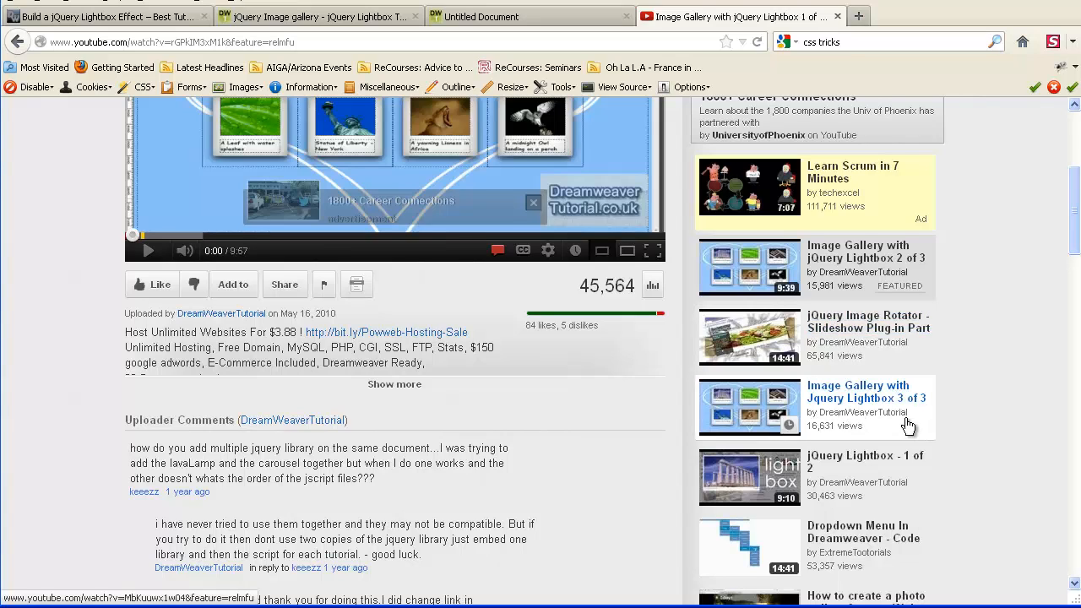
{"action": "mouse_move", "coordinate": [966, 373]}
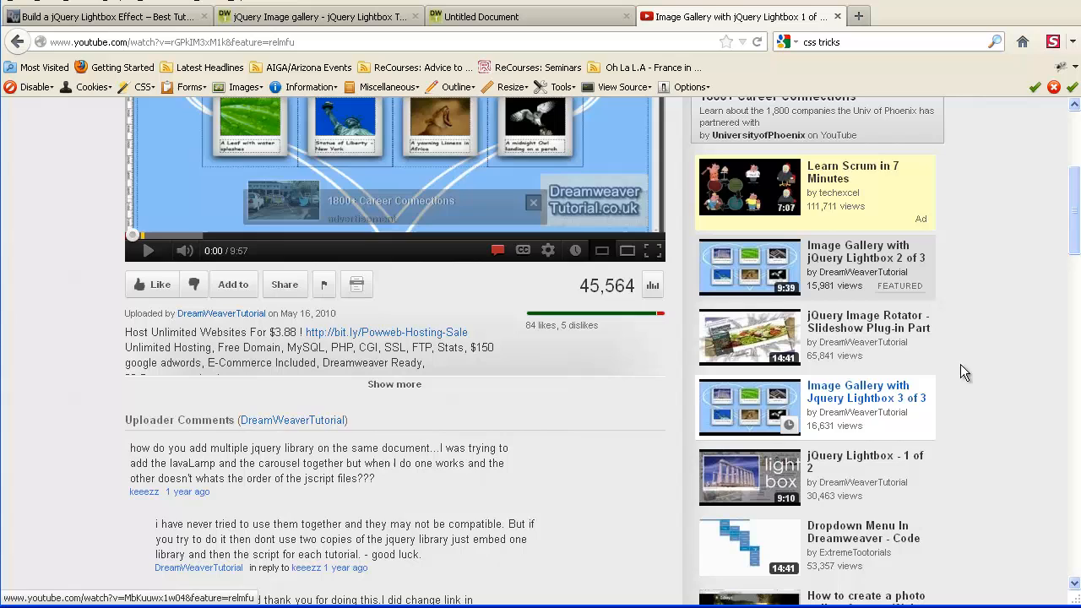
{"action": "scroll", "scroll_direction": "up", "scroll_amount": 3}
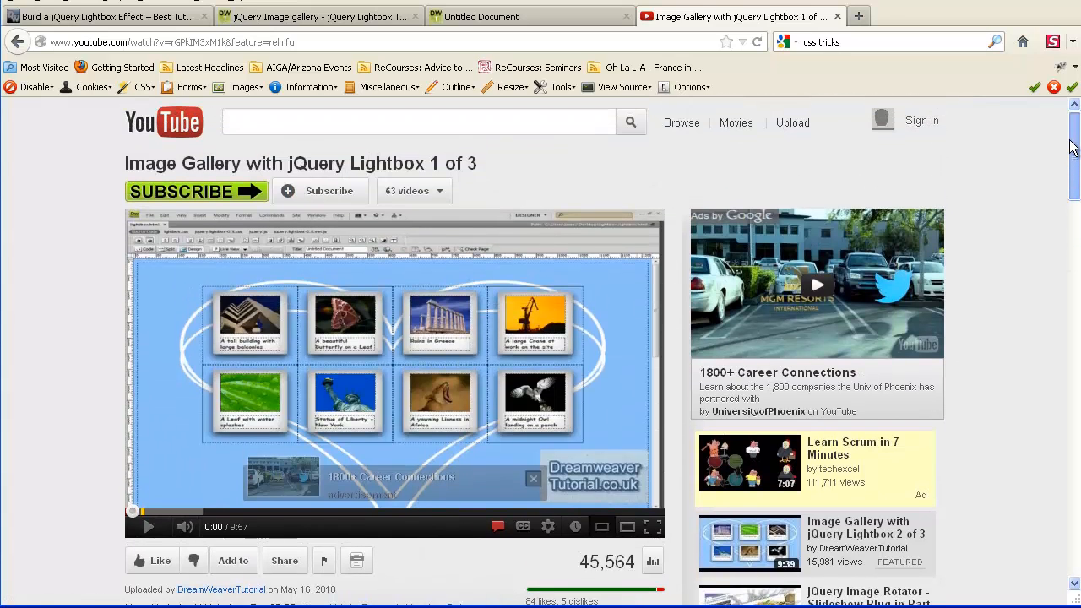
{"action": "mouse_move", "coordinate": [1062, 153]}
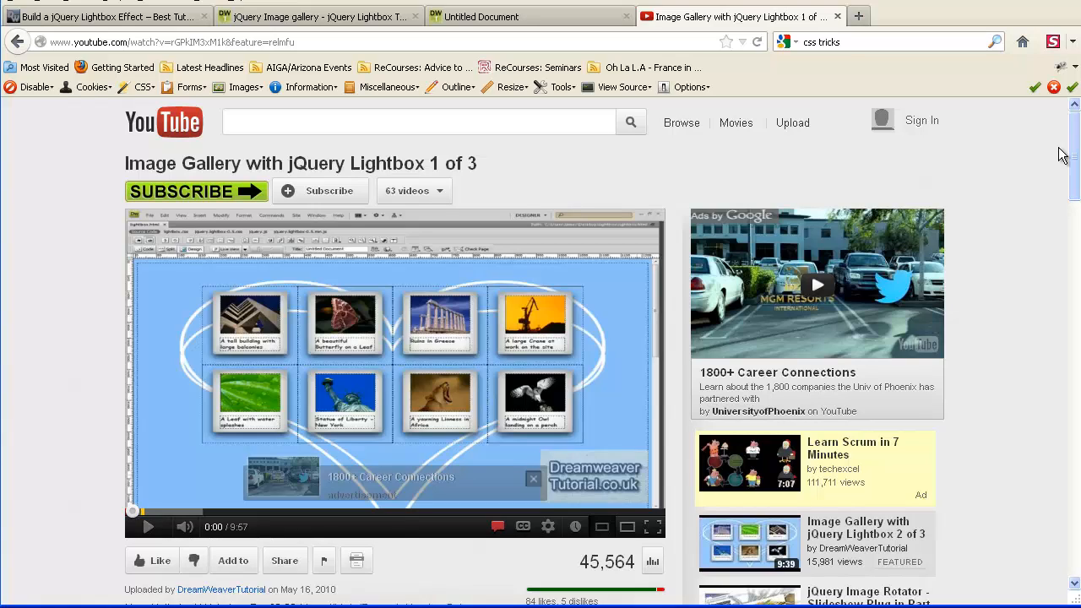
{"action": "mouse_move", "coordinate": [341, 10]}
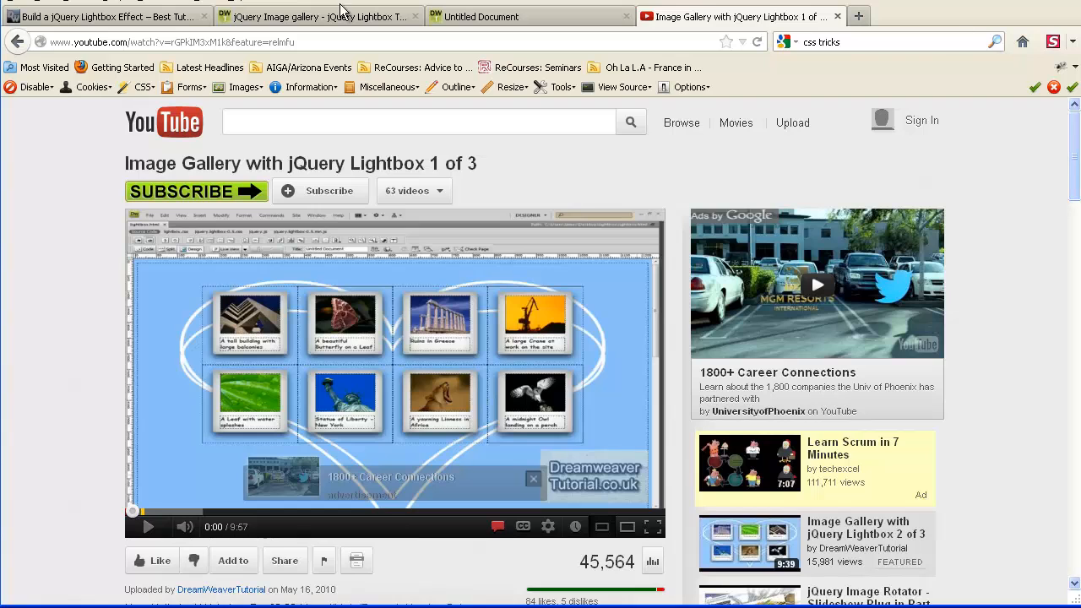
Return to the jQuery Image Gallery - Lightbox Tutorial article and review its Download jQuery Lightbox Gallery Files section
{"action": "left_click", "coordinate": [317, 16]}
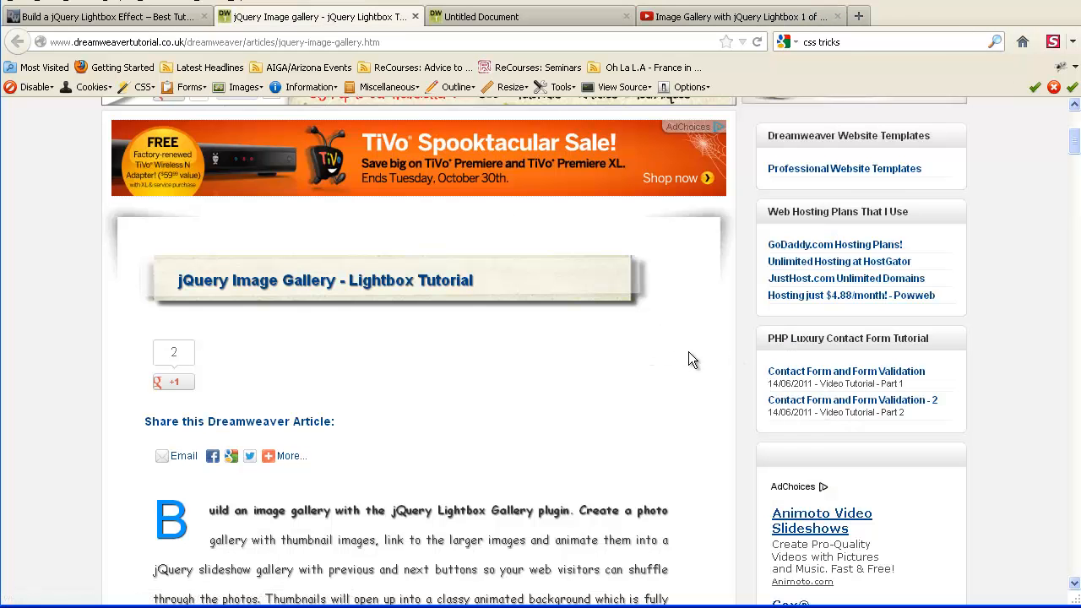
{"action": "scroll", "scroll_direction": "down", "scroll_amount": 3}
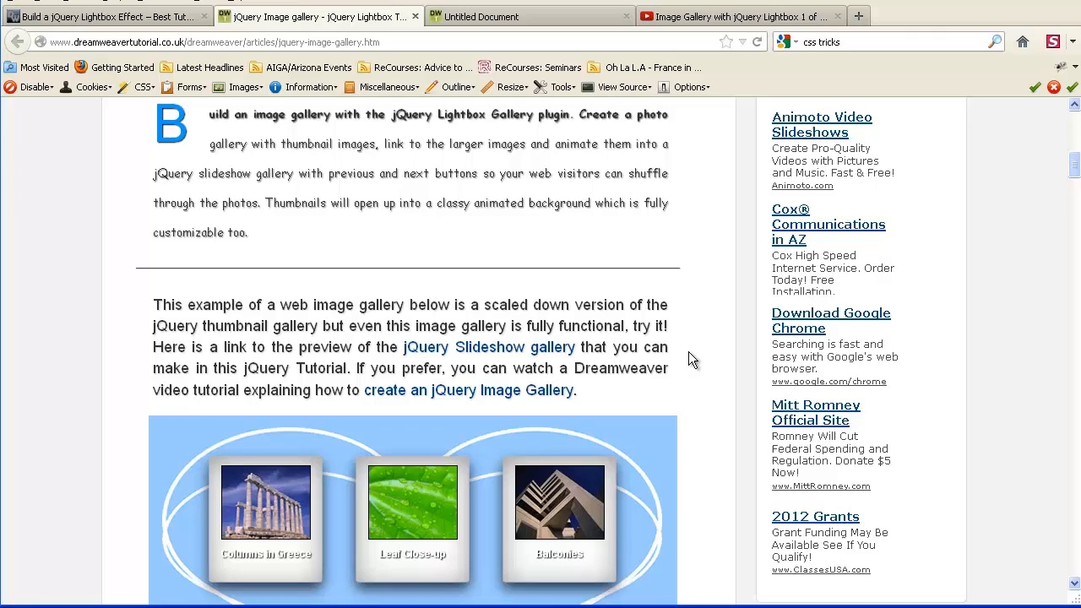
{"action": "scroll", "scroll_direction": "down", "scroll_amount": 3}
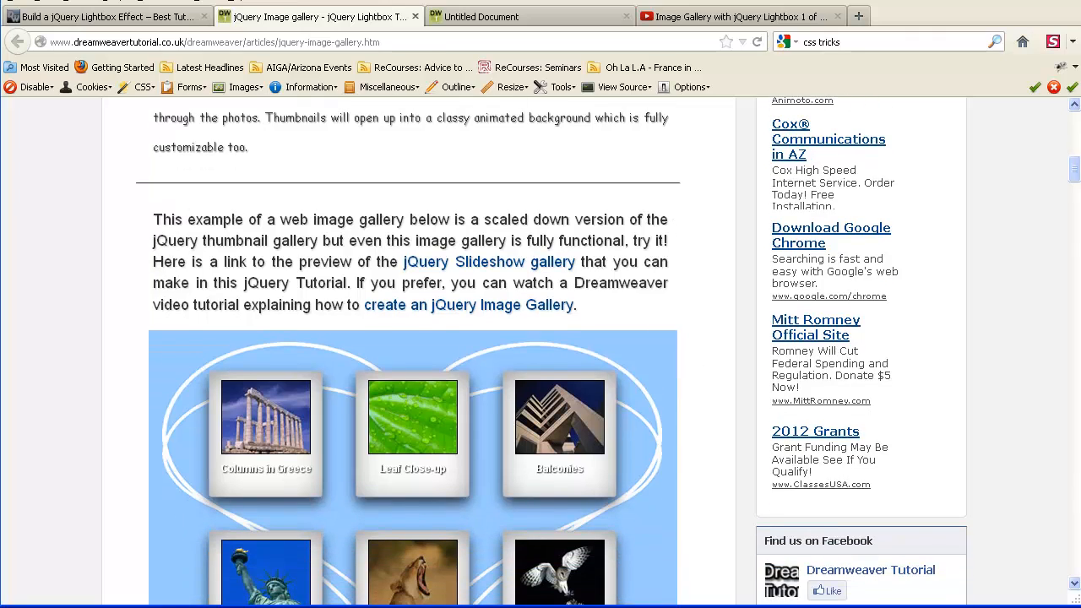
{"action": "scroll", "scroll_direction": "up", "scroll_amount": 3}
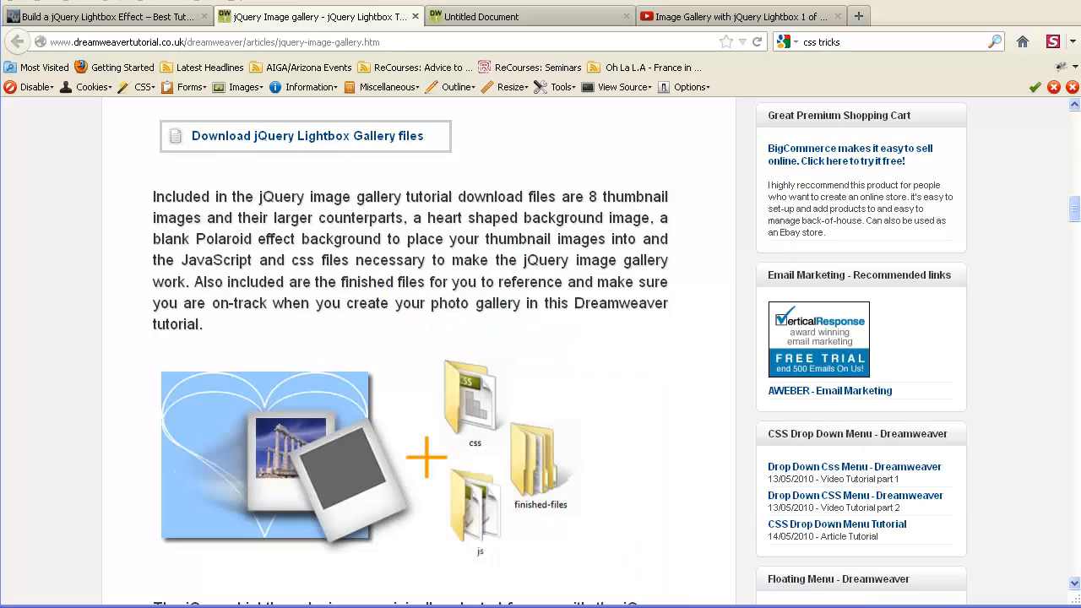
{"action": "mouse_move", "coordinate": [593, 351]}
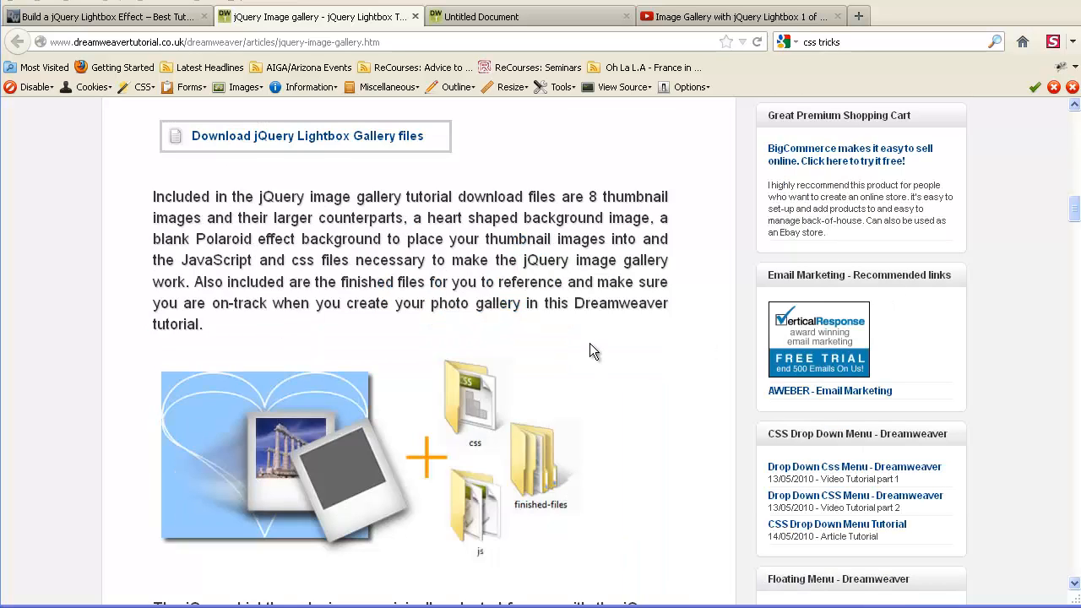
{"action": "scroll", "scroll_direction": "down", "scroll_amount": 3}
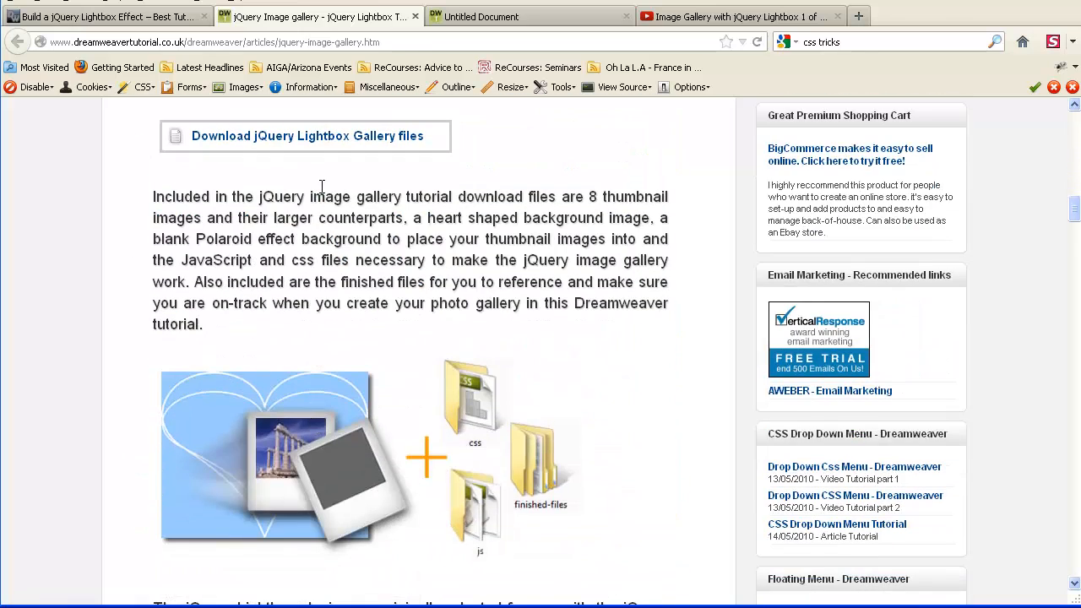
{"action": "mouse_move", "coordinate": [328, 196]}
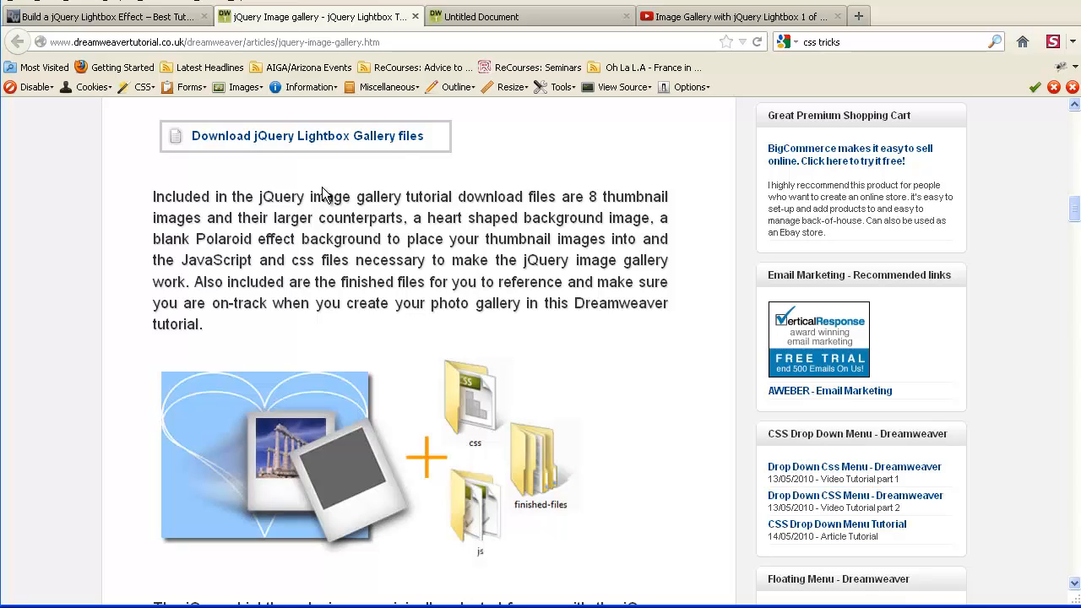
{"action": "mouse_move", "coordinate": [317, 218]}
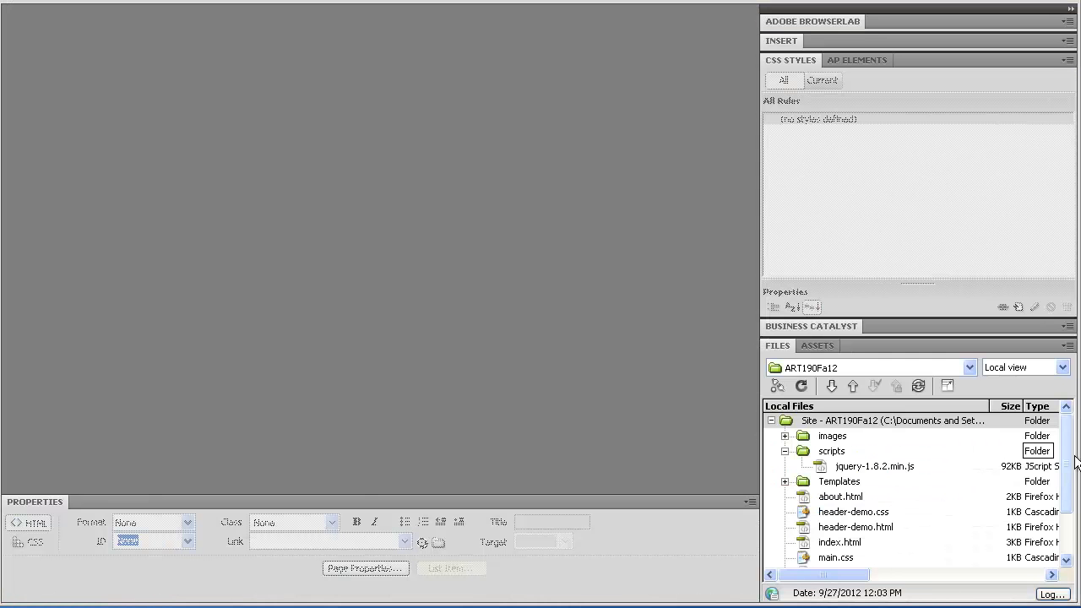
Collapse the scripts folder in the Files panel and bring up the Site menu
{"action": "scroll", "scroll_direction": "down", "scroll_amount": 3}
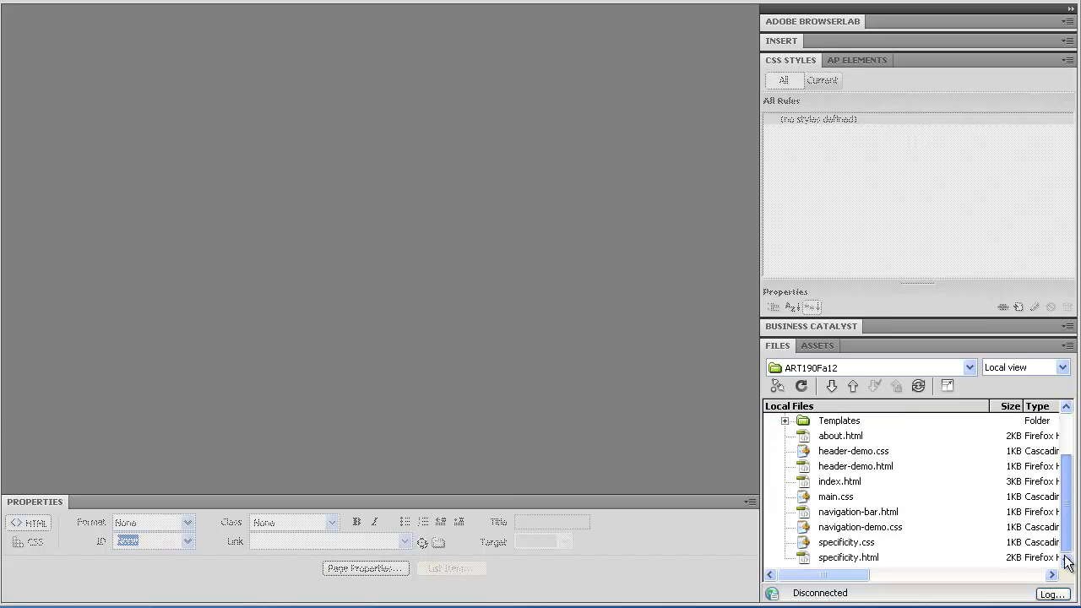
{"action": "scroll", "scroll_direction": "up", "scroll_amount": 3}
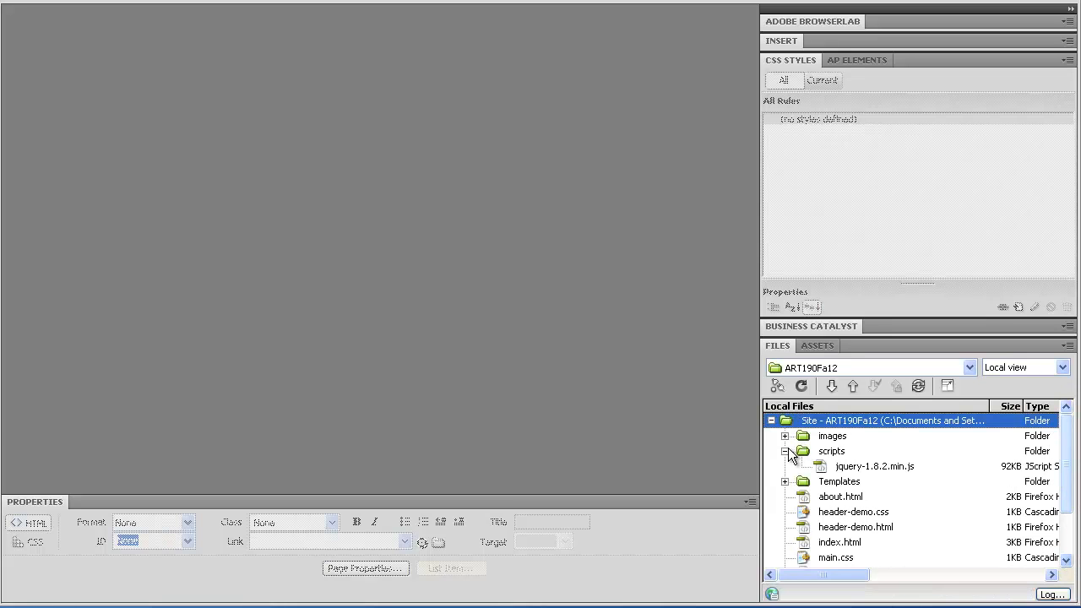
{"action": "left_click", "coordinate": [784, 451]}
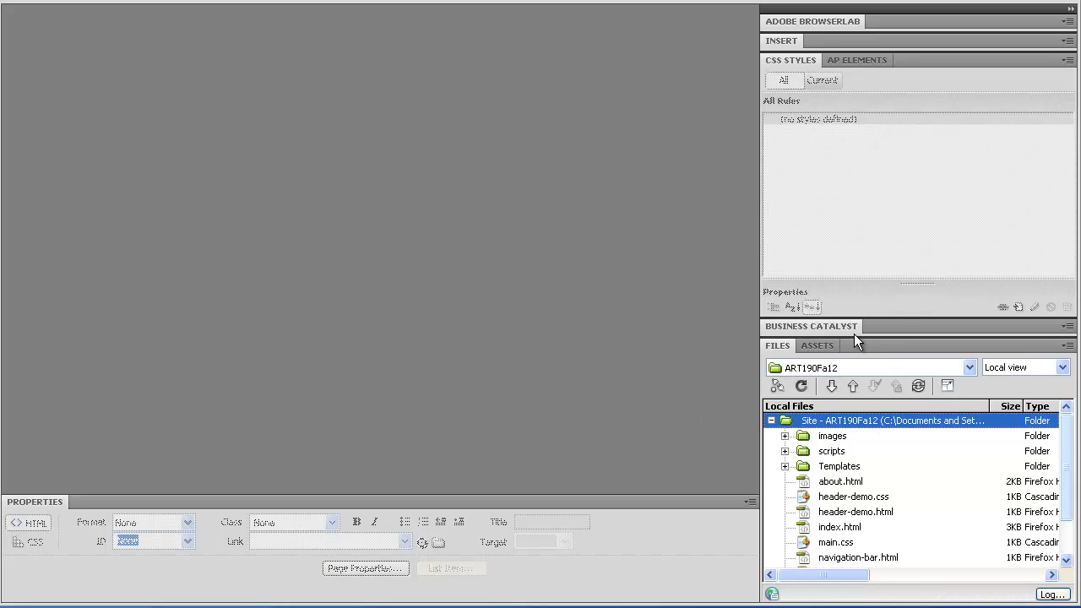
{"action": "mouse_move", "coordinate": [560, 274]}
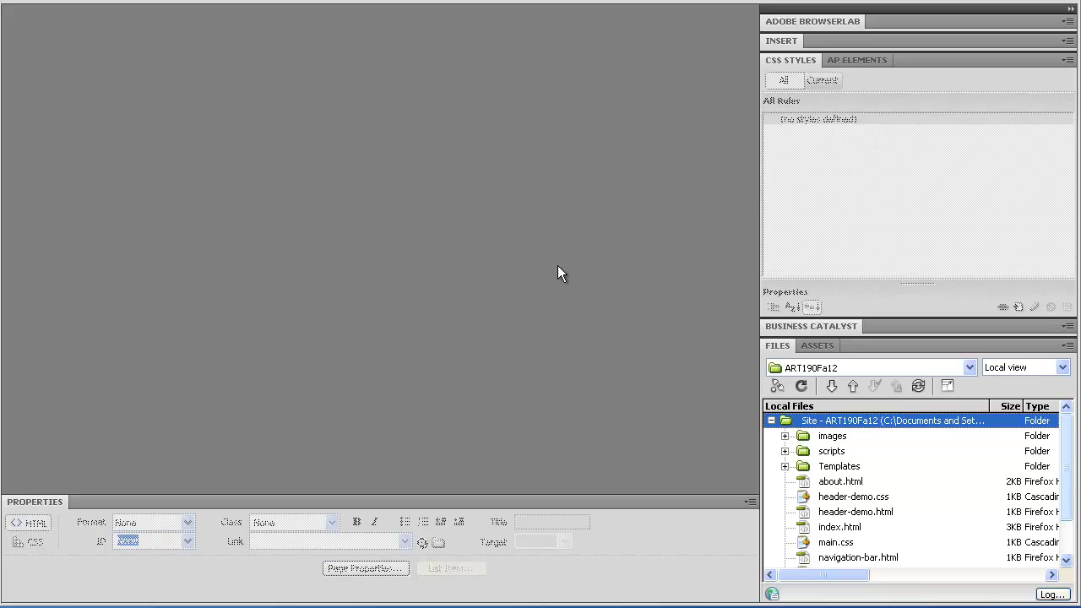
{"action": "mouse_move", "coordinate": [351, 3]}
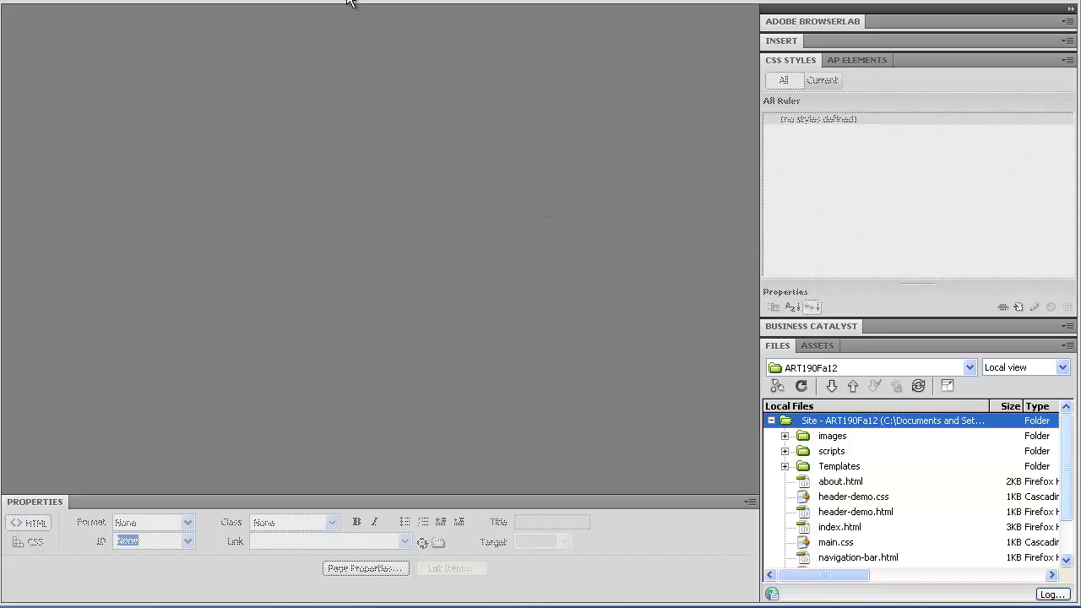
{"action": "left_click", "coordinate": [351, 3]}
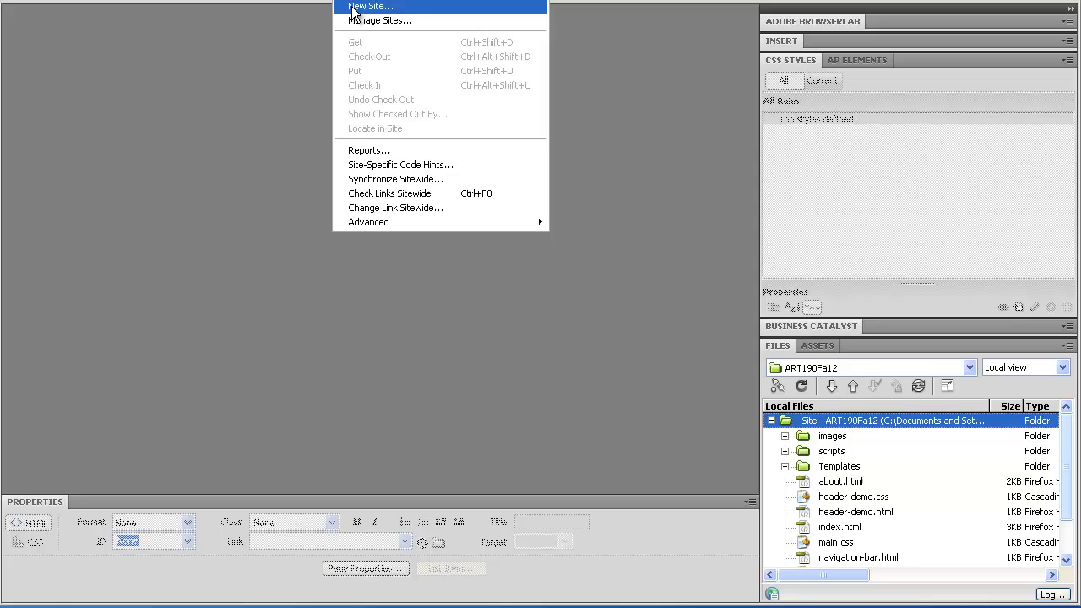
Start a new site named ART190Fa12-jQueryDemo and begin browsing for its local root folder
{"action": "left_click", "coordinate": [370, 7]}
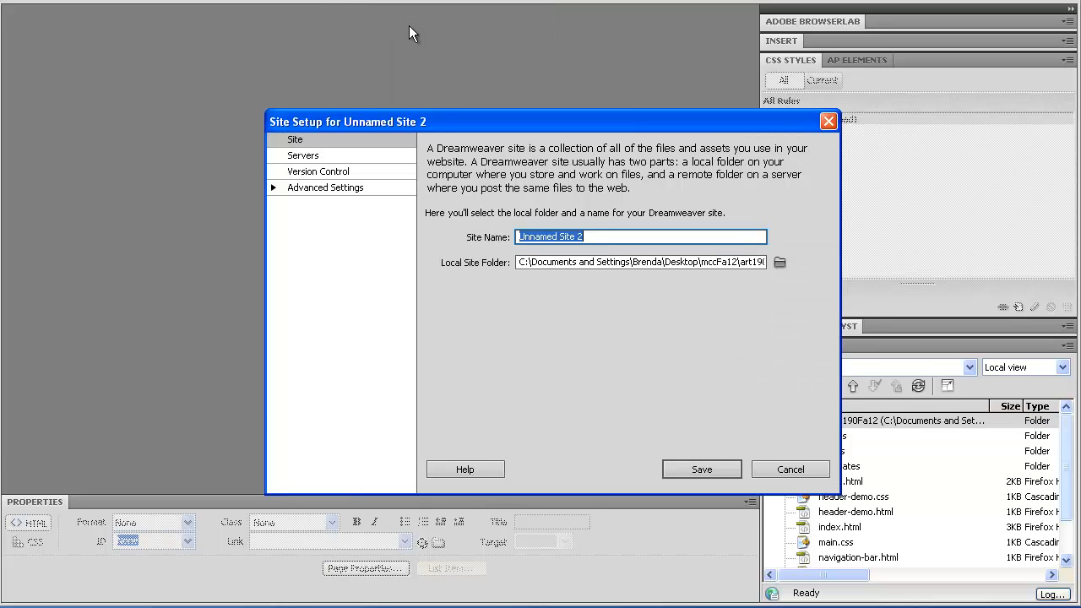
{"action": "type", "text": "ART"}
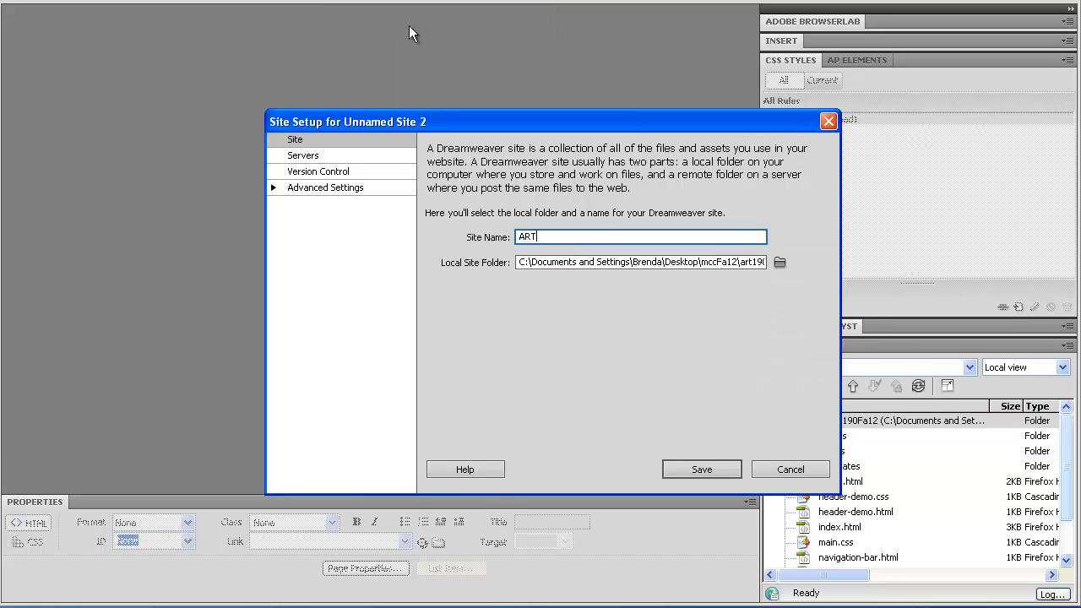
{"action": "type", "text": "19"}
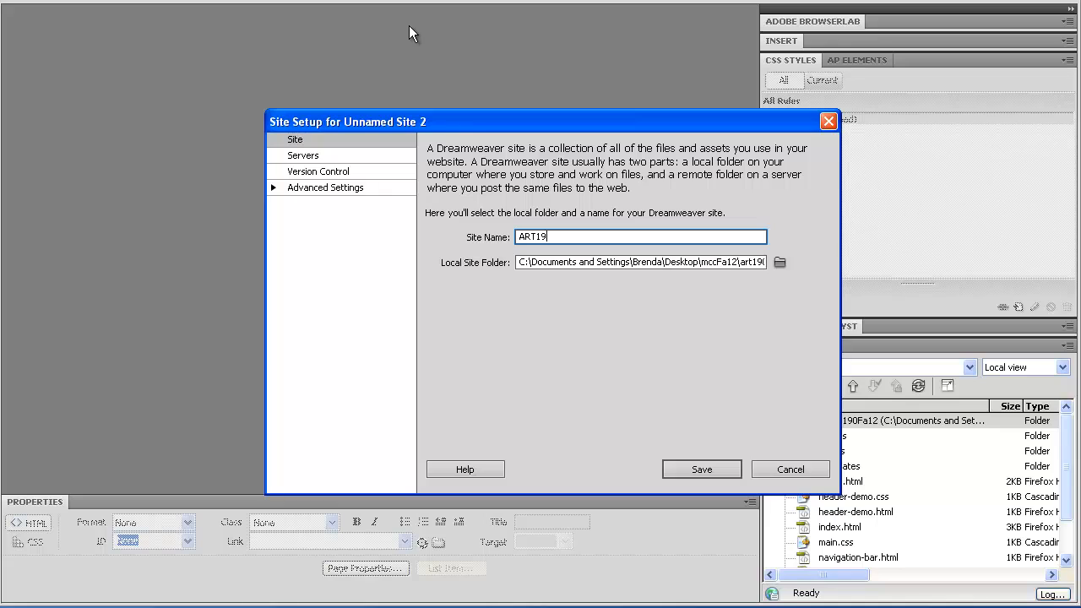
{"action": "type", "text": "0Fa"}
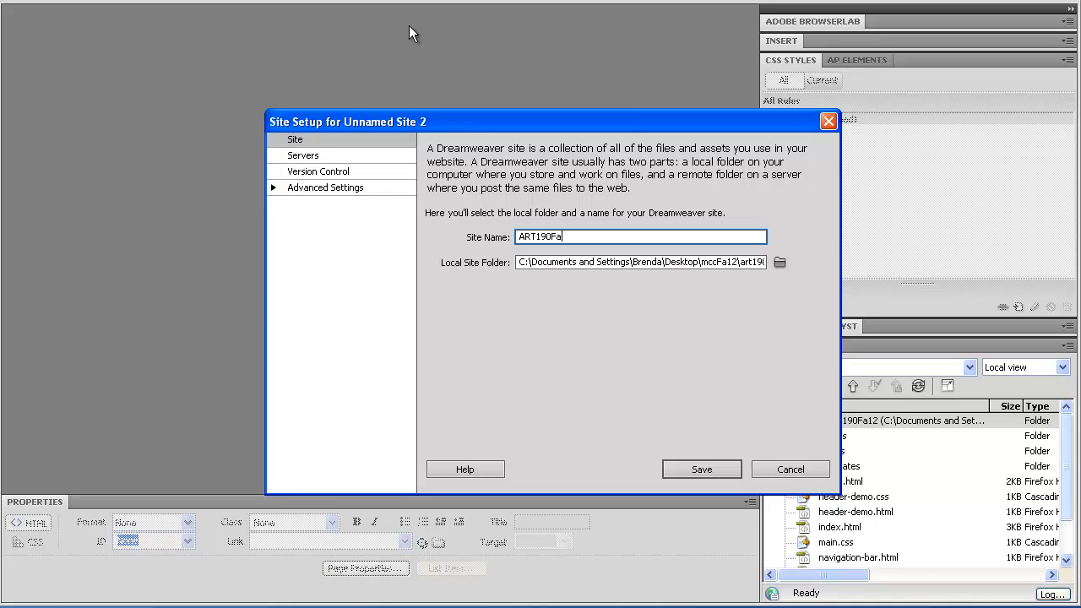
{"action": "type", "text": "12-jQuery"}
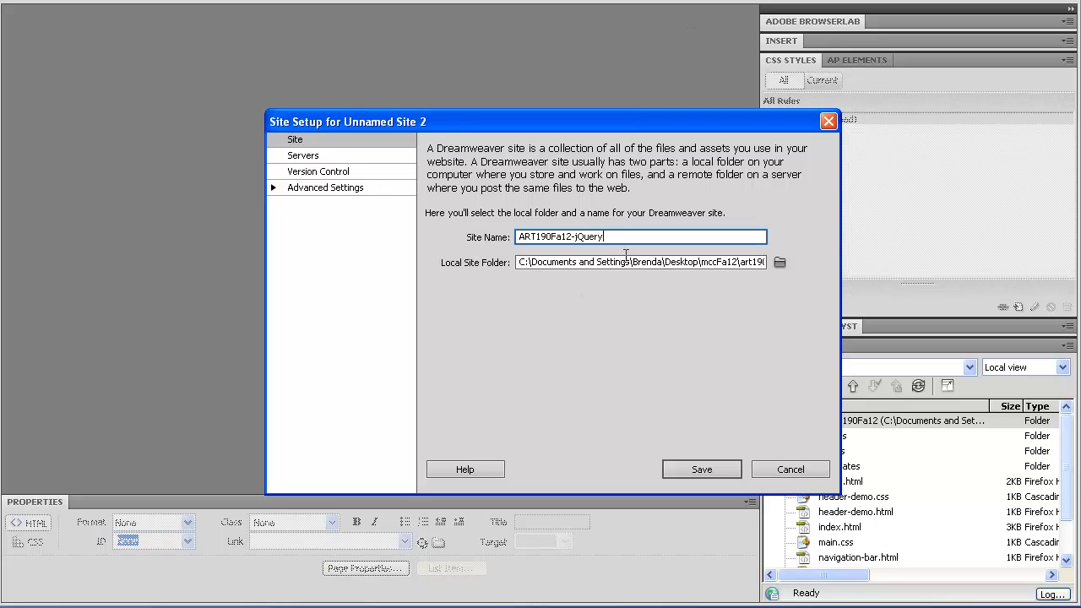
{"action": "type", "text": "De"}
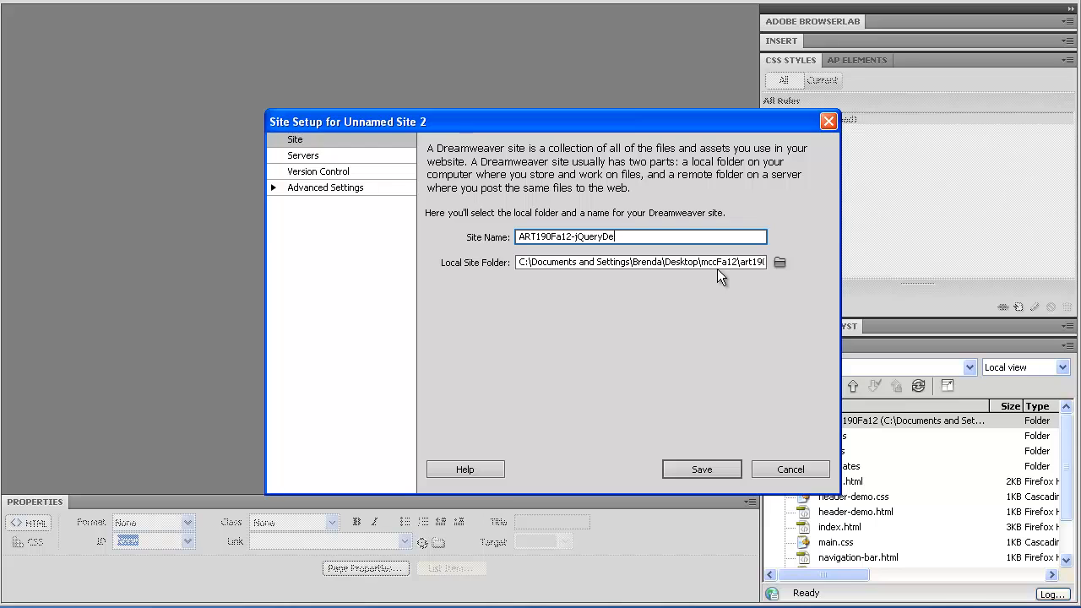
{"action": "type", "text": "mo"}
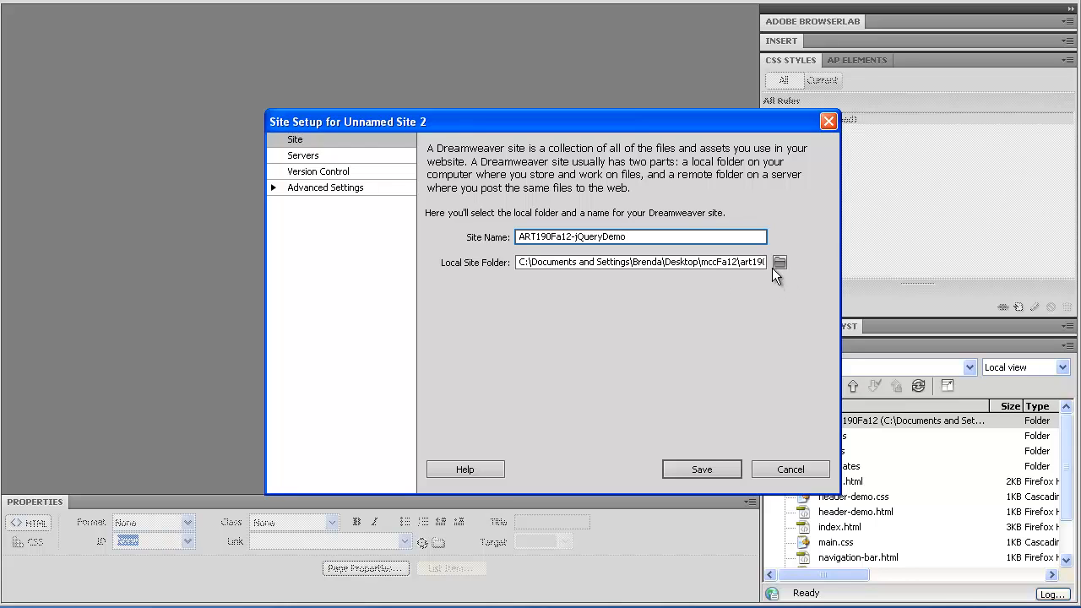
{"action": "left_click", "coordinate": [778, 262]}
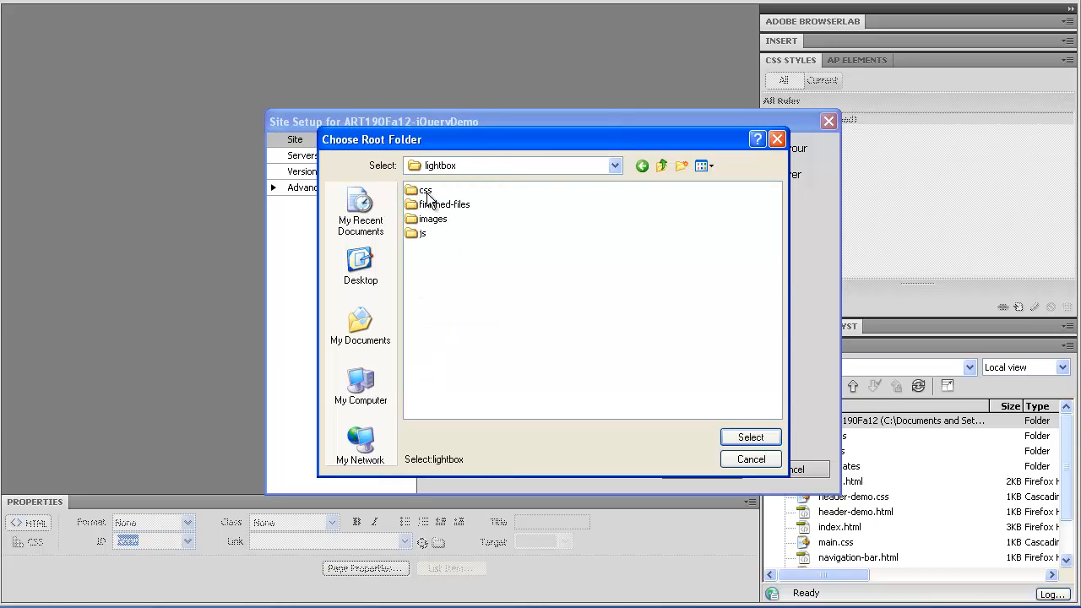
Browse from lecture-supplements into the lightbox folder and inspect its js folder
{"action": "left_click", "coordinate": [662, 165]}
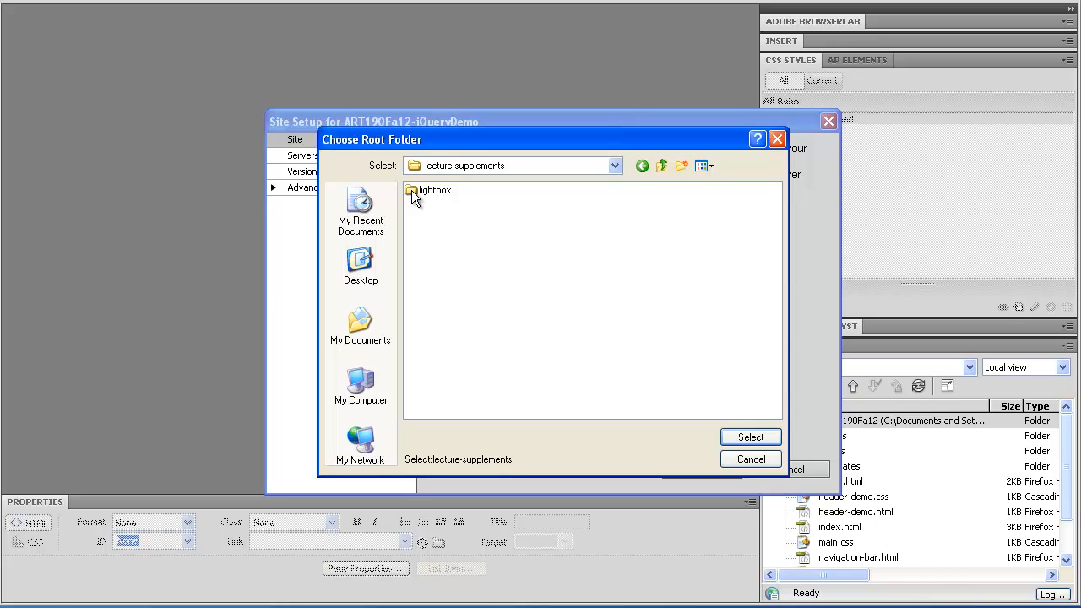
{"action": "mouse_move", "coordinate": [499, 321]}
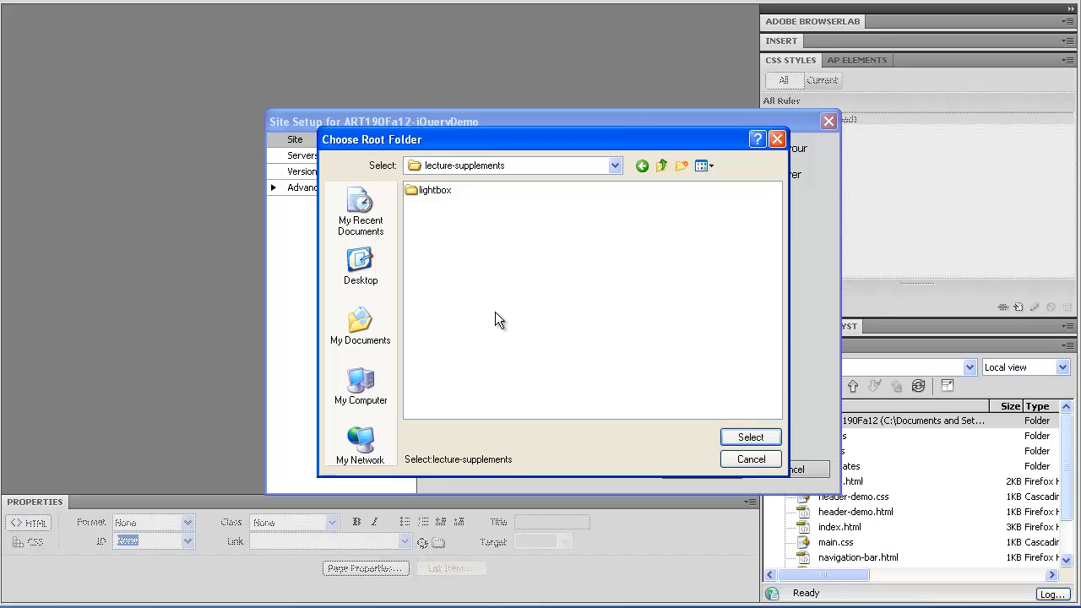
{"action": "mouse_move", "coordinate": [493, 312]}
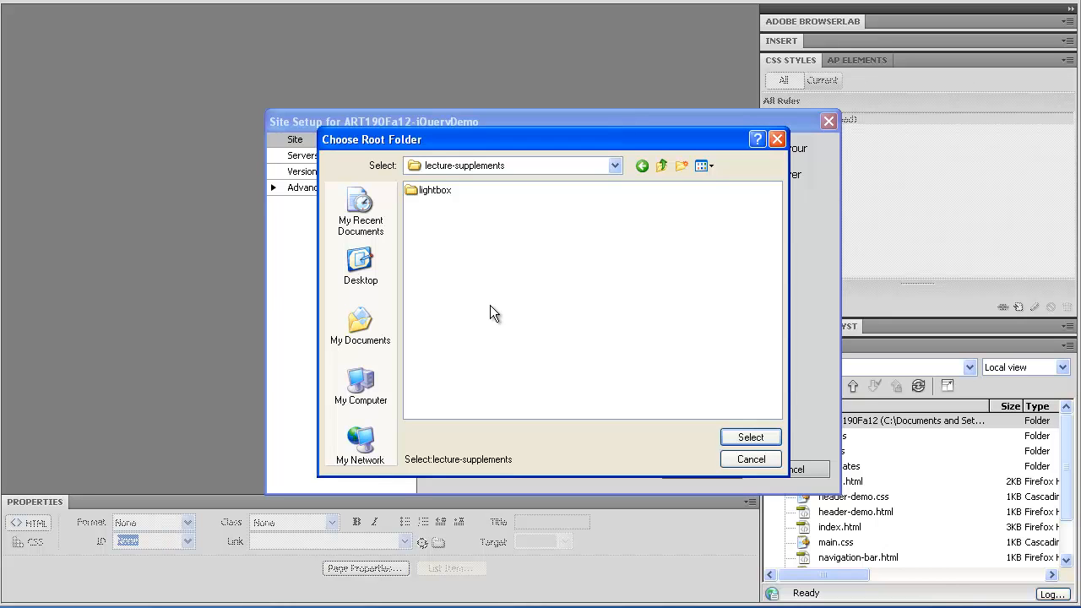
{"action": "mouse_move", "coordinate": [628, 226]}
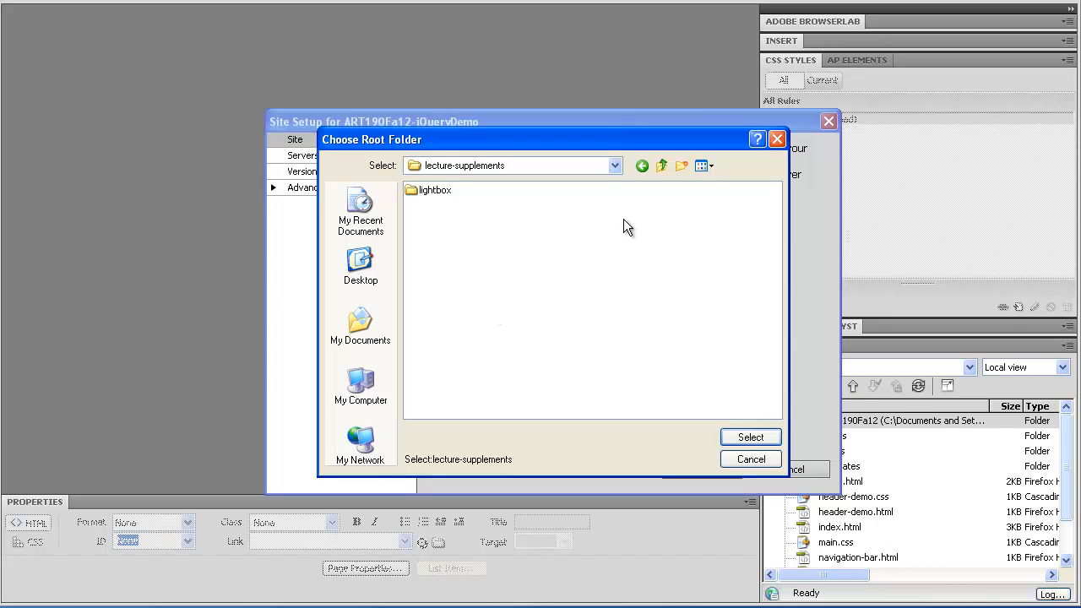
{"action": "mouse_move", "coordinate": [669, 236]}
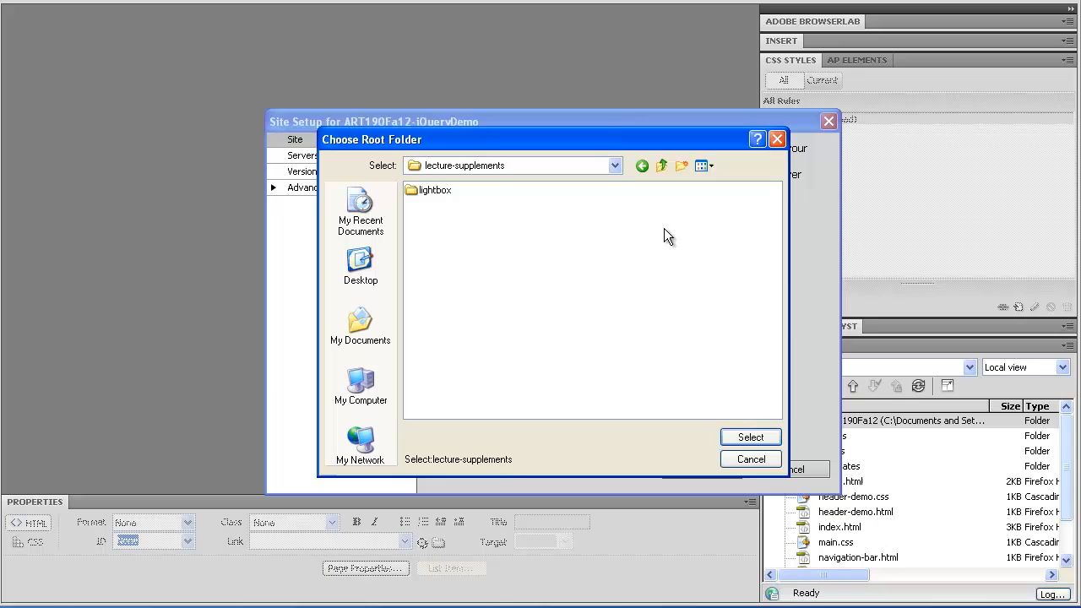
{"action": "left_click", "coordinate": [435, 189]}
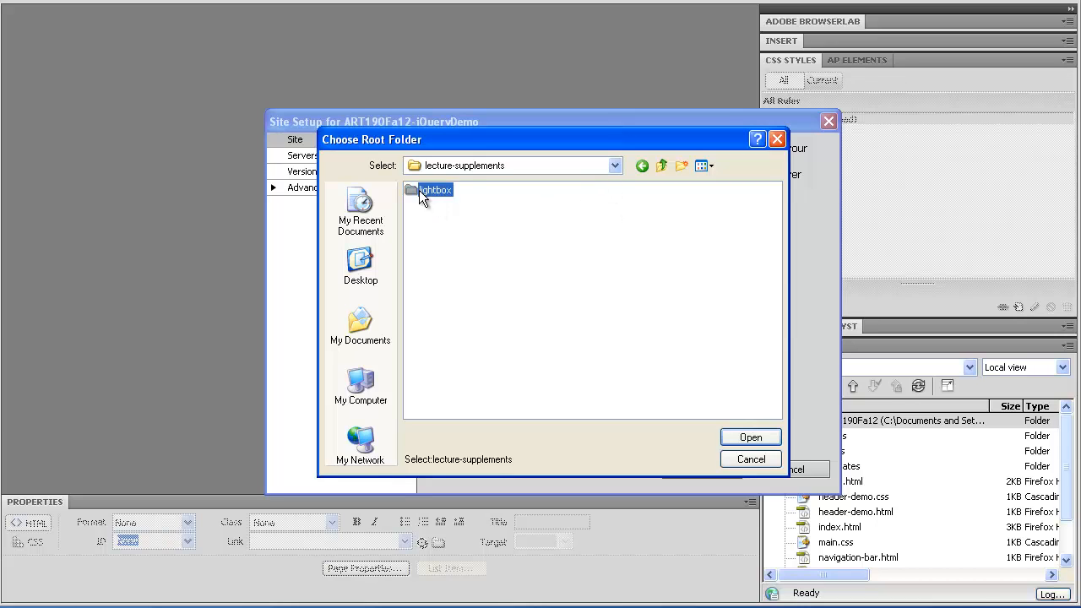
{"action": "double_click", "coordinate": [436, 189]}
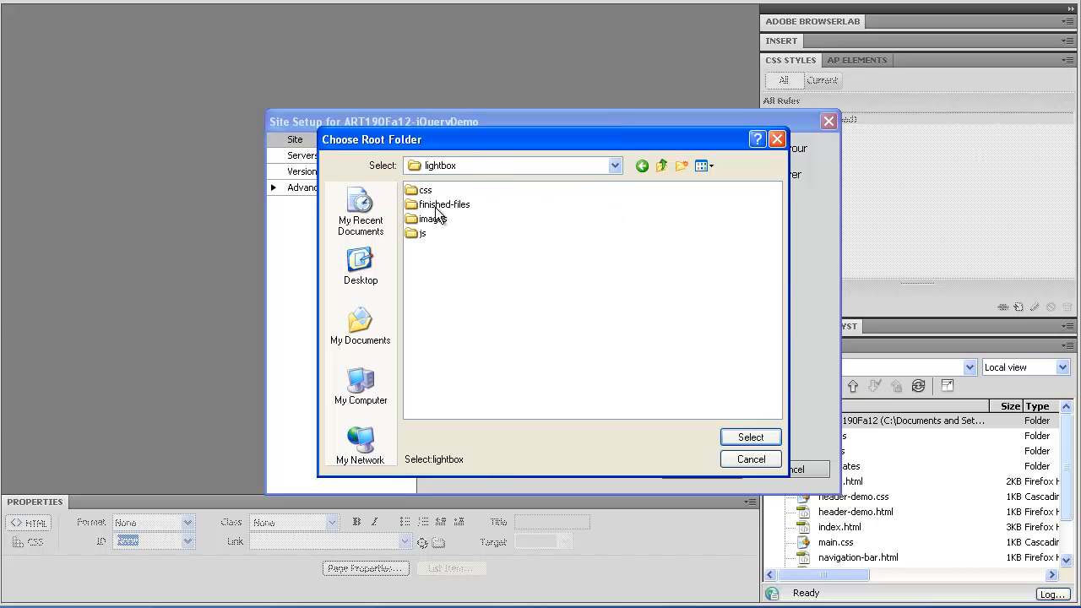
{"action": "mouse_move", "coordinate": [415, 192]}
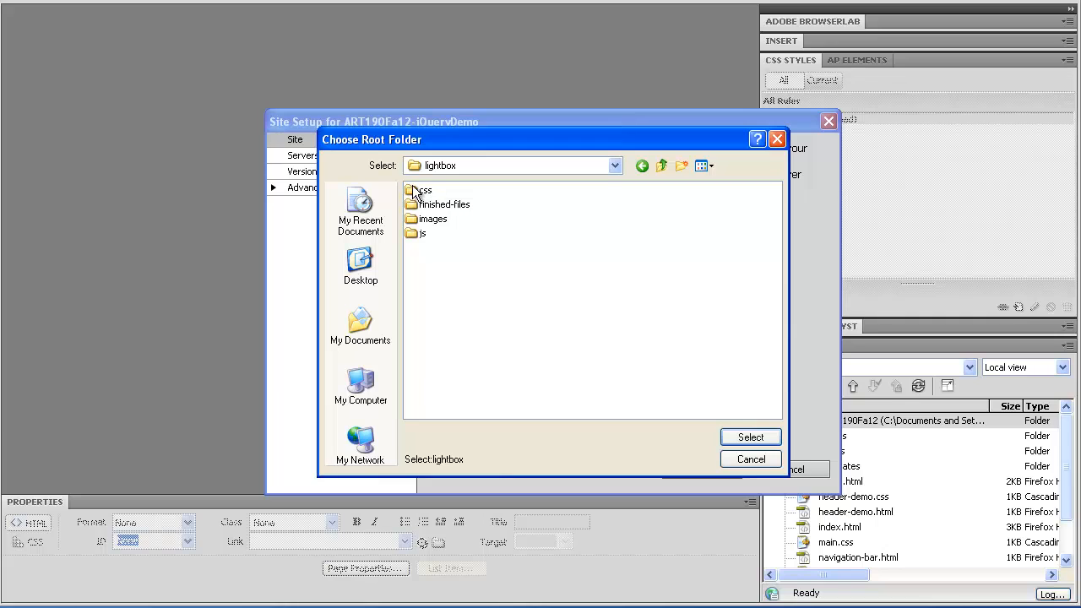
{"action": "left_click", "coordinate": [419, 233]}
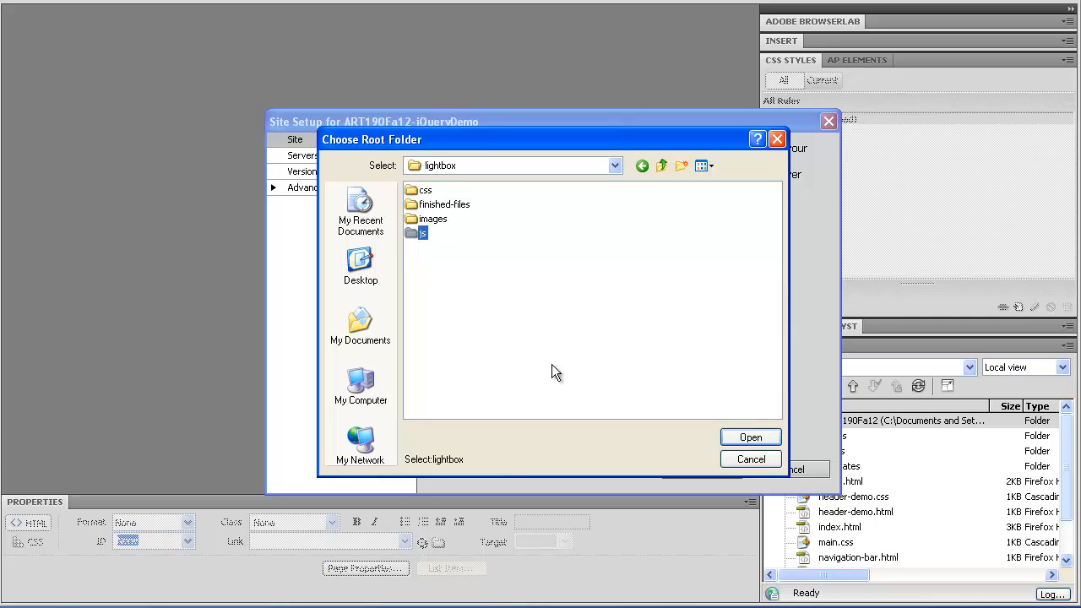
{"action": "mouse_move", "coordinate": [566, 213]}
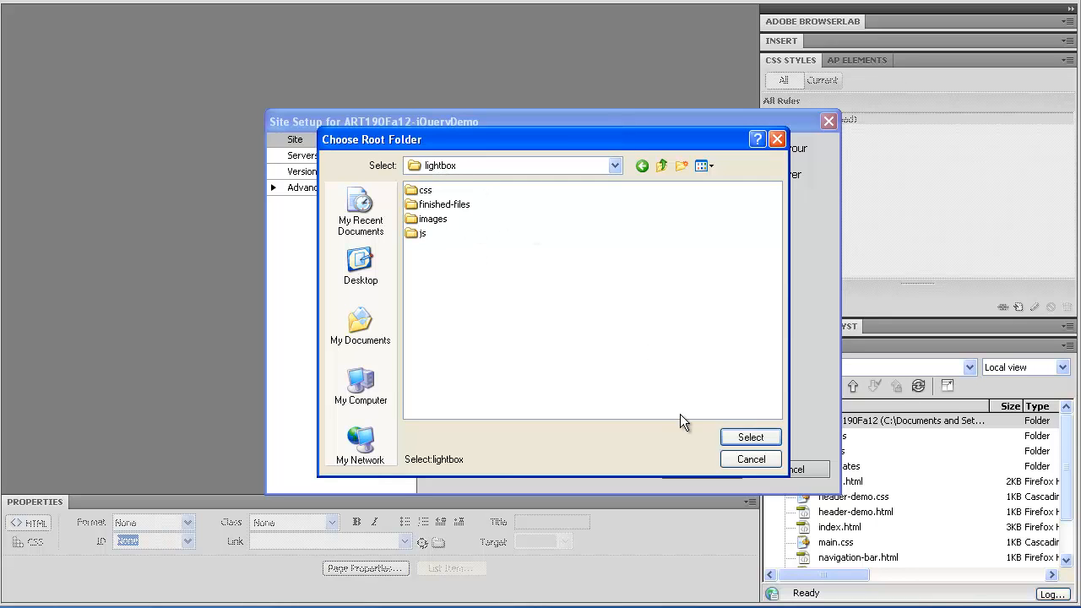
{"action": "double_click", "coordinate": [422, 233]}
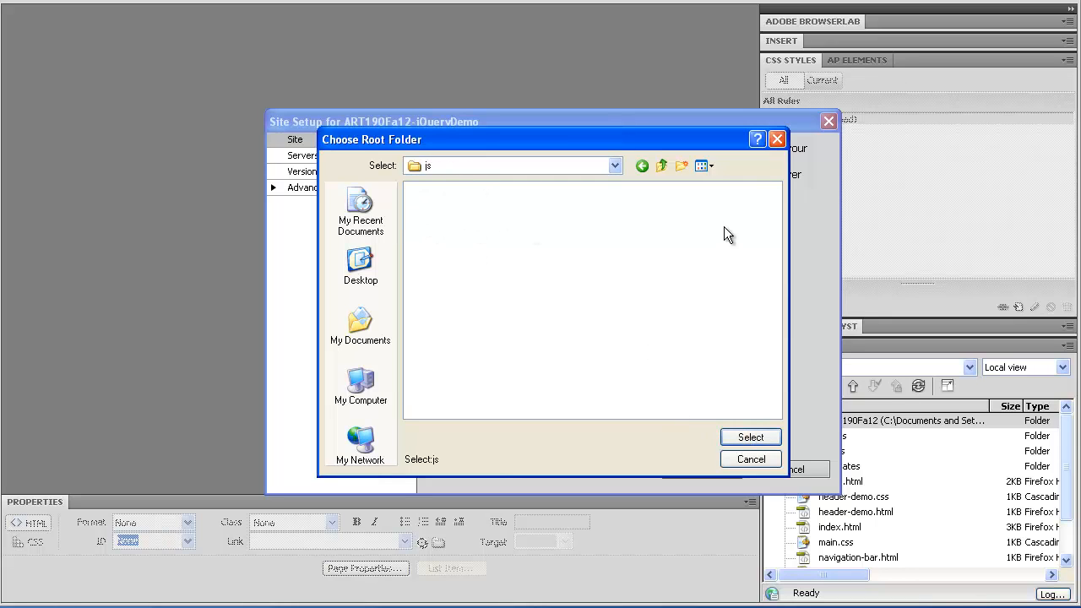
Choose lightbox as the local root folder and save the ART190Fa12-jQueryDemo site setup
{"action": "left_click", "coordinate": [662, 165]}
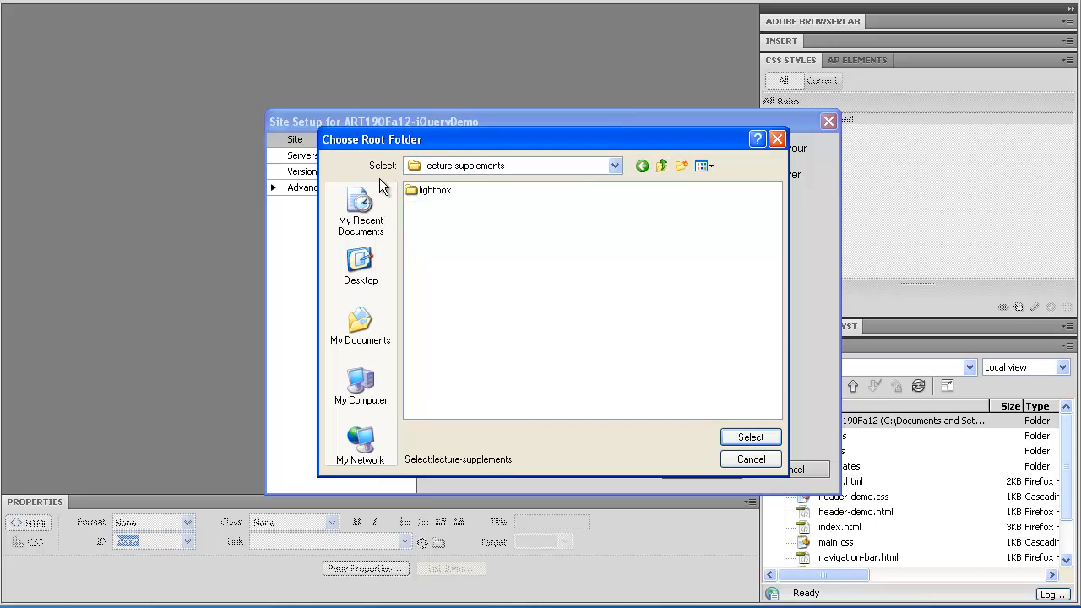
{"action": "left_click", "coordinate": [435, 189]}
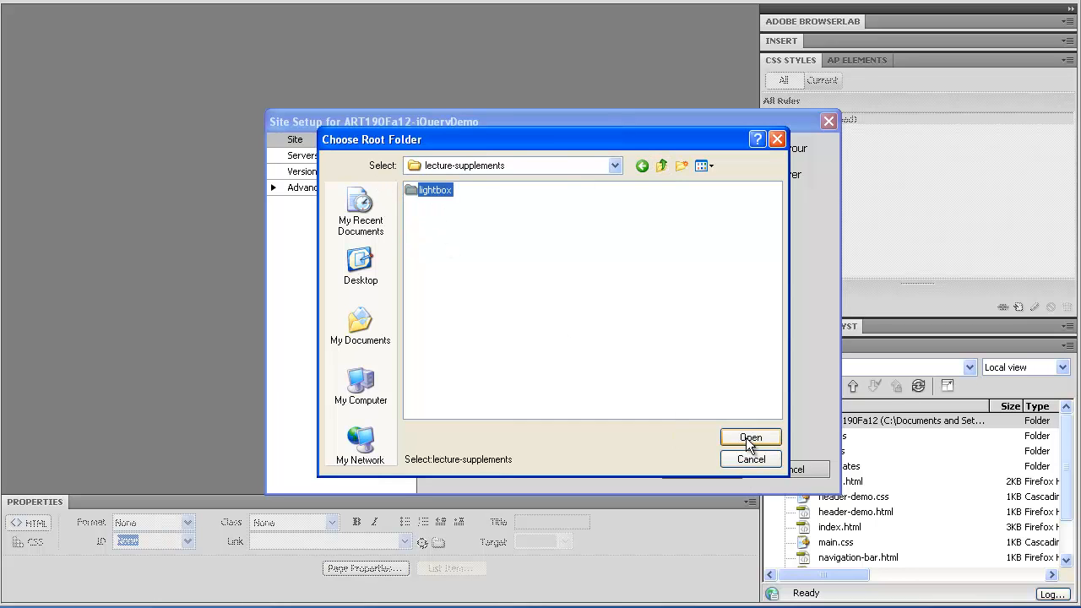
{"action": "double_click", "coordinate": [435, 190]}
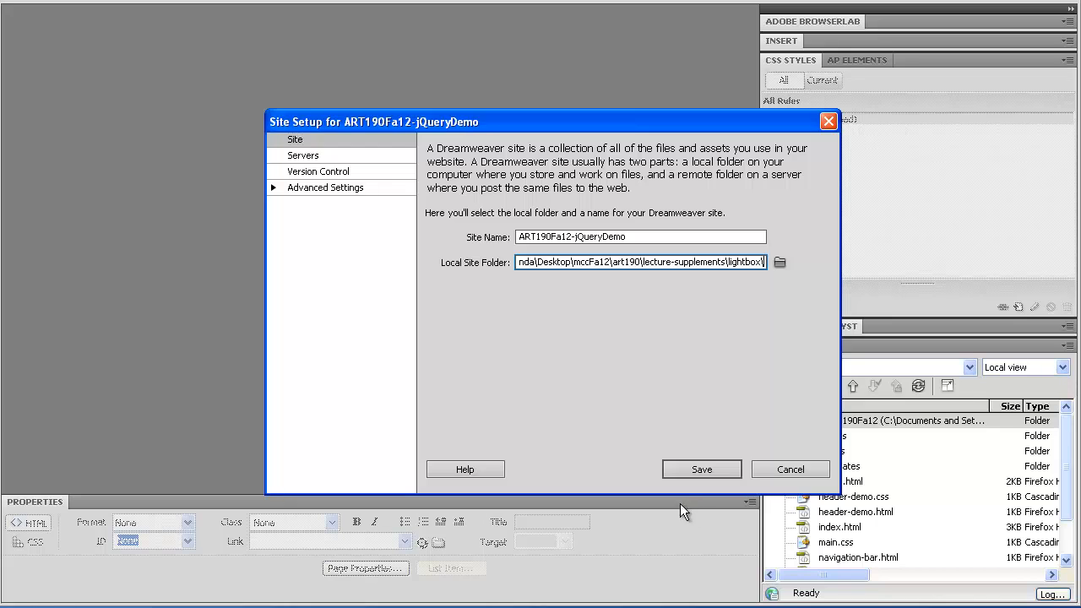
{"action": "left_click", "coordinate": [700, 469]}
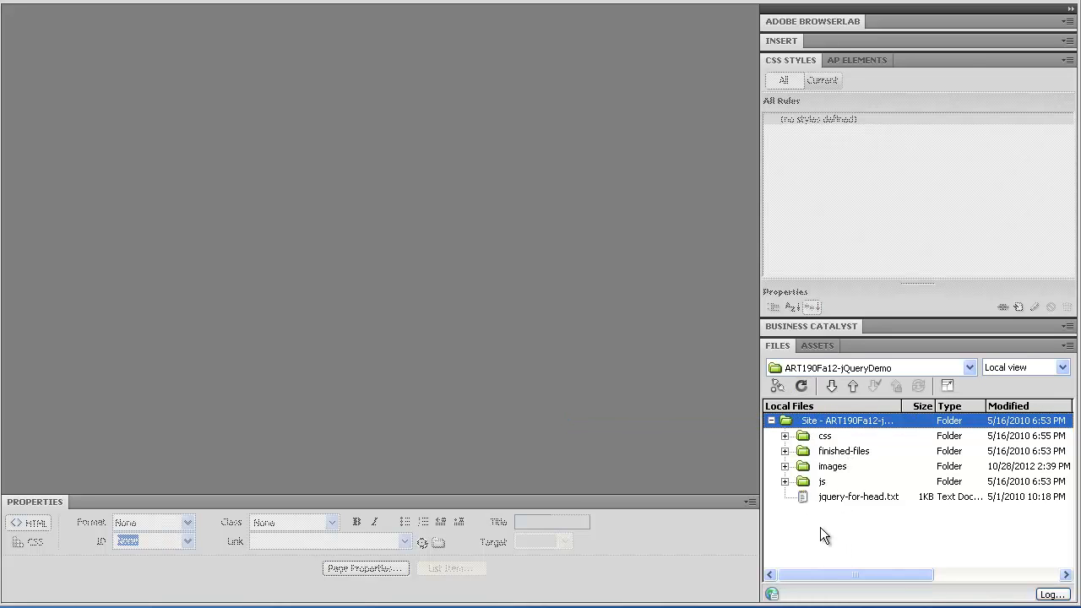
{"action": "mouse_move", "coordinate": [824, 530]}
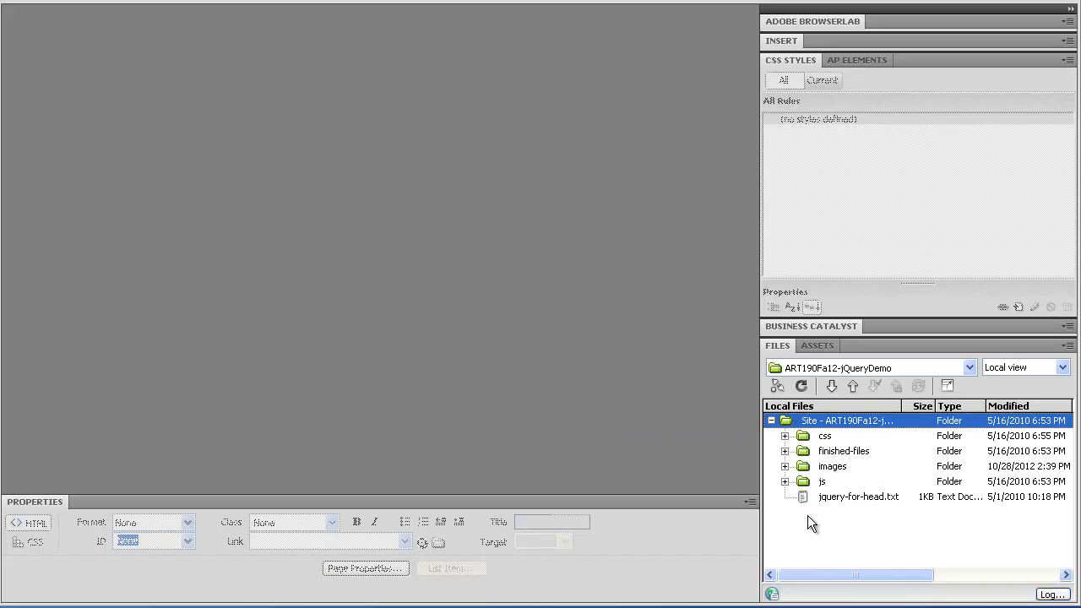
{"action": "mouse_move", "coordinate": [781, 448]}
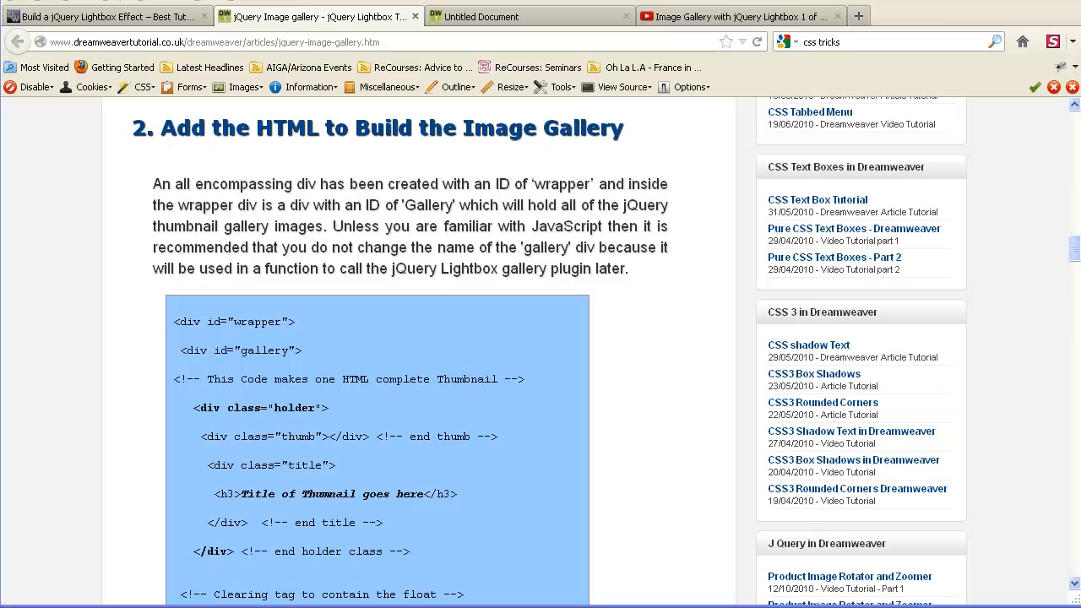
{"action": "mouse_move", "coordinate": [659, 375]}
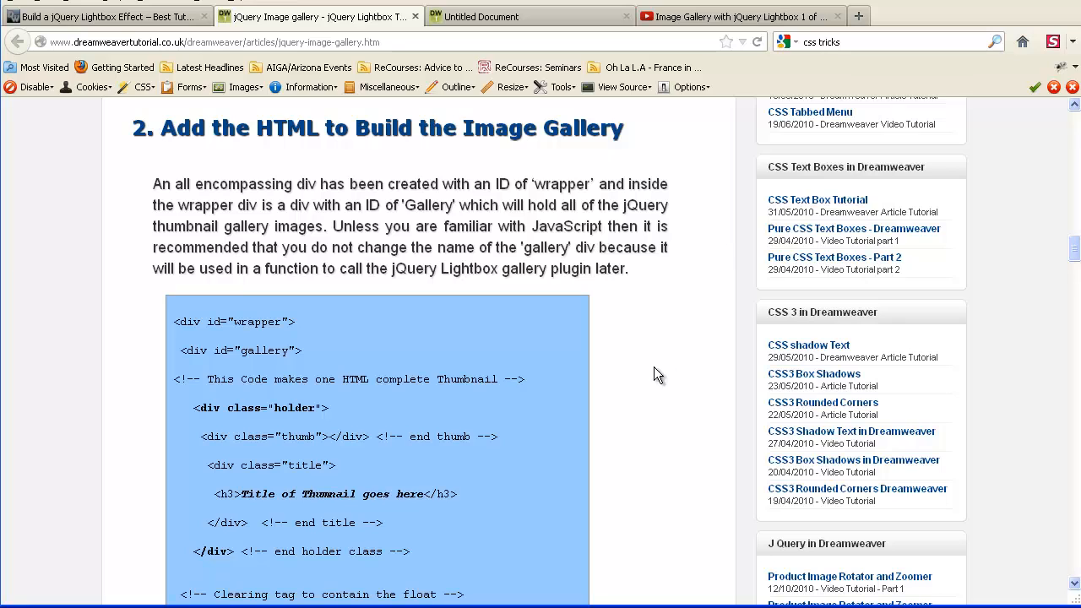
{"action": "scroll", "scroll_direction": "down", "scroll_amount": 3}
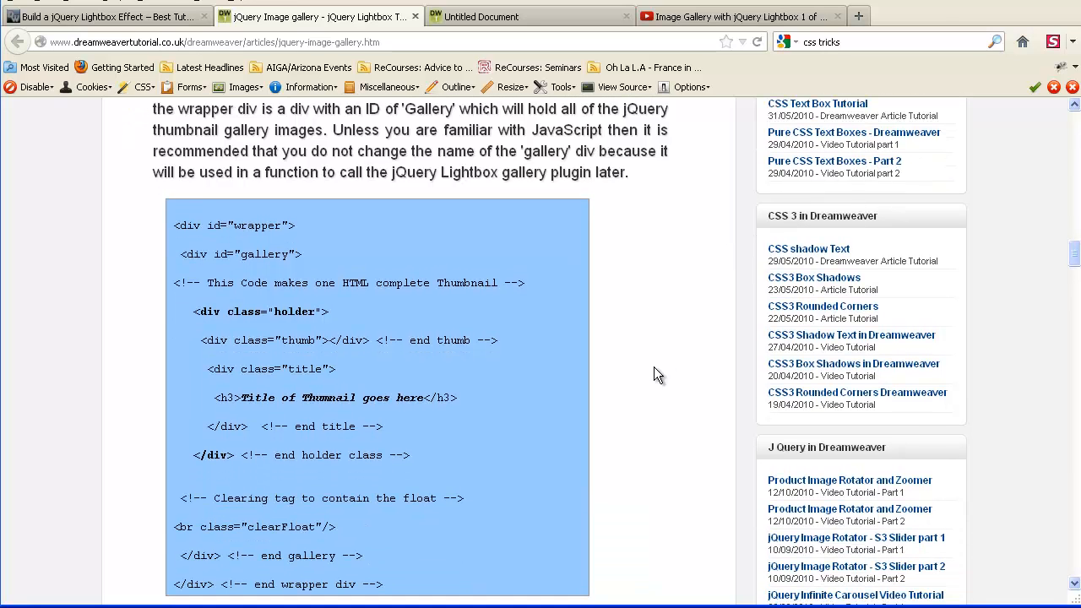
{"action": "scroll", "scroll_direction": "up", "scroll_amount": 3}
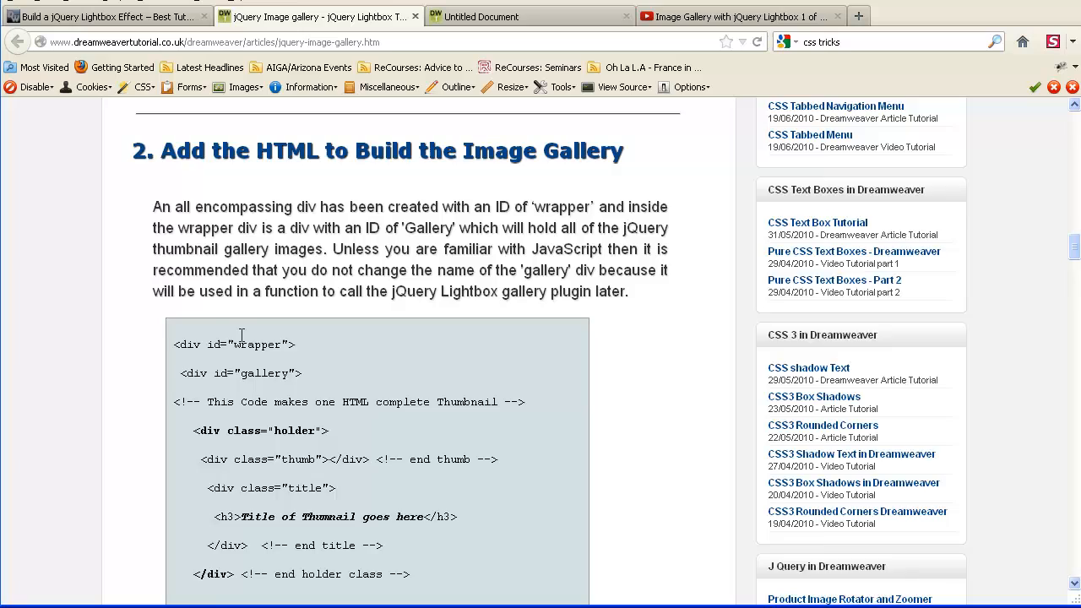
{"action": "scroll", "scroll_direction": "down", "scroll_amount": 3}
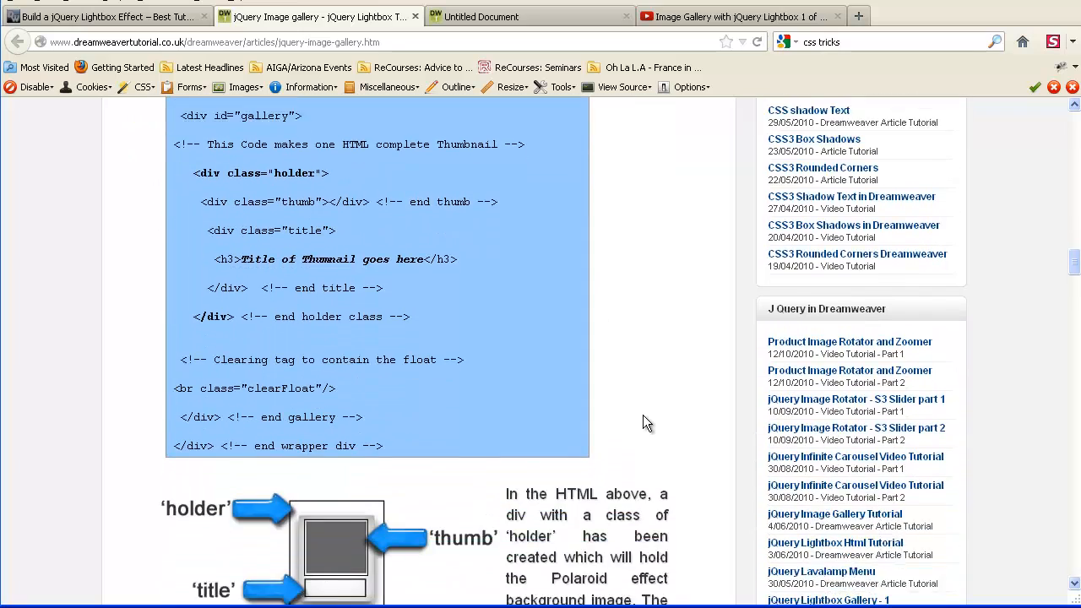
{"action": "scroll", "scroll_direction": "up", "scroll_amount": 3}
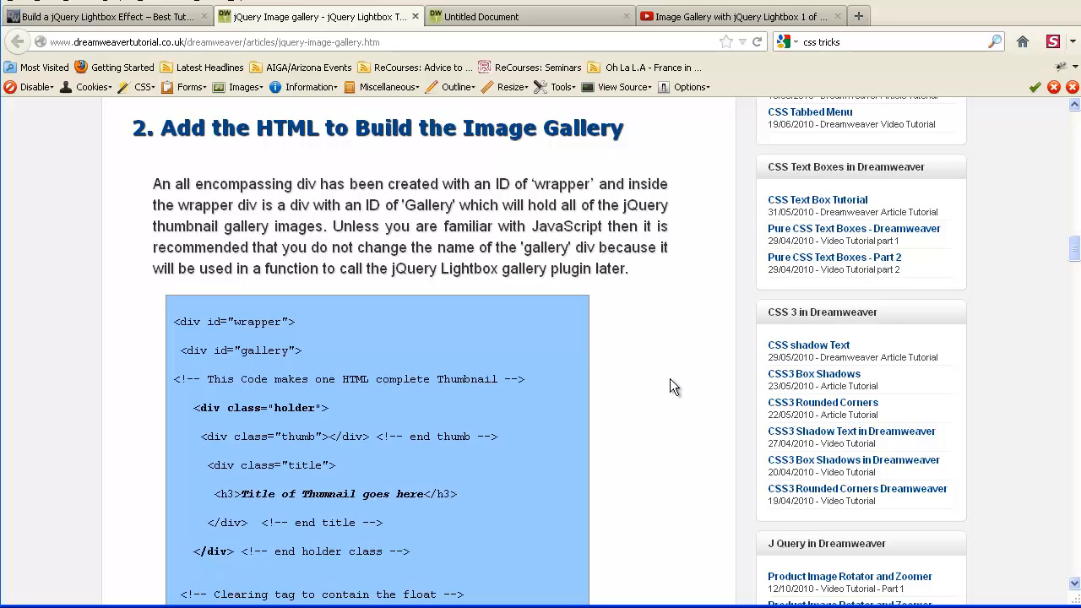
{"action": "scroll", "scroll_direction": "down", "scroll_amount": 3}
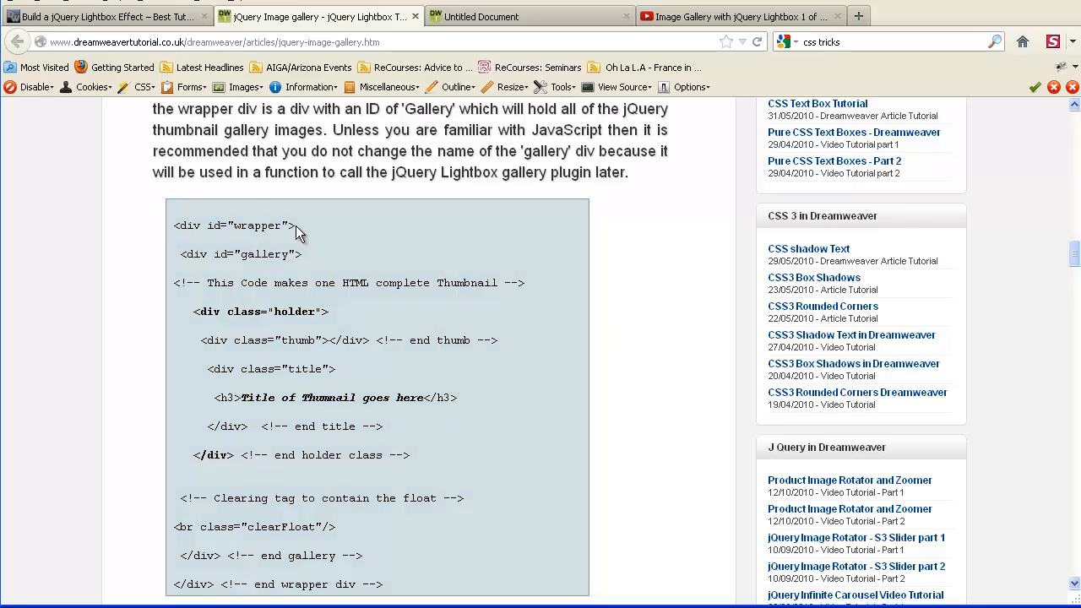
{"action": "mouse_move", "coordinate": [263, 272]}
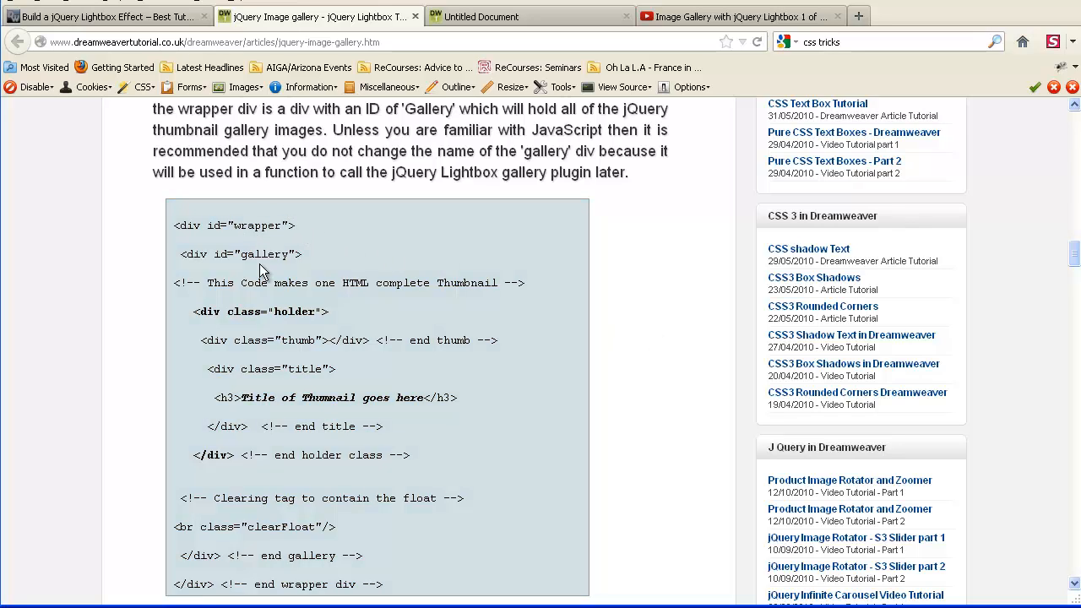
{"action": "double_click", "coordinate": [264, 253]}
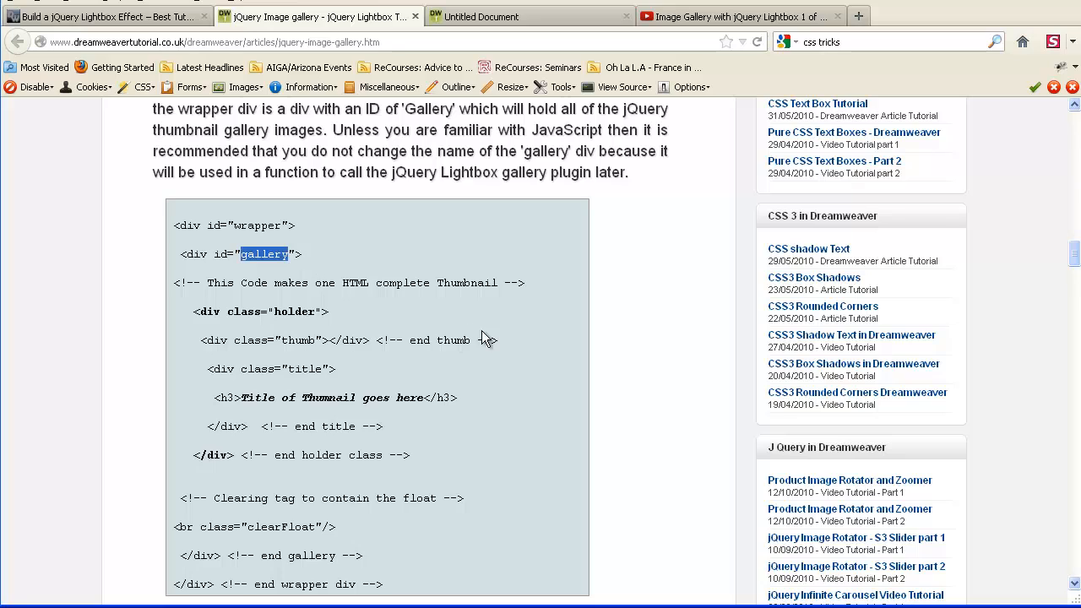
{"action": "scroll", "scroll_direction": "down", "scroll_amount": 3}
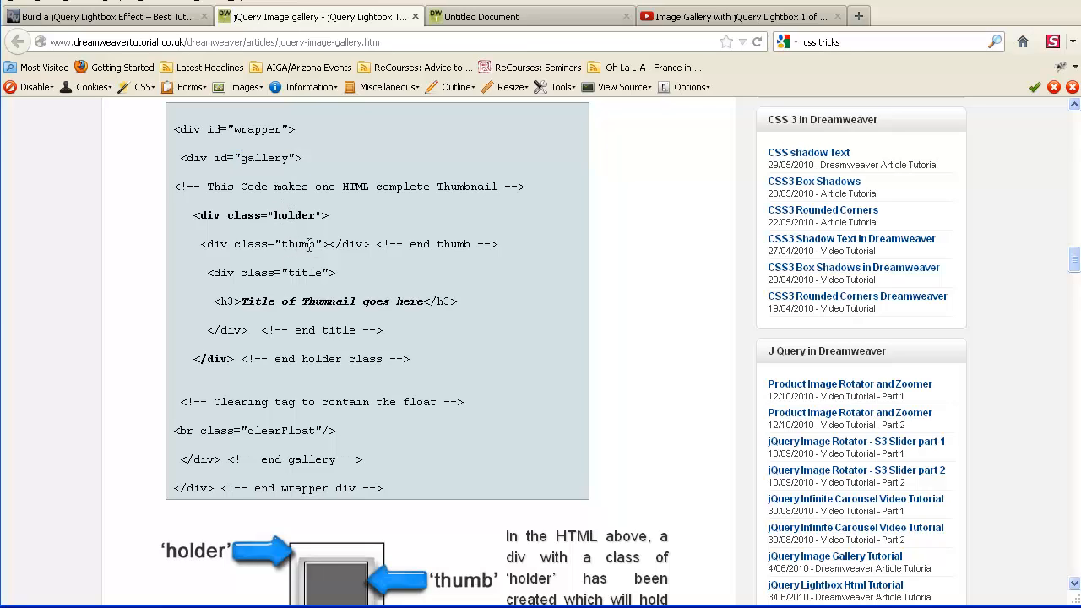
{"action": "mouse_move", "coordinate": [311, 271]}
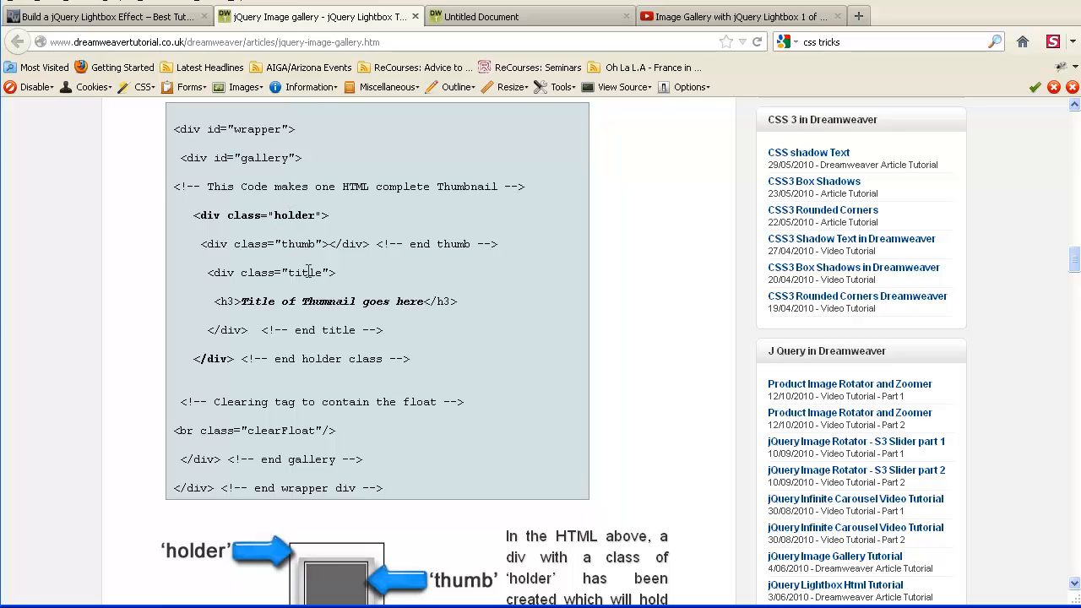
{"action": "mouse_move", "coordinate": [273, 354]}
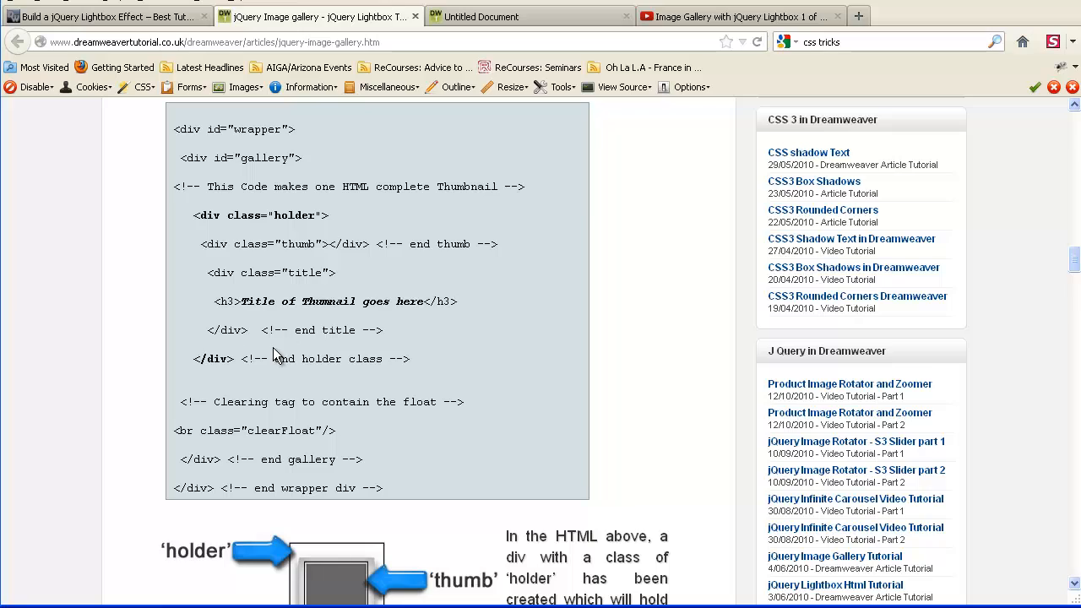
{"action": "double_click", "coordinate": [321, 358]}
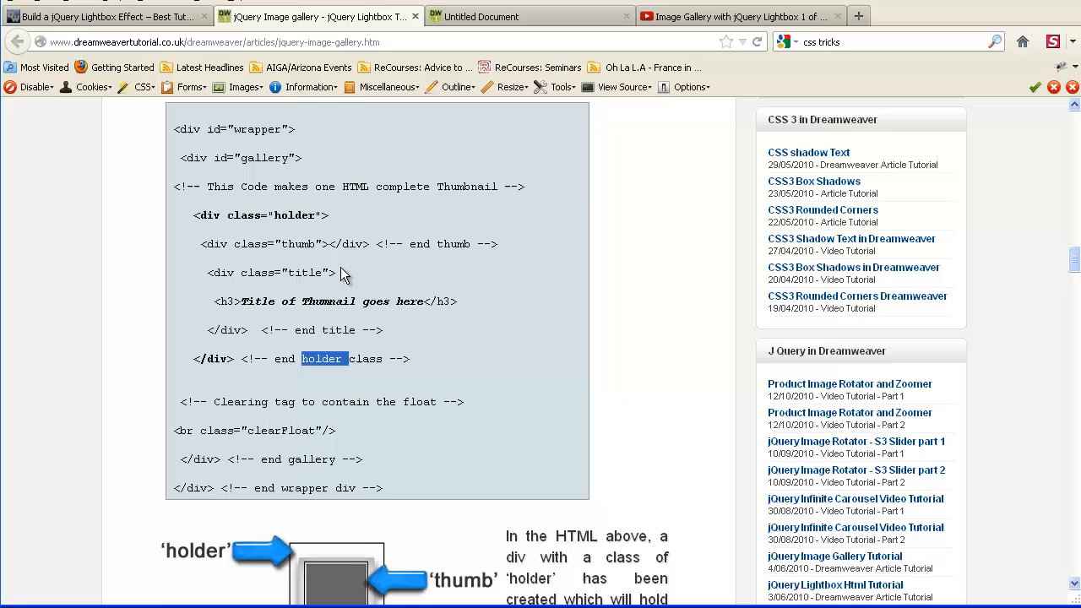
{"action": "scroll", "scroll_direction": "down", "scroll_amount": 3}
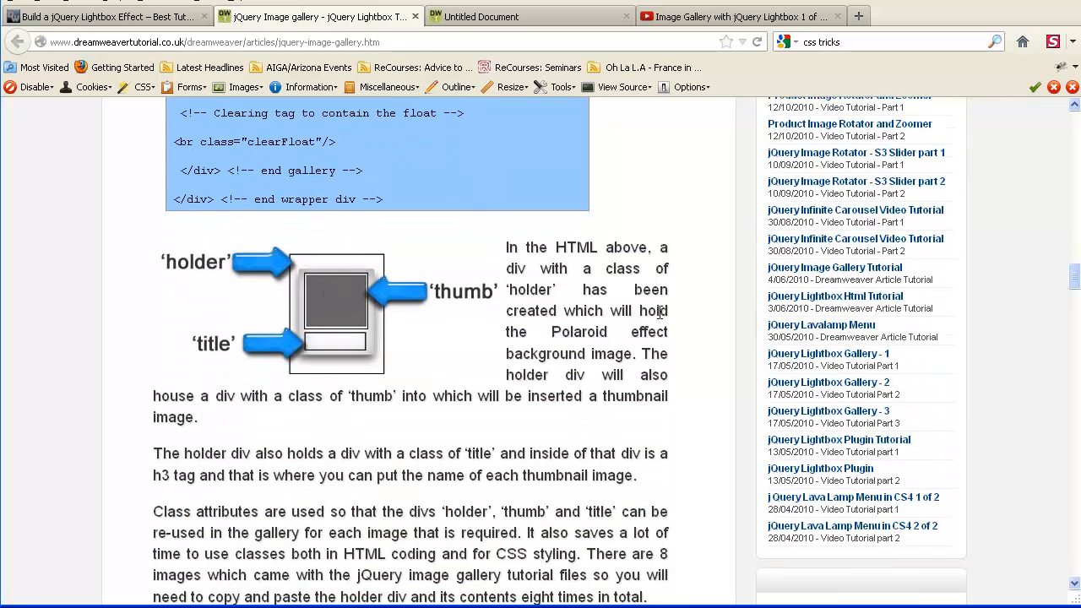
{"action": "scroll", "scroll_direction": "down", "scroll_amount": 3}
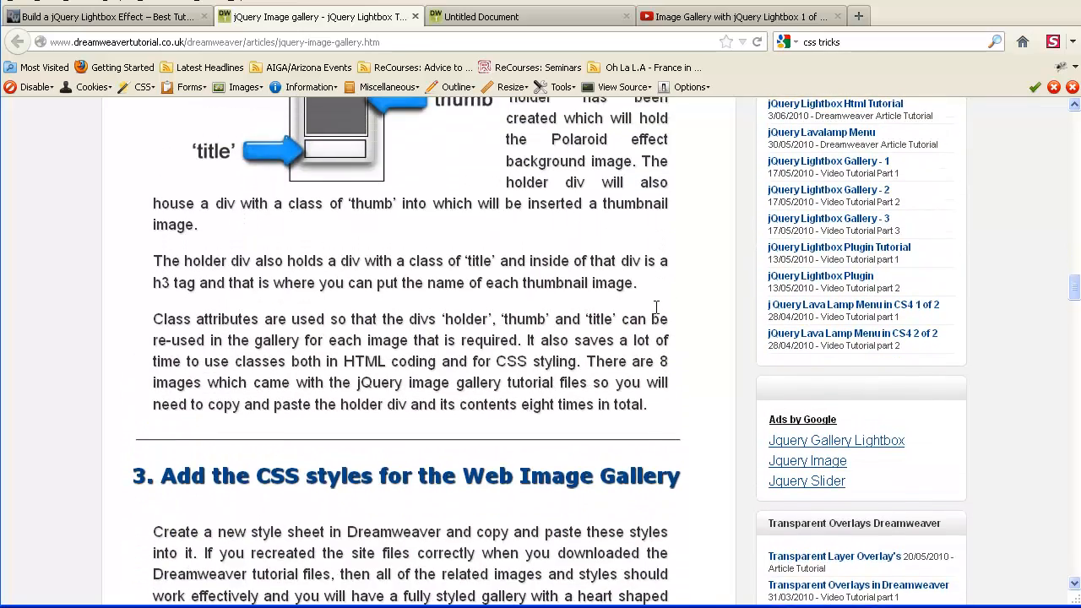
{"action": "scroll", "scroll_direction": "up", "scroll_amount": 3}
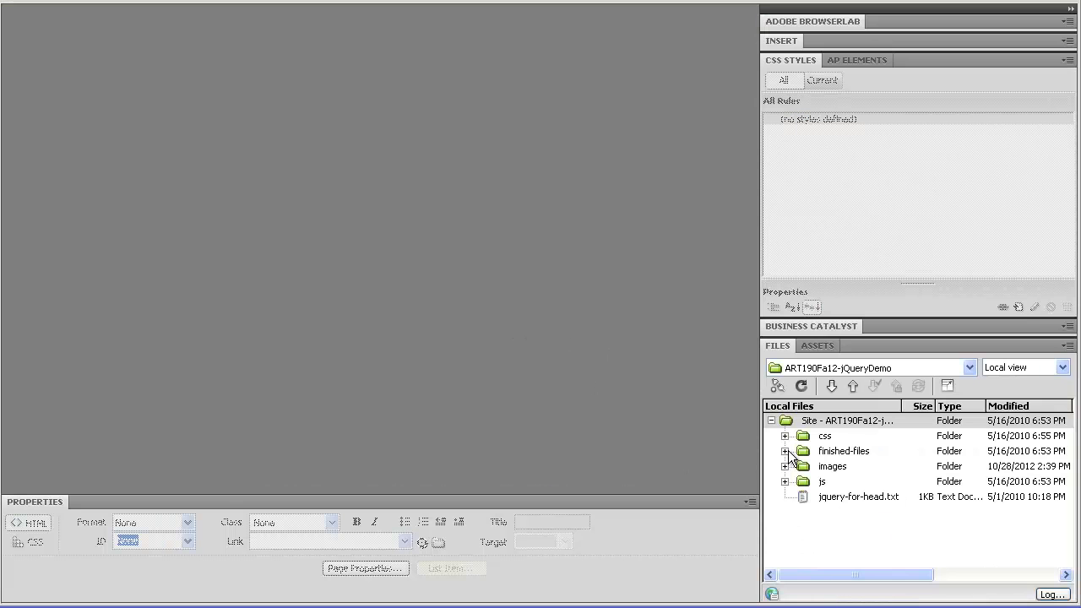
Expand finished-files and lightbox-gallery, then create a new blank HTML page with DocType HTML5
{"action": "left_click", "coordinate": [784, 451]}
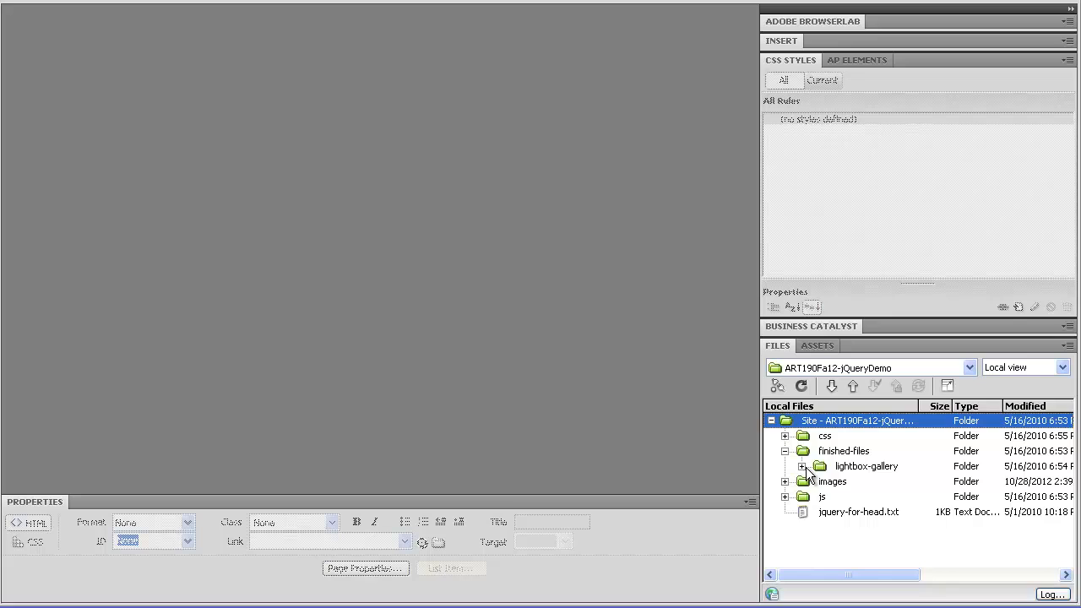
{"action": "left_click", "coordinate": [800, 466]}
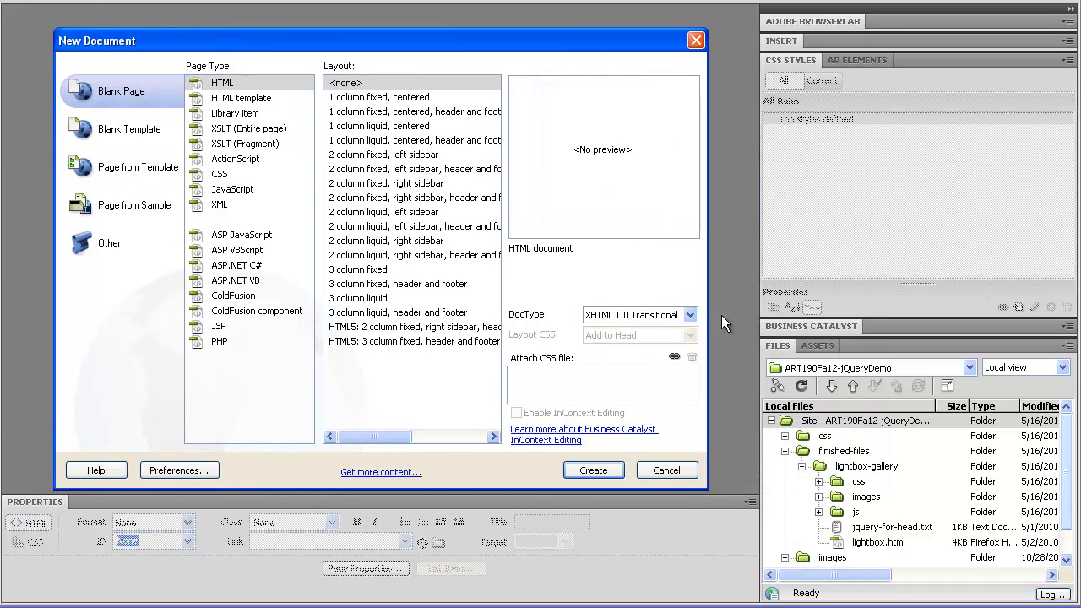
{"action": "left_click", "coordinate": [690, 314]}
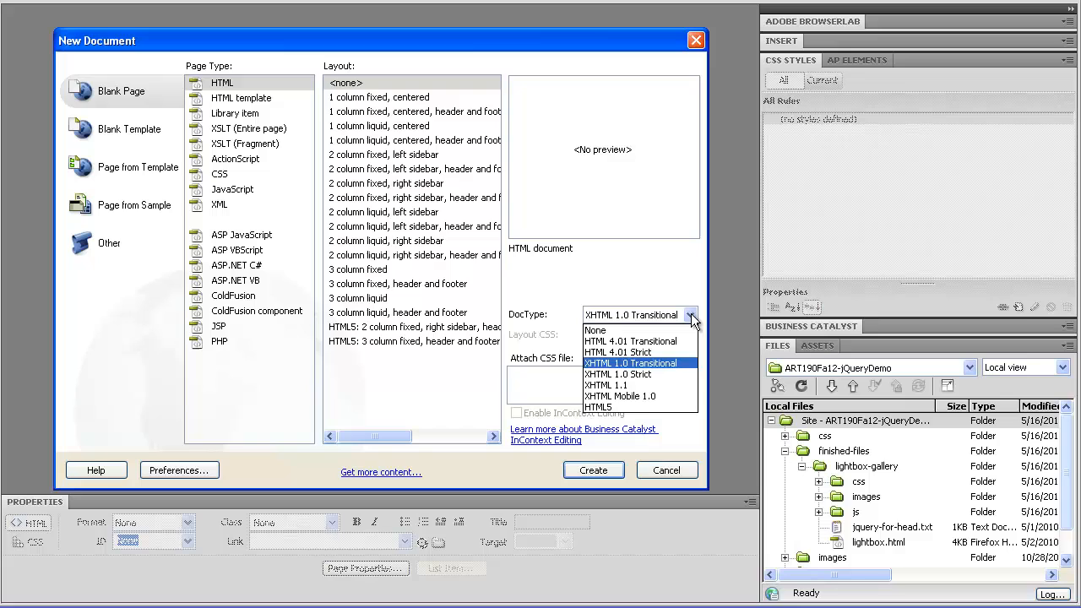
{"action": "left_click", "coordinate": [598, 407]}
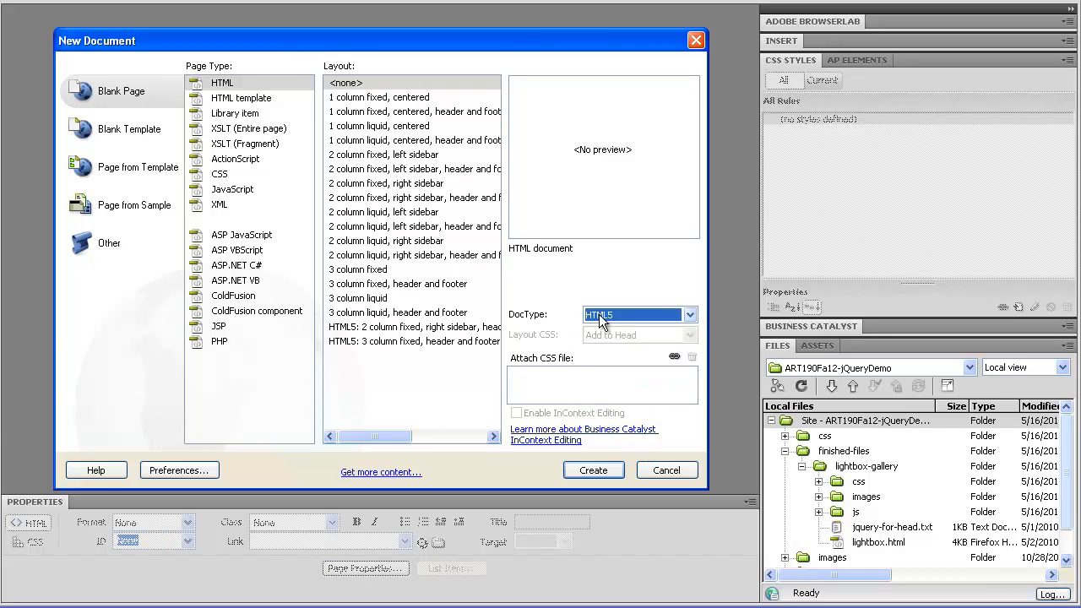
{"action": "left_click", "coordinate": [593, 469]}
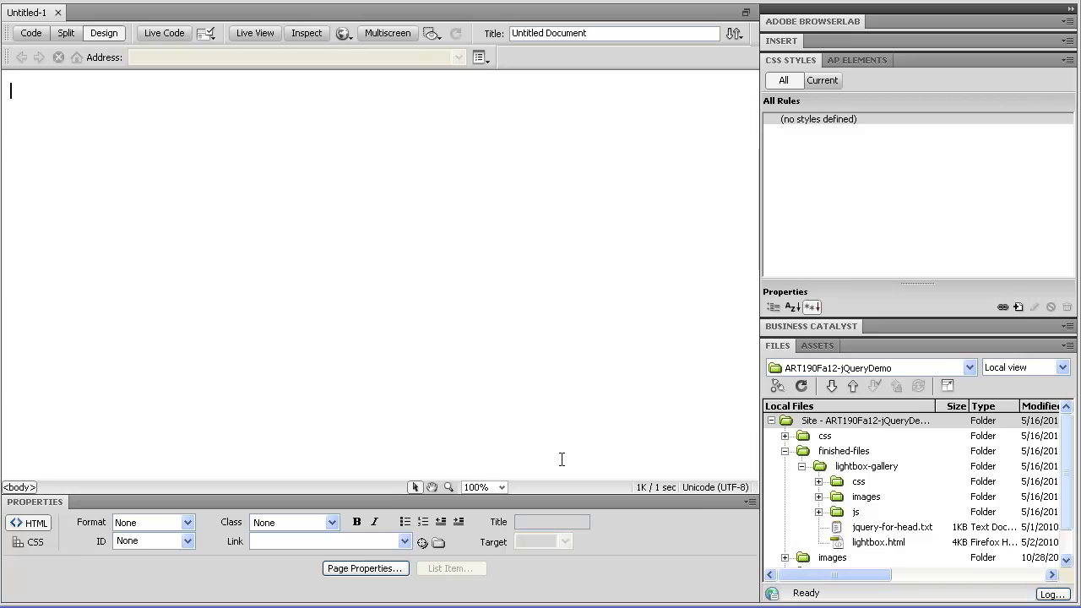
Save the blank page as lightbox-modified.html in the lightbox folder and briefly view its code
{"action": "left_click", "coordinate": [25, 6]}
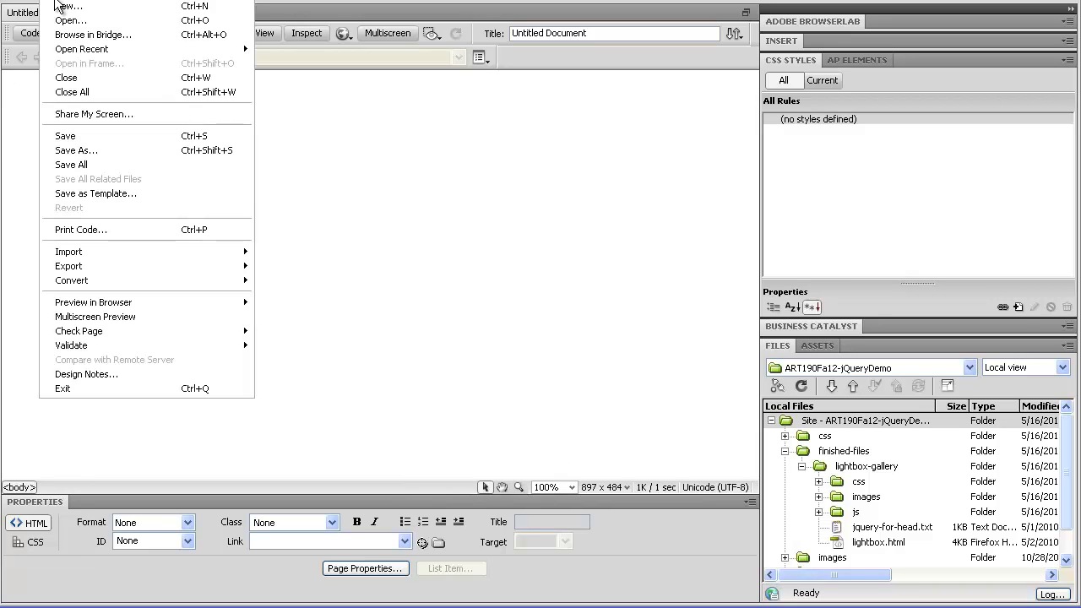
{"action": "mouse_move", "coordinate": [64, 135]}
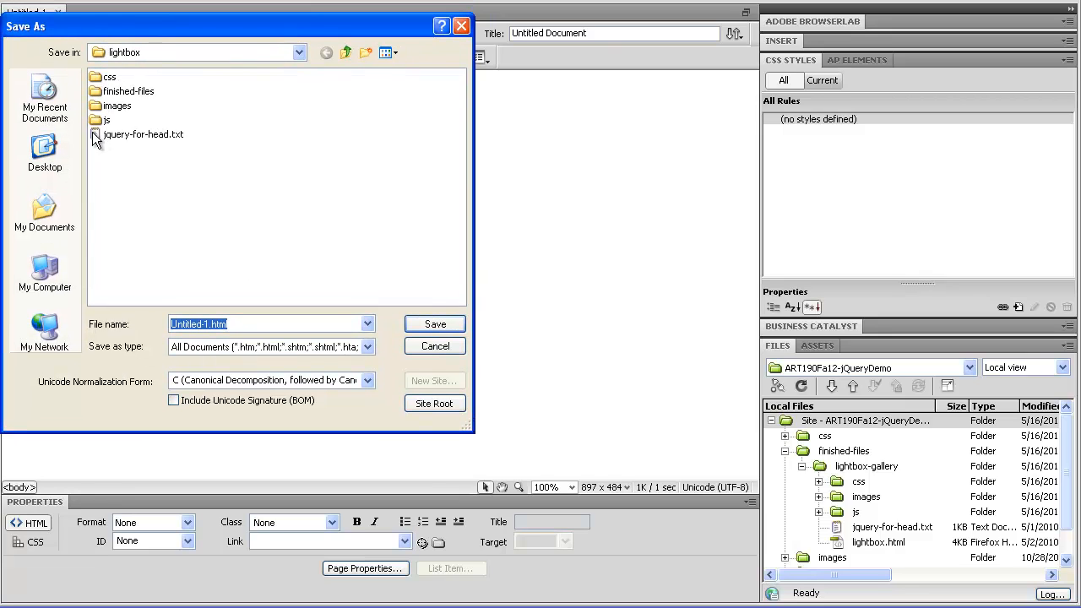
{"action": "mouse_move", "coordinate": [322, 287]}
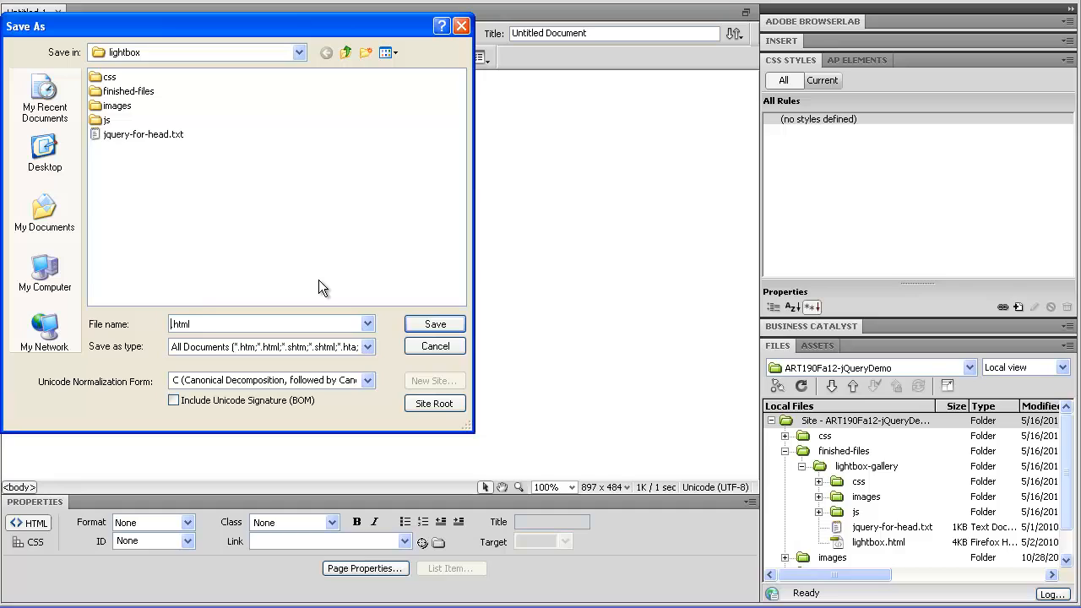
{"action": "type", "text": "lightbox-mod"}
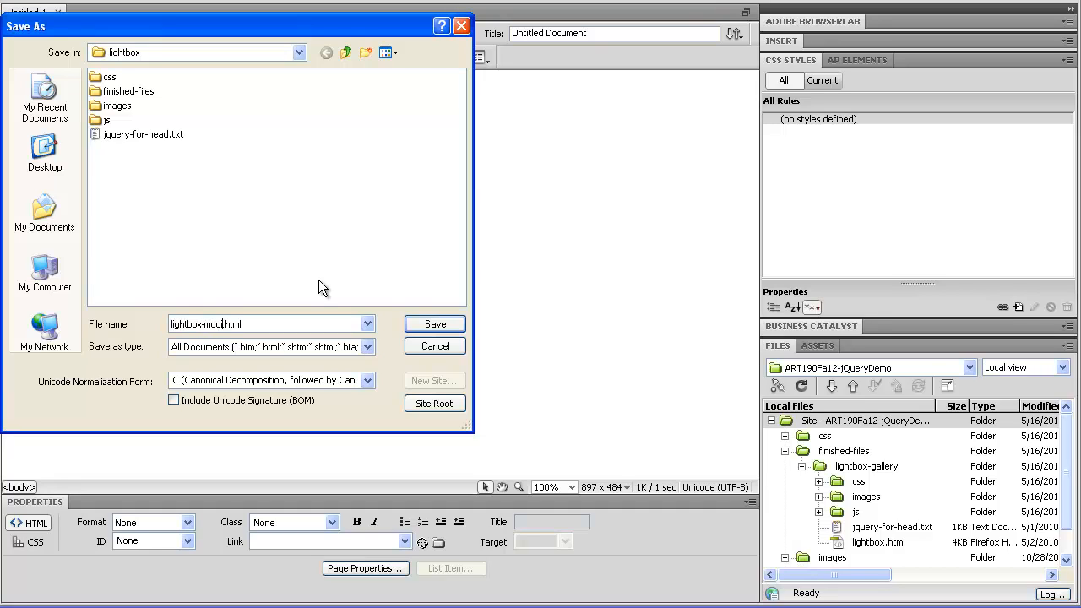
{"action": "left_click", "coordinate": [434, 324]}
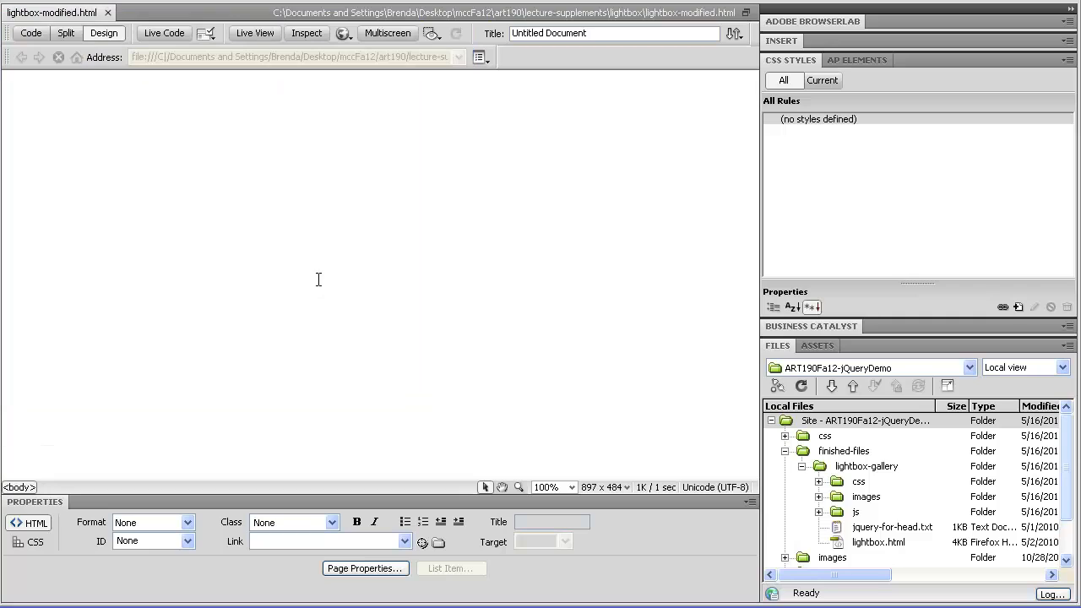
{"action": "left_click", "coordinate": [30, 34]}
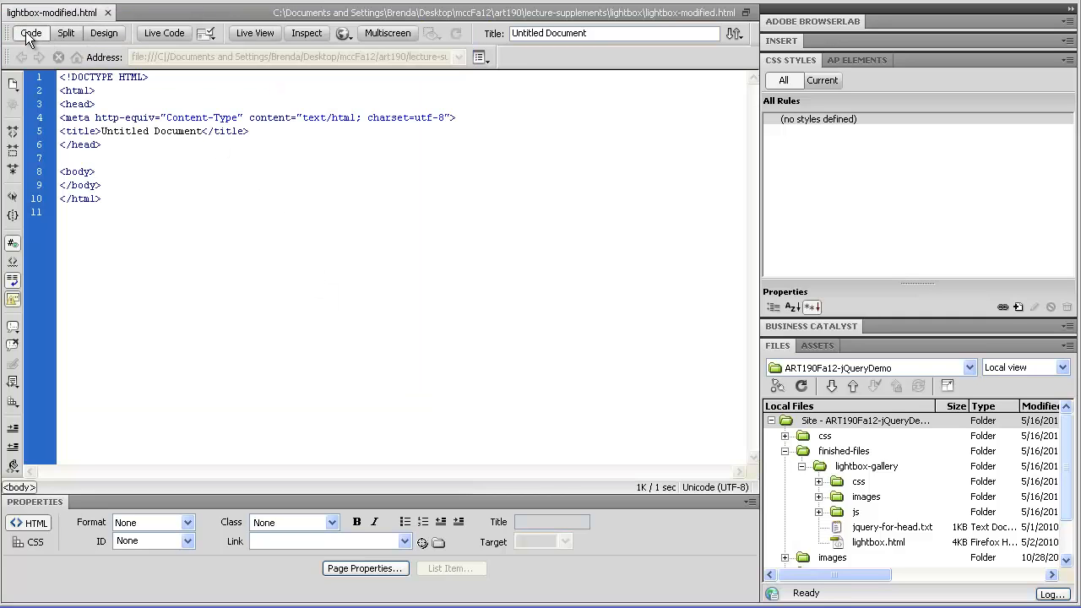
{"action": "left_click", "coordinate": [103, 34]}
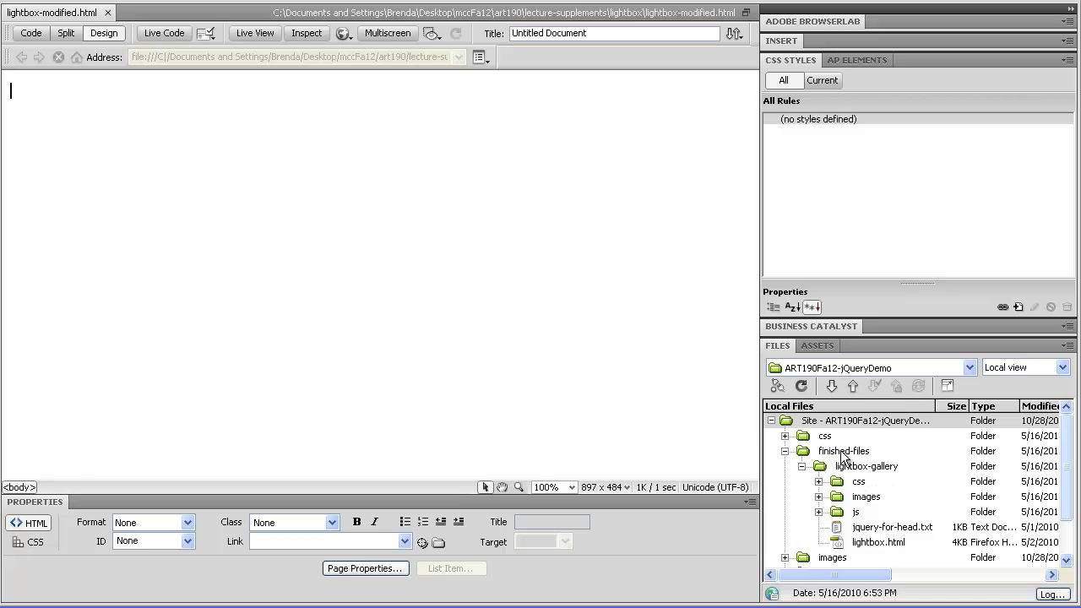
Bring up the original lightbox.html gallery page in Code view
{"action": "left_click", "coordinate": [878, 542]}
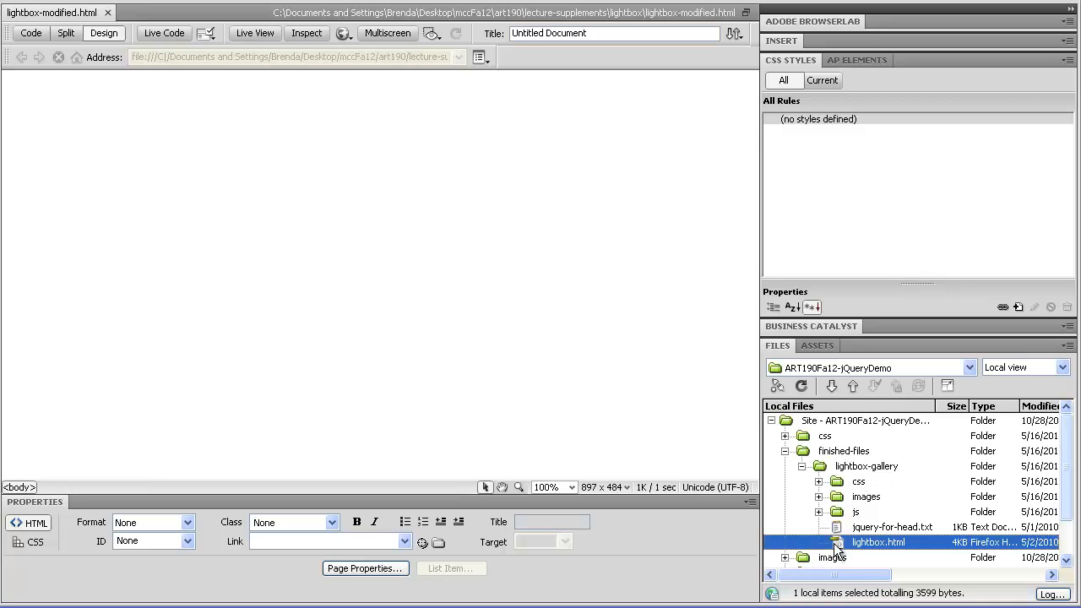
{"action": "double_click", "coordinate": [878, 542]}
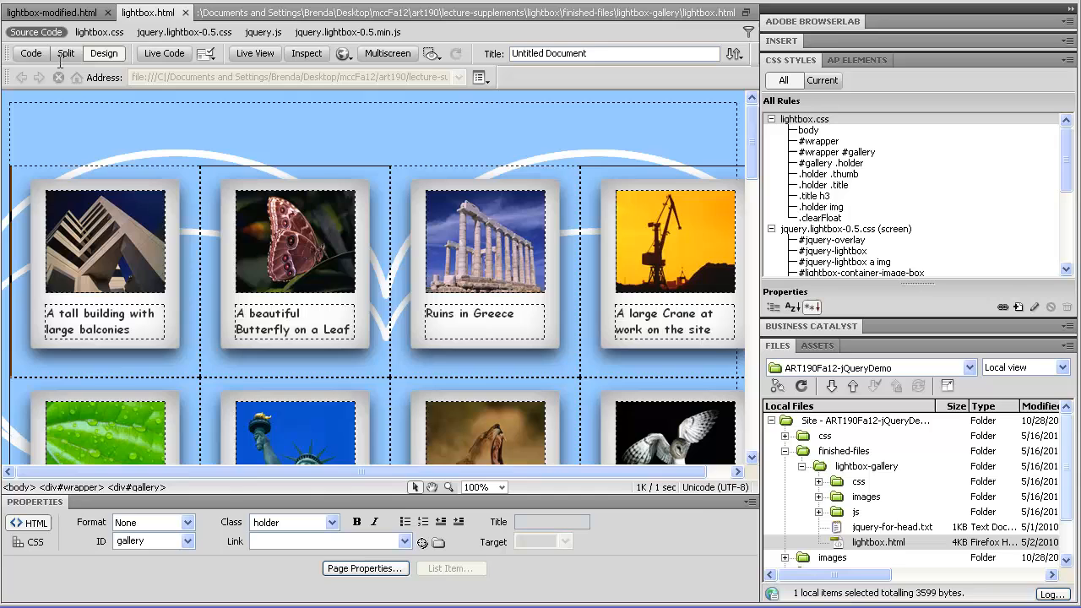
{"action": "left_click", "coordinate": [30, 53]}
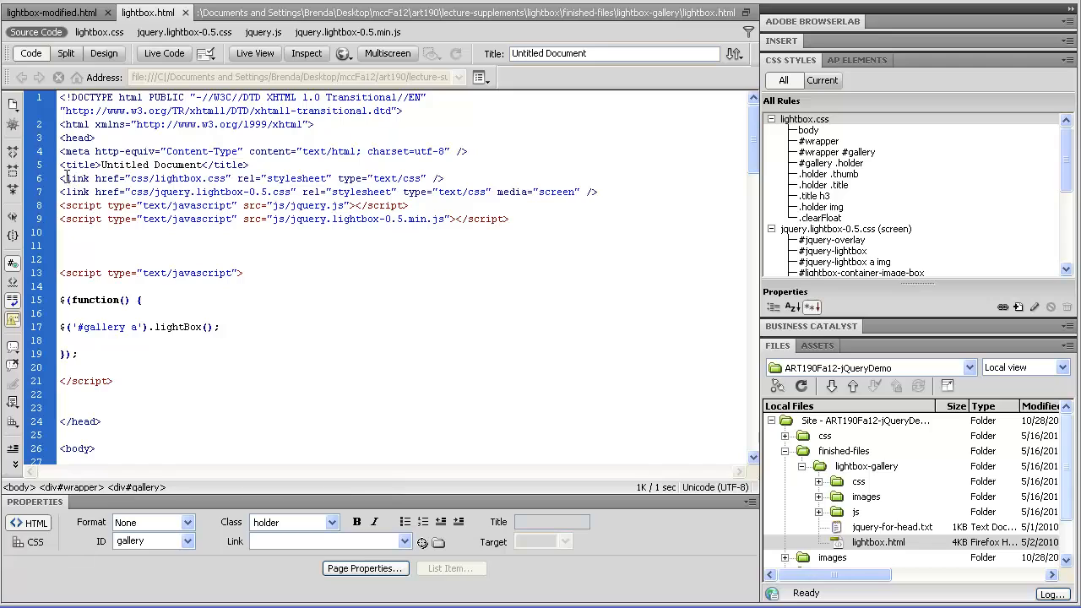
{"action": "left_click", "coordinate": [878, 540]}
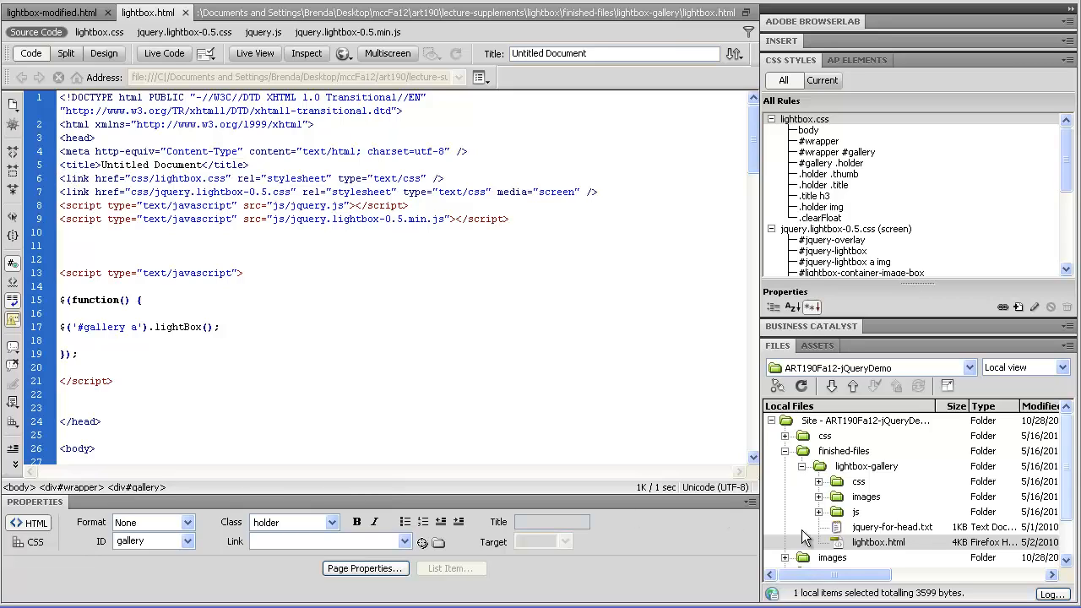
Point out the gallery's css and js folders, then collapse lightbox-gallery and finished-files in the Files panel
{"action": "left_click", "coordinate": [817, 466]}
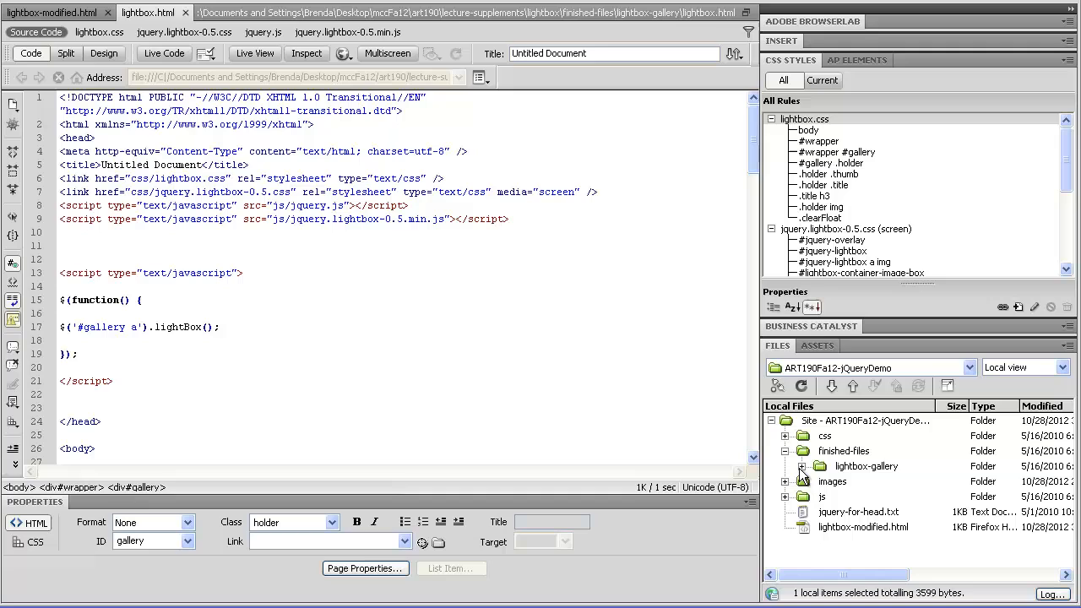
{"action": "left_click", "coordinate": [802, 466]}
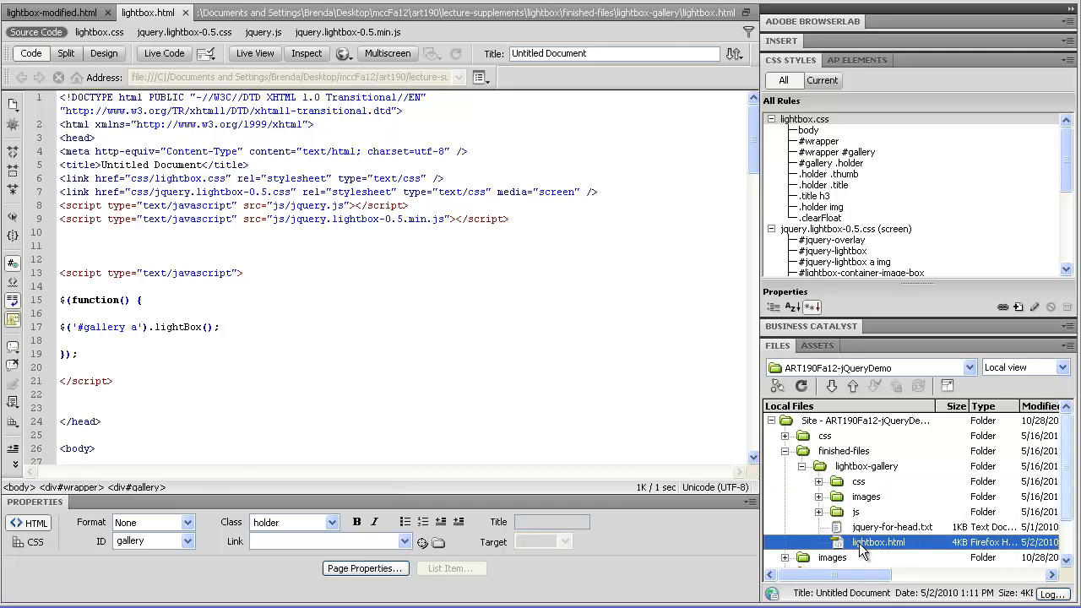
{"action": "left_click", "coordinate": [855, 511]}
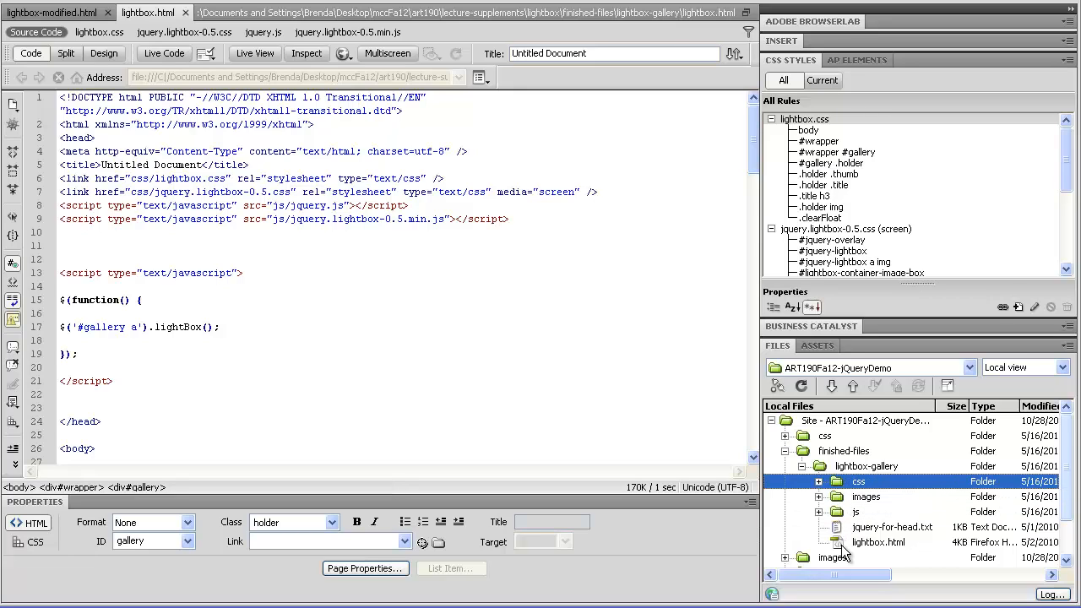
{"action": "left_click", "coordinate": [817, 466]}
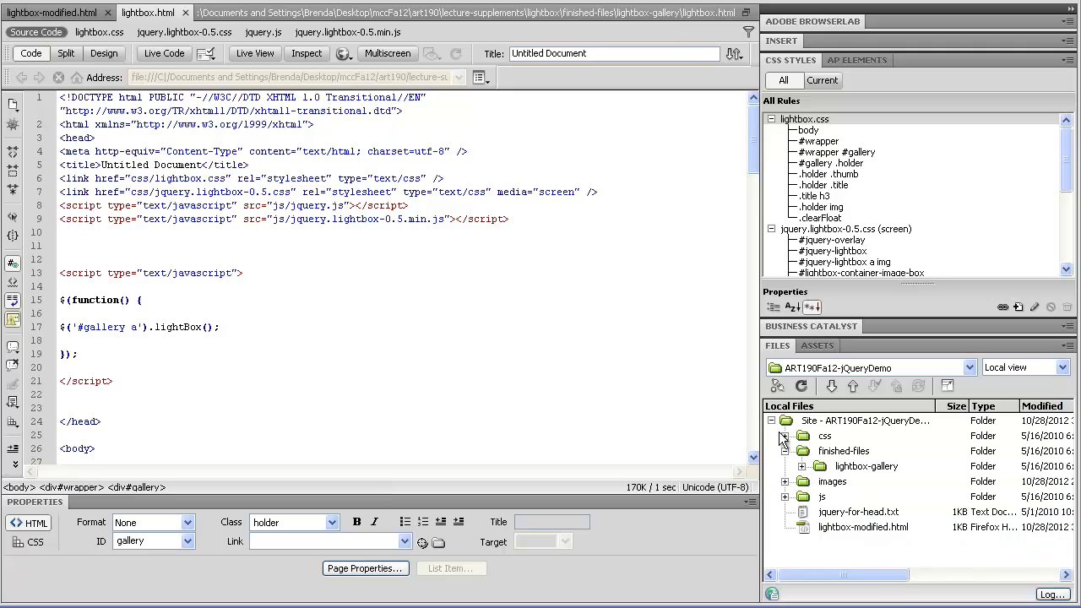
{"action": "left_click", "coordinate": [784, 449]}
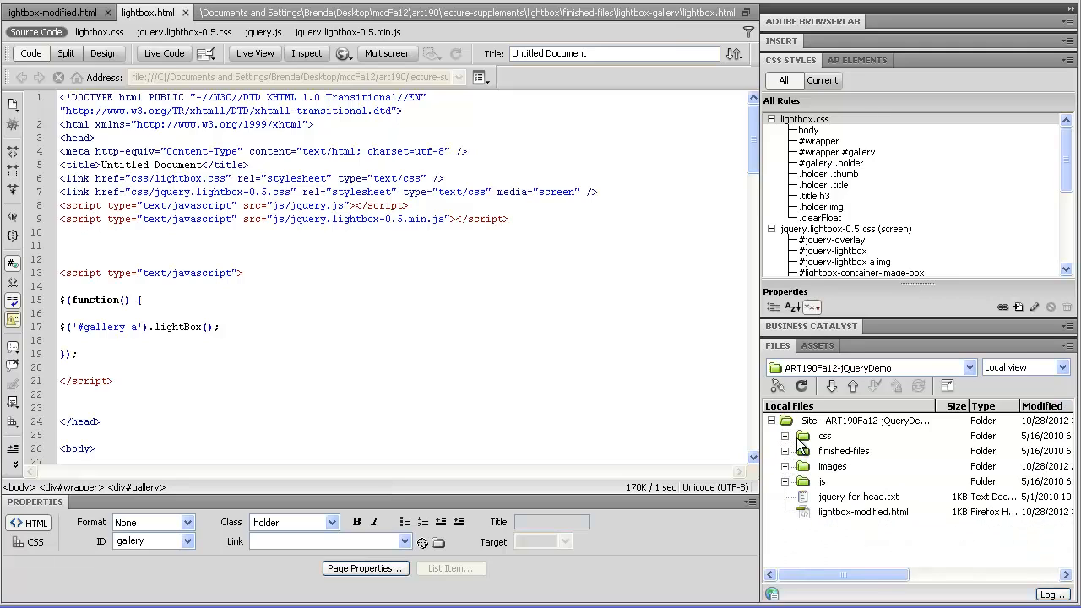
{"action": "left_click", "coordinate": [821, 480]}
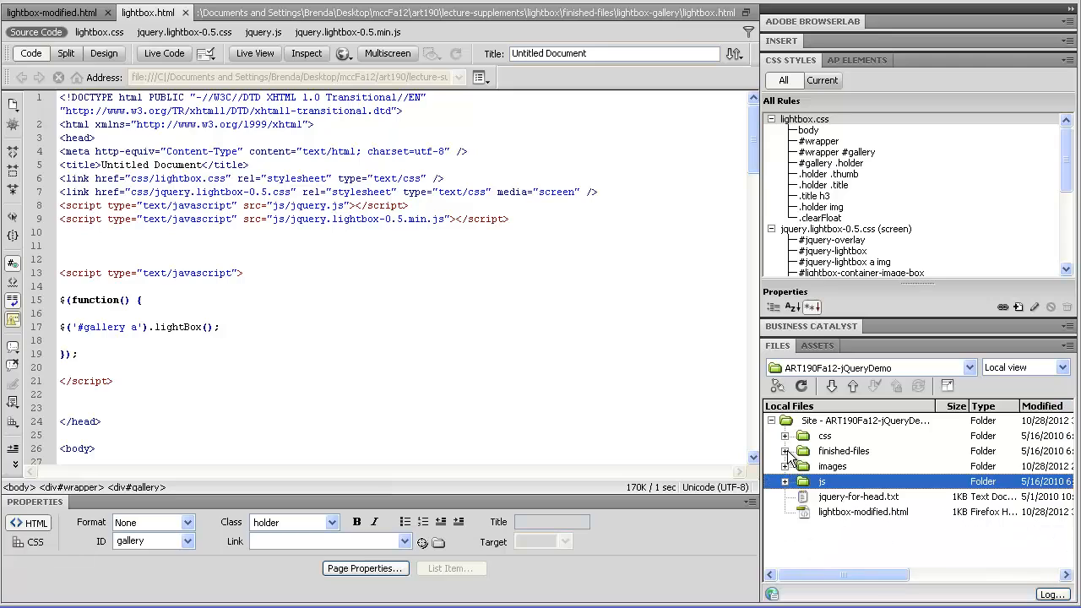
{"action": "left_click", "coordinate": [784, 449]}
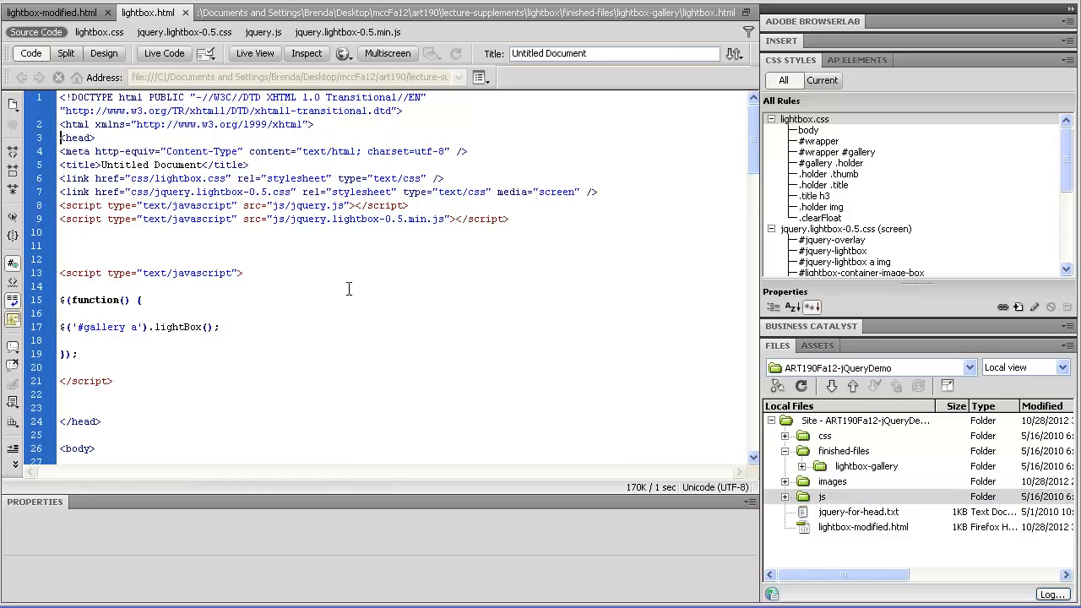
Review the thumbnail link markup in lightbox.html, then show lightbox-modified.html's unstyled thumbnails in Design view
{"action": "scroll", "scroll_direction": "down", "scroll_amount": 3}
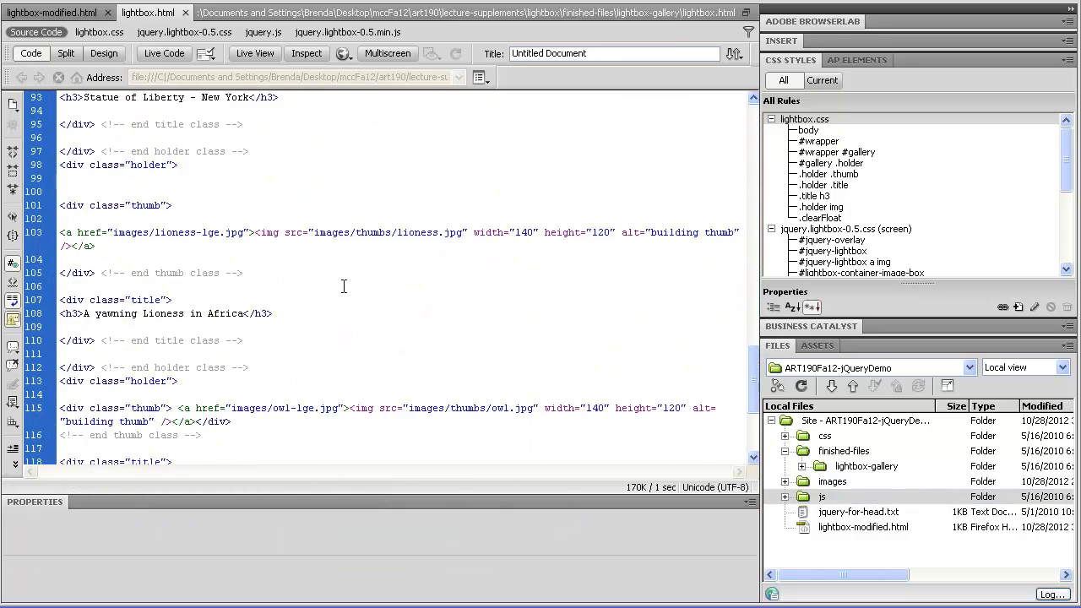
{"action": "scroll", "scroll_direction": "down", "scroll_amount": 3}
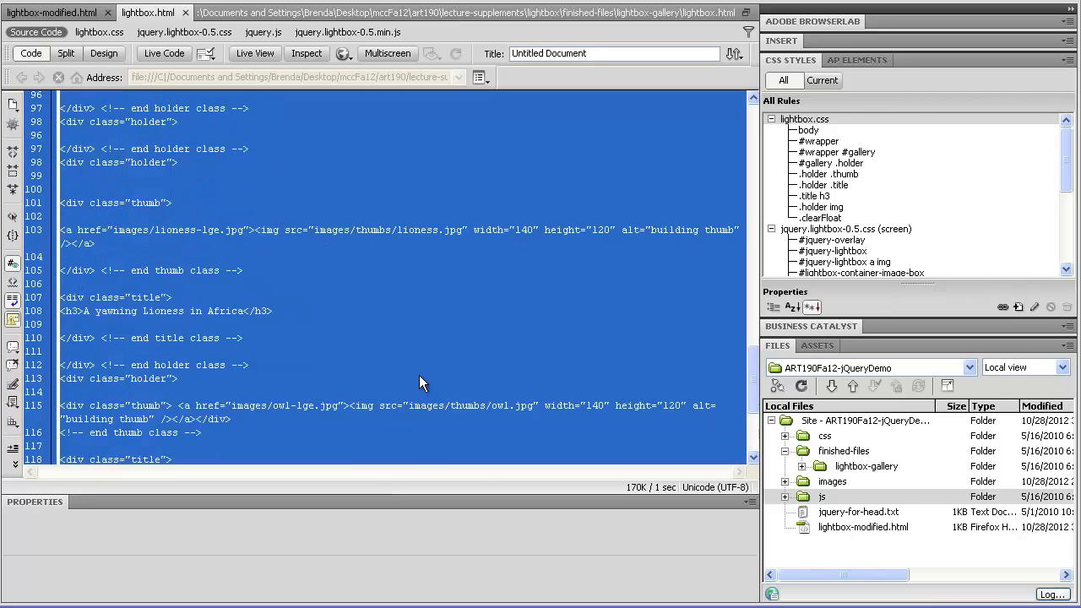
{"action": "scroll", "scroll_direction": "up", "scroll_amount": 3}
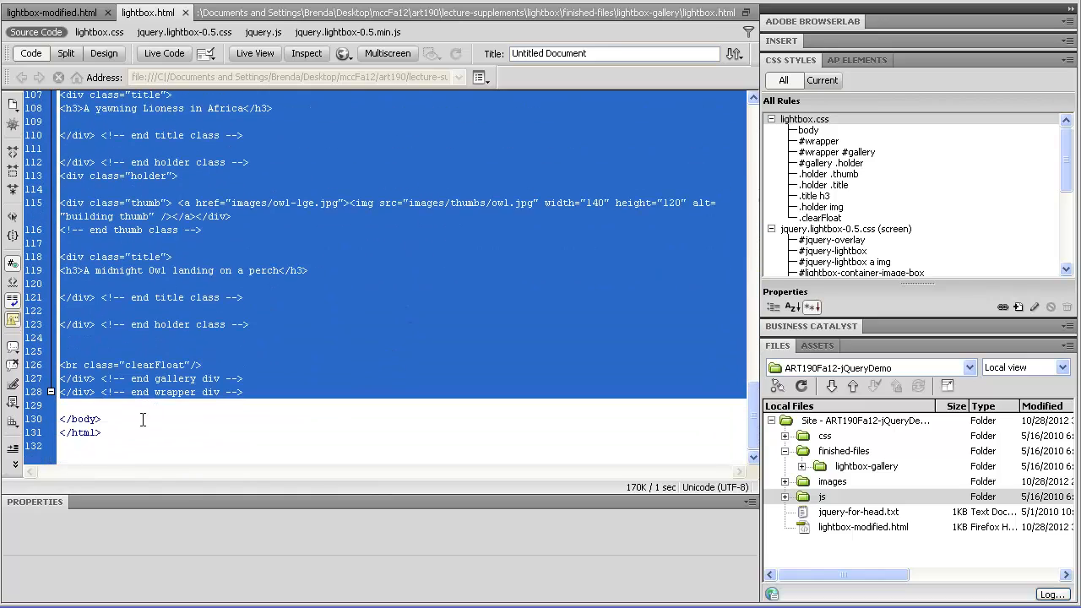
{"action": "scroll", "scroll_direction": "up", "scroll_amount": 3}
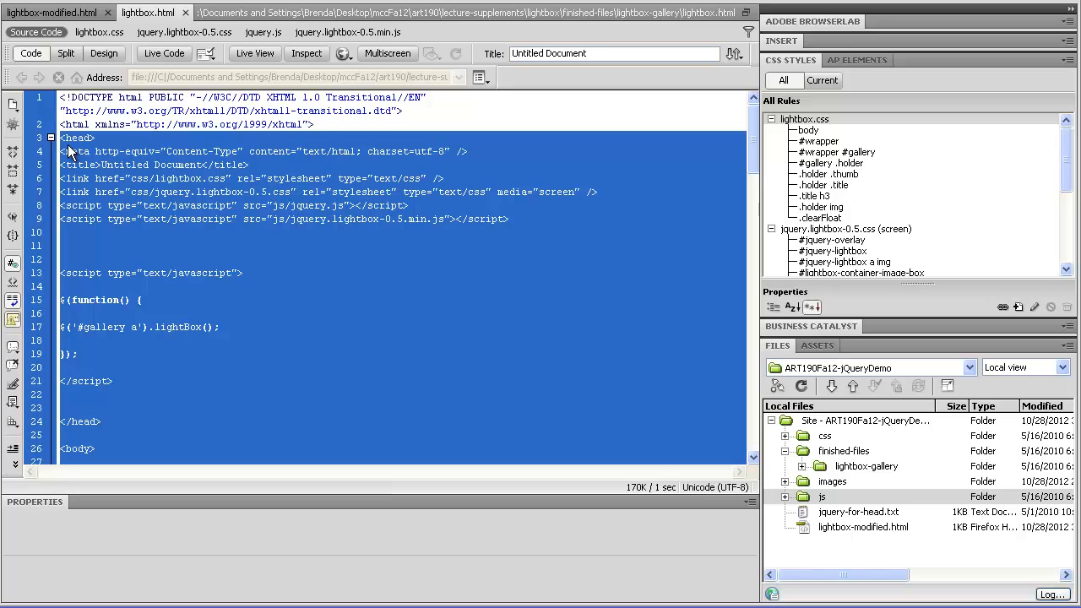
{"action": "scroll", "scroll_direction": "down", "scroll_amount": 3}
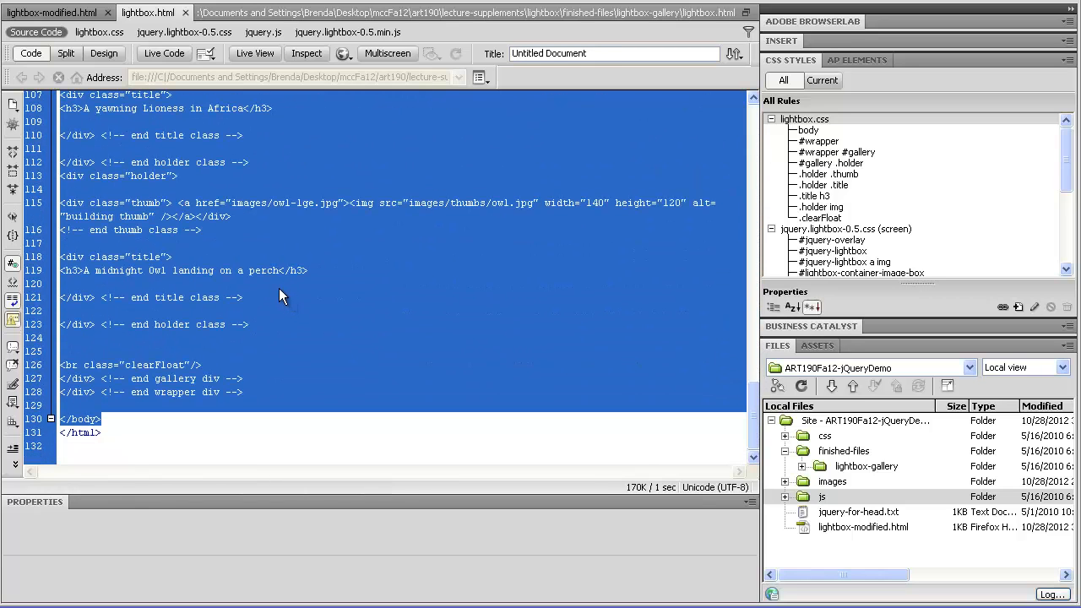
{"action": "left_click", "coordinate": [103, 34]}
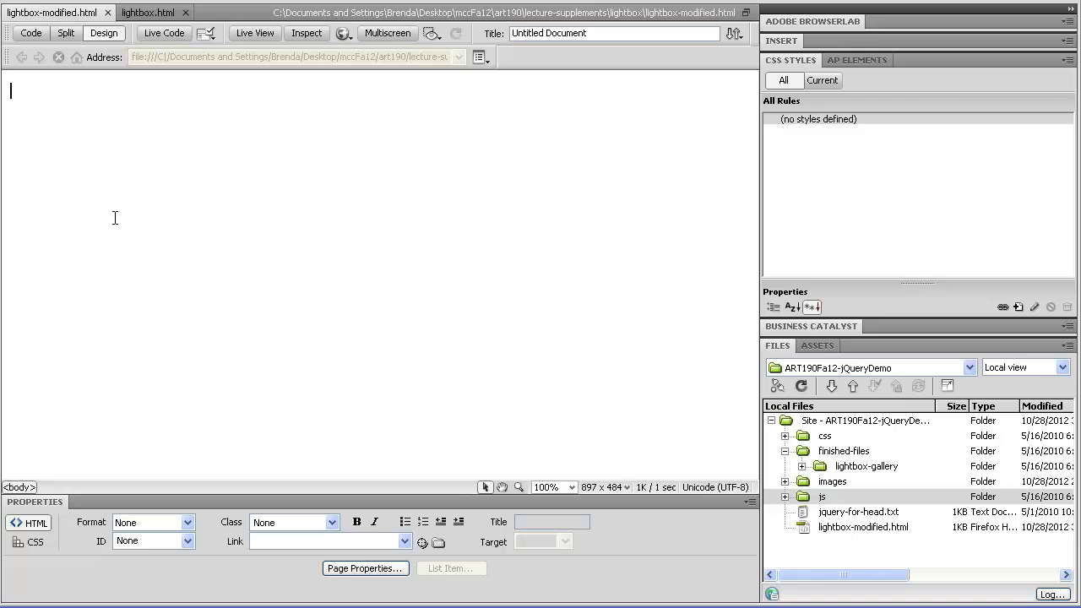
{"action": "left_click", "coordinate": [31, 34]}
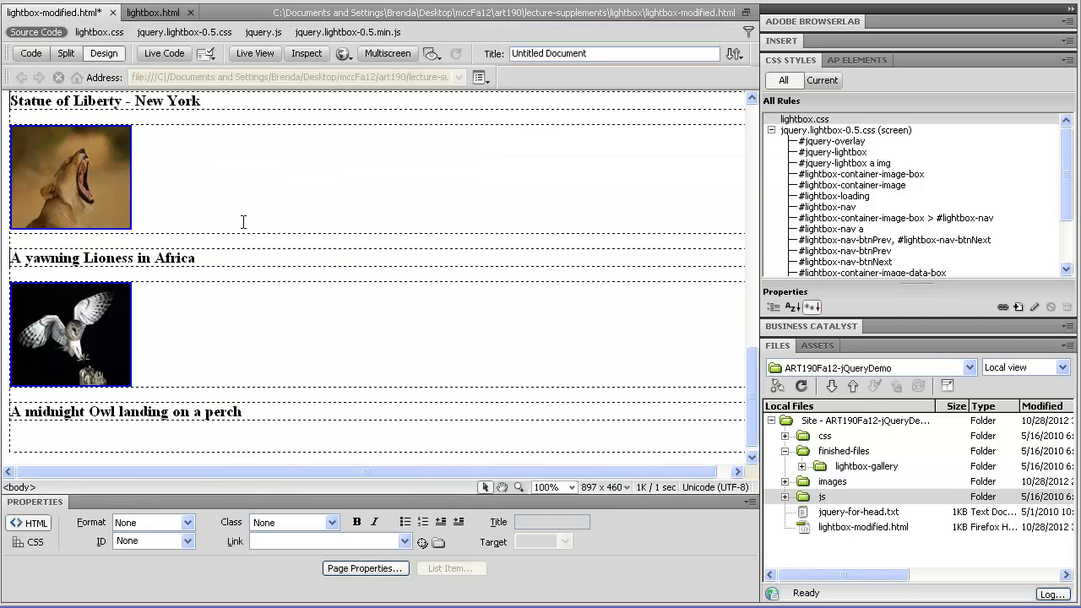
Check lightbox-modified.html's code, then preview the page in Firefox
{"action": "scroll", "scroll_direction": "down", "scroll_amount": 3}
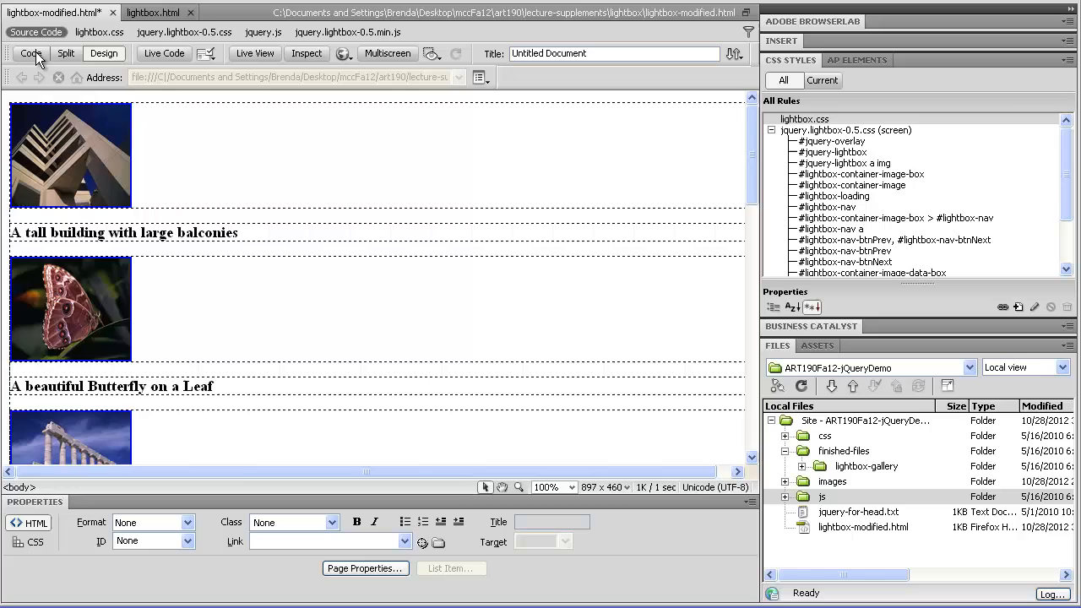
{"action": "left_click", "coordinate": [30, 52]}
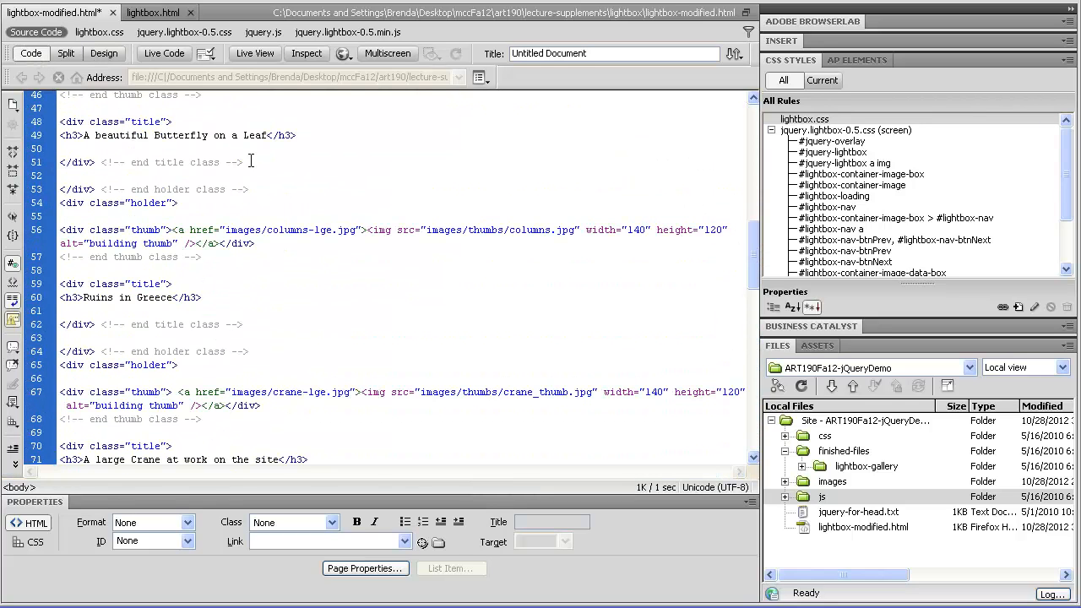
{"action": "left_click", "coordinate": [103, 52]}
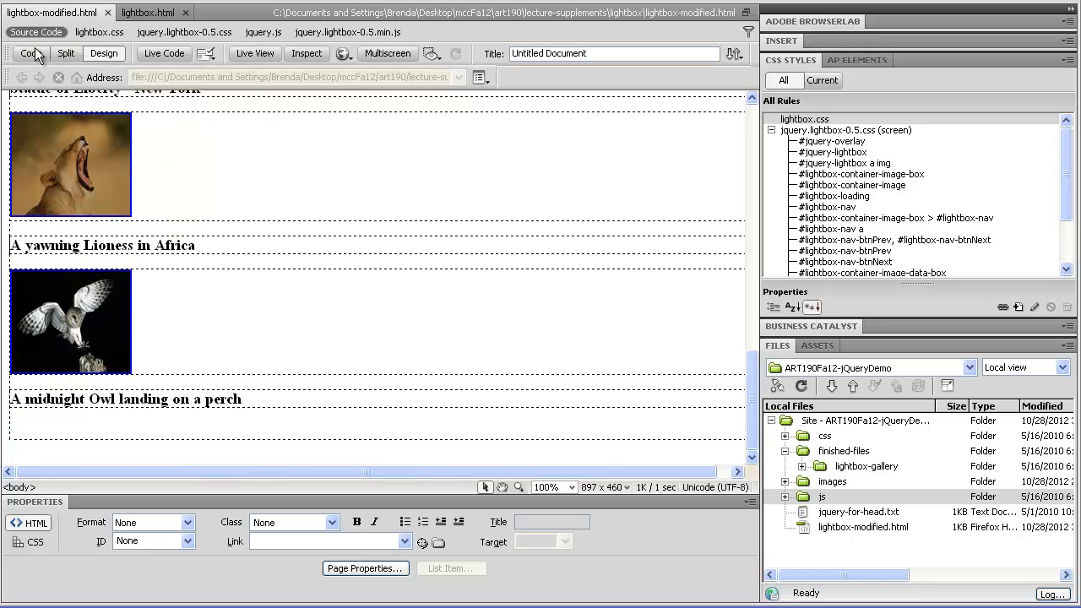
{"action": "left_click", "coordinate": [342, 53]}
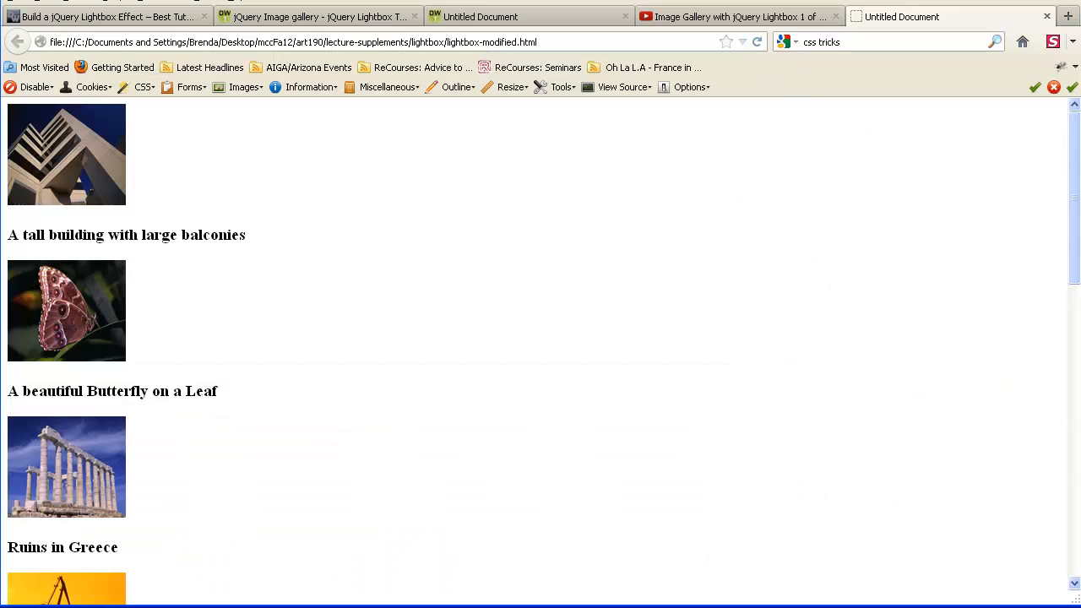
{"action": "mouse_move", "coordinate": [576, 159]}
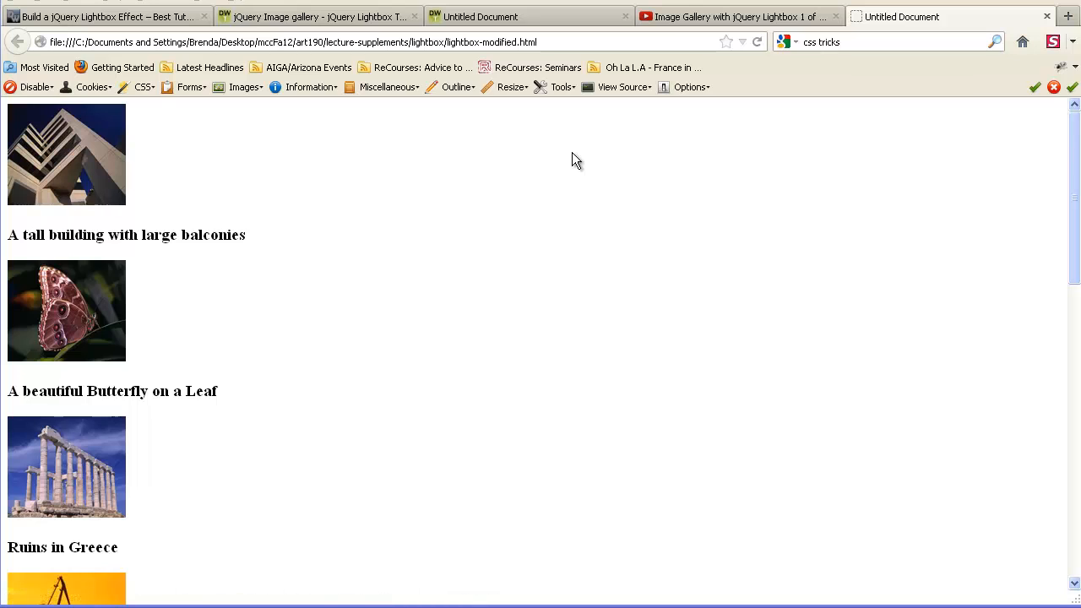
Enlarge the tall building photo in the lightbox, advance with NEXT, then return to Dreamweaver
{"action": "left_click", "coordinate": [66, 153]}
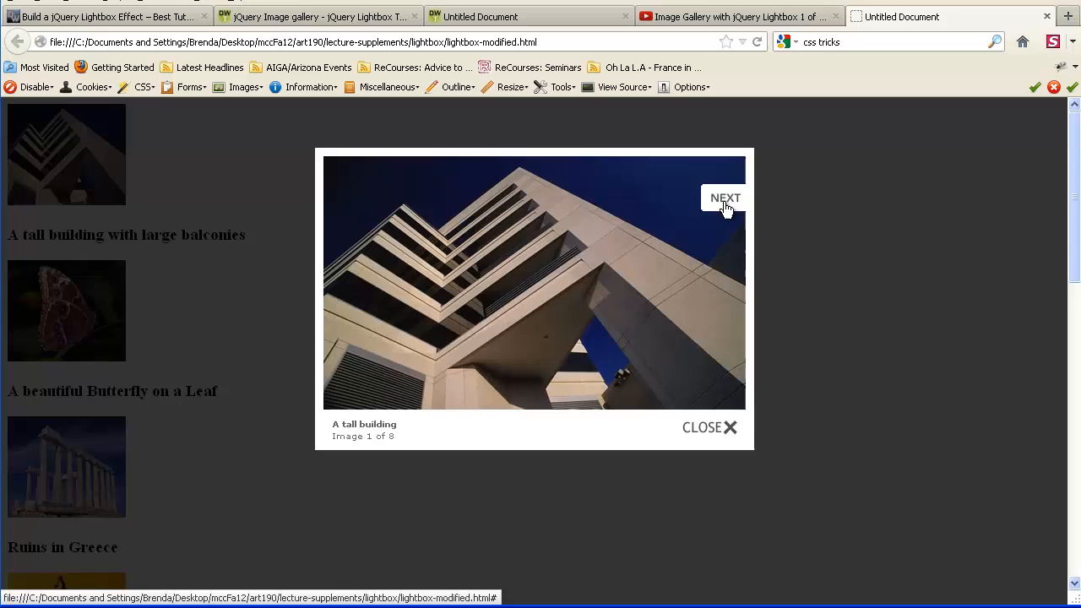
{"action": "left_click", "coordinate": [723, 198]}
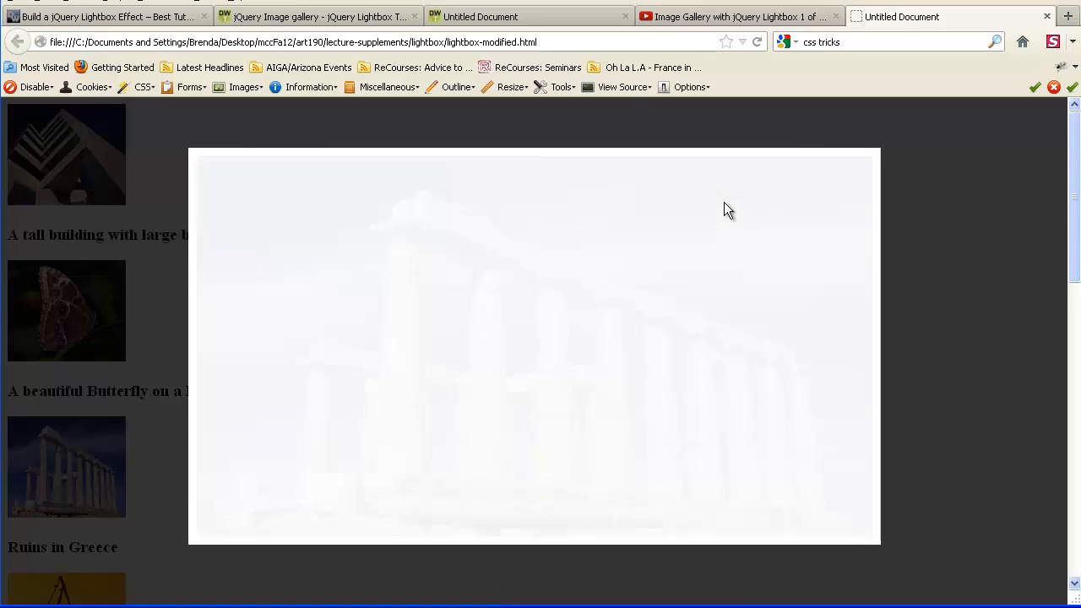
{"action": "left_click", "coordinate": [1047, 17]}
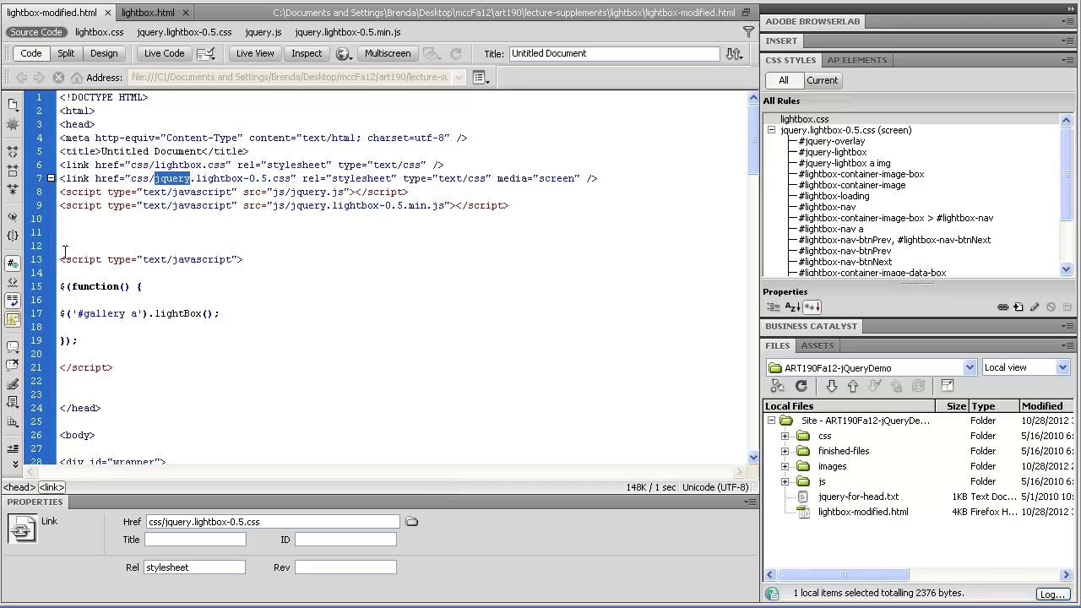
Highlight the lightbox stylesheet's css folder path and expand the site's css folder
{"action": "left_click_drag", "start_coordinate": [61, 260], "coordinate": [111, 368]}
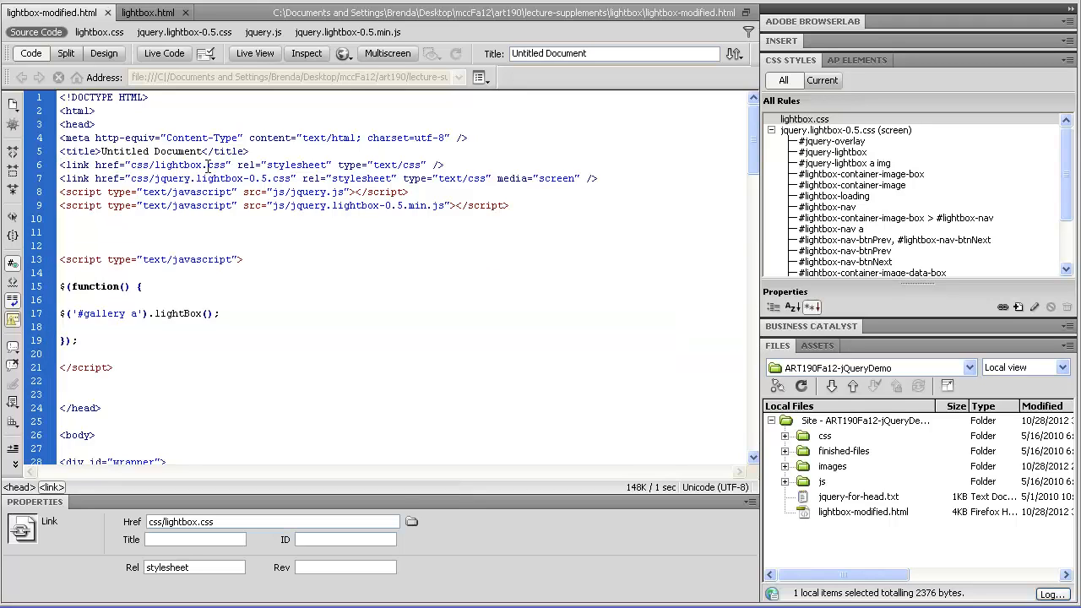
{"action": "double_click", "coordinate": [139, 166]}
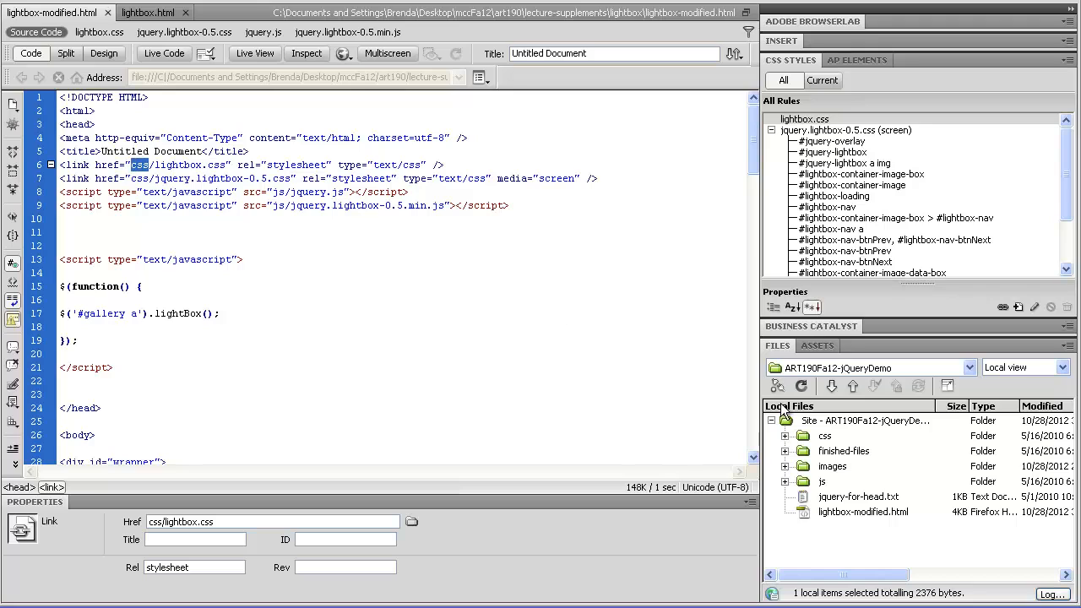
{"action": "left_click", "coordinate": [824, 436]}
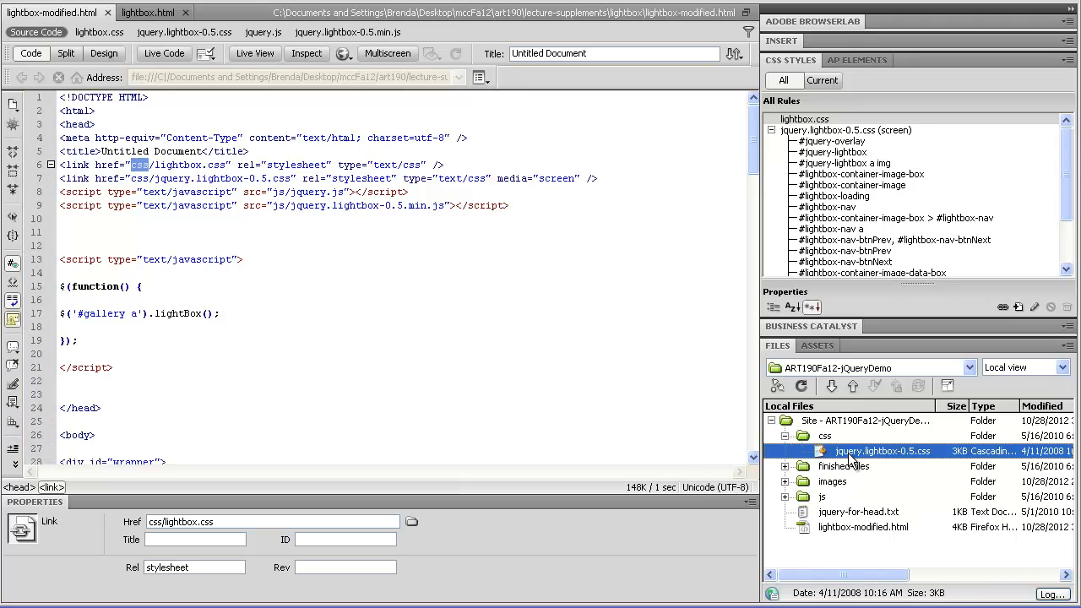
{"action": "left_click", "coordinate": [882, 449]}
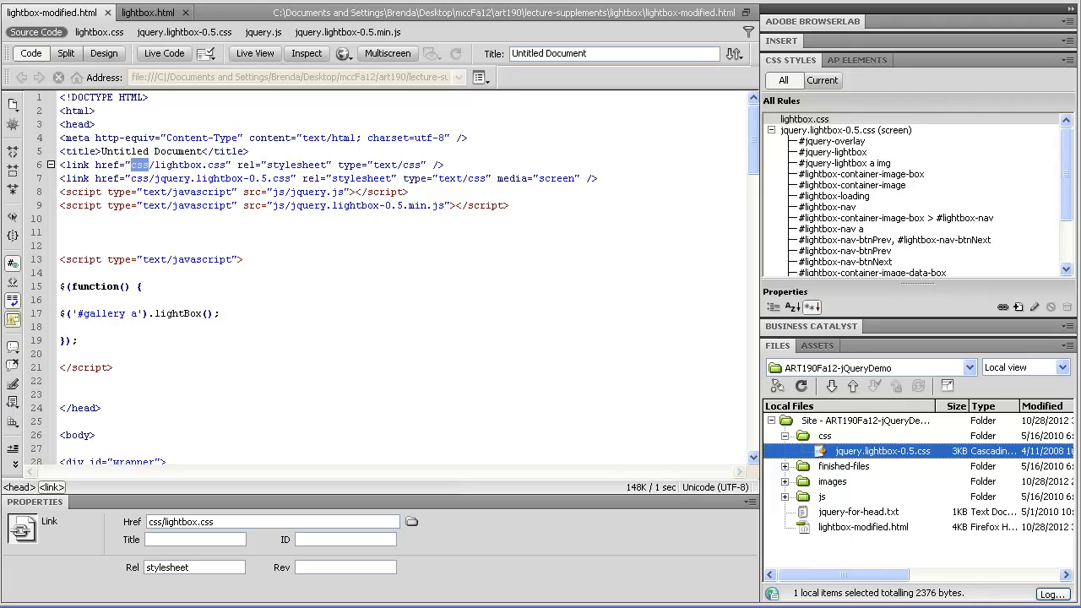
Copy lightbox.css from finished-files > lightbox-gallery > css into the site's css folder
{"action": "left_click", "coordinate": [785, 467]}
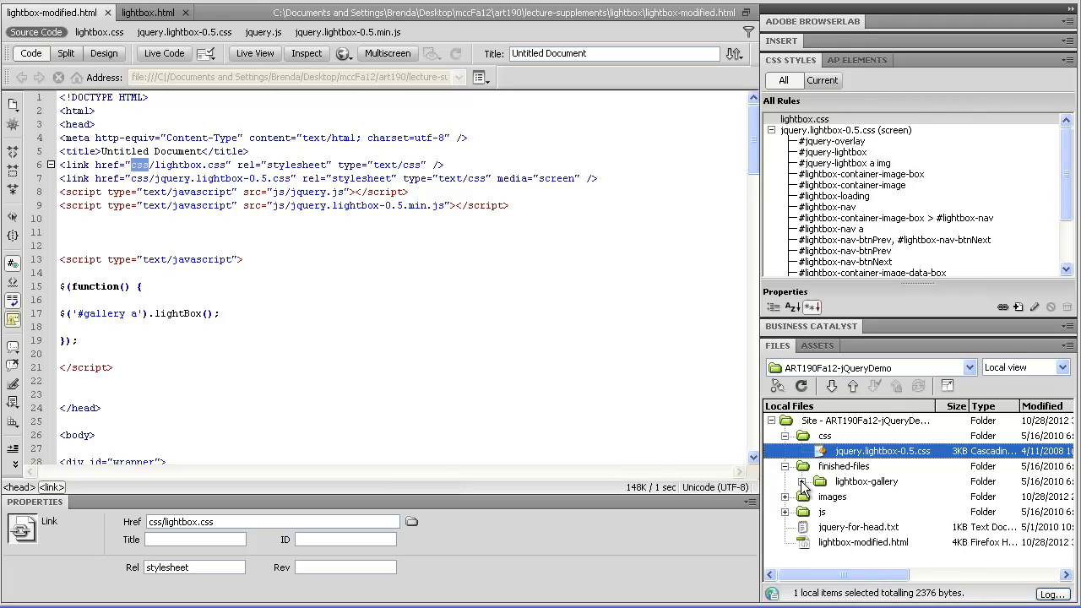
{"action": "left_click", "coordinate": [818, 480]}
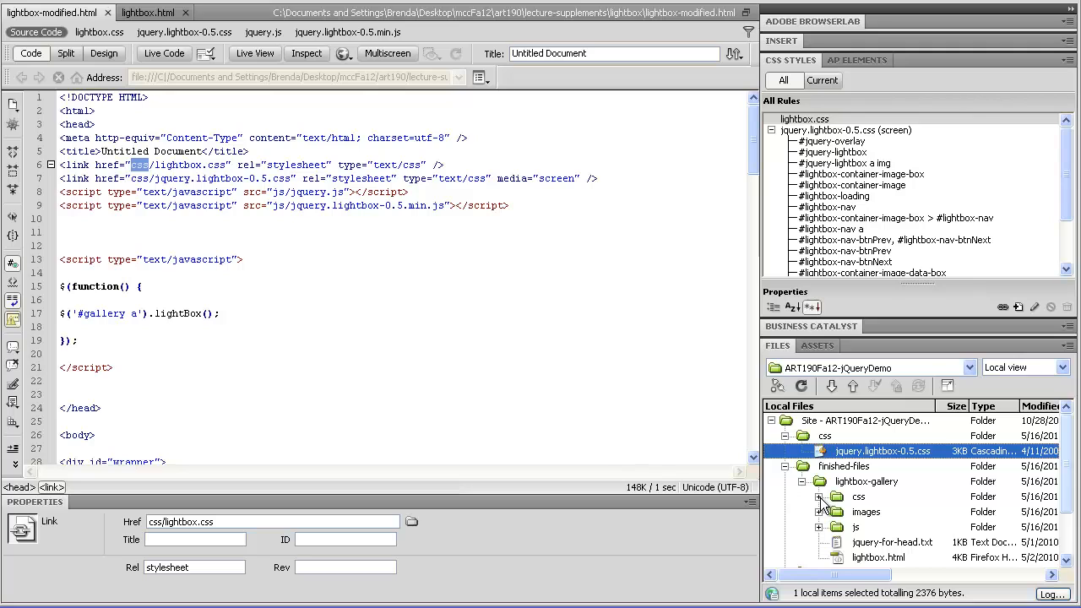
{"action": "left_click", "coordinate": [818, 497]}
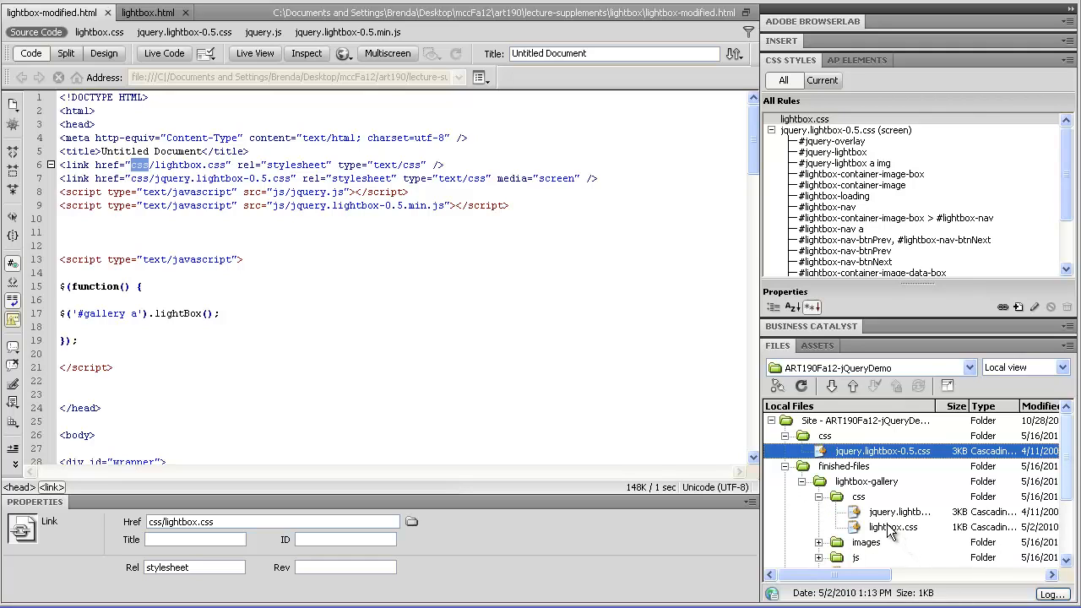
{"action": "right_click", "coordinate": [892, 527]}
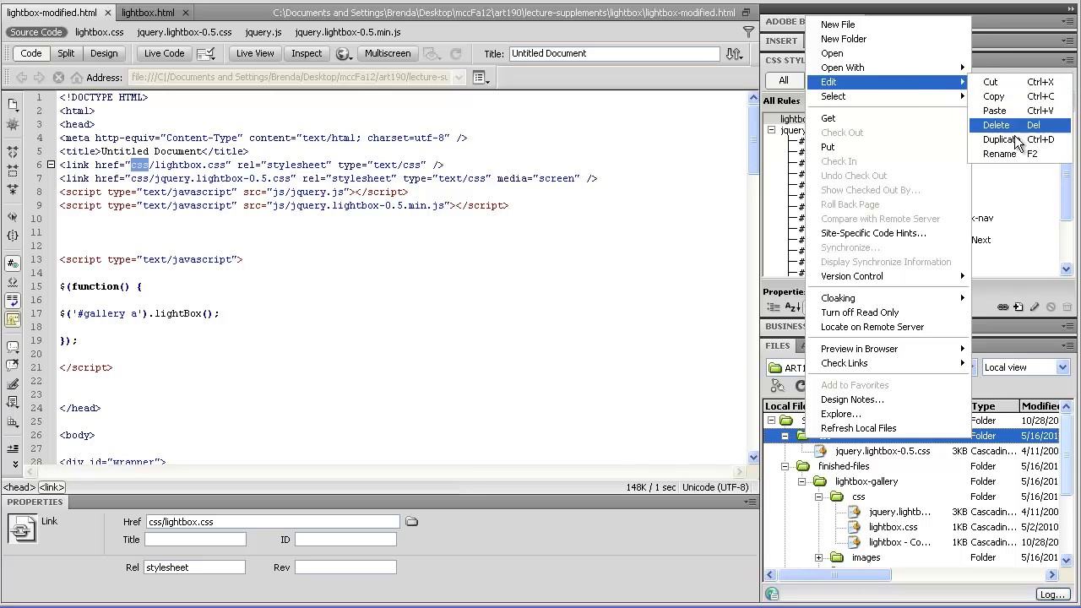
{"action": "mouse_move", "coordinate": [996, 111]}
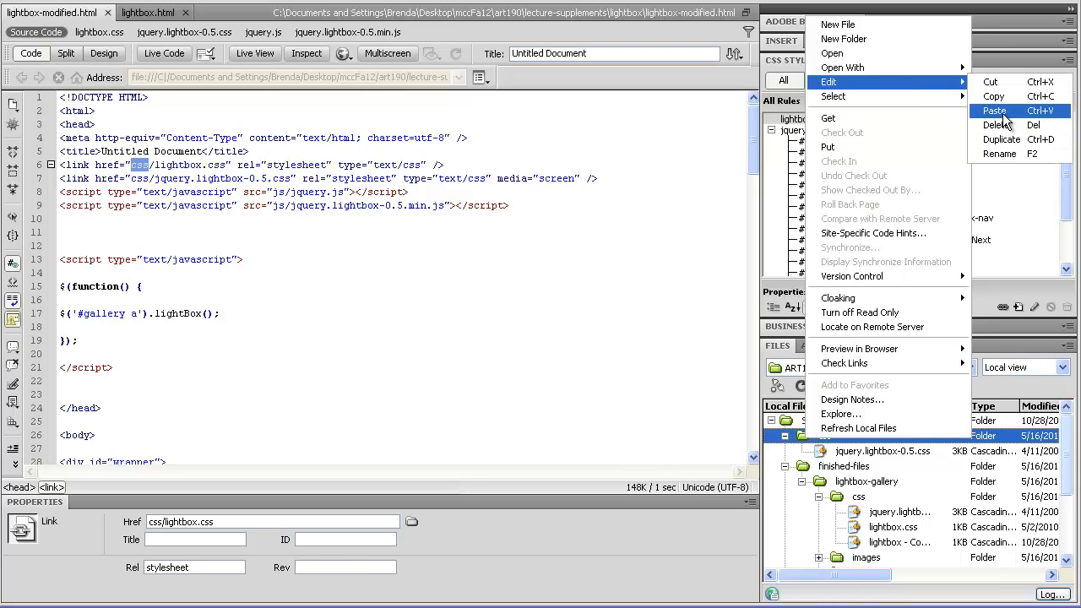
{"action": "left_click", "coordinate": [338, 302]}
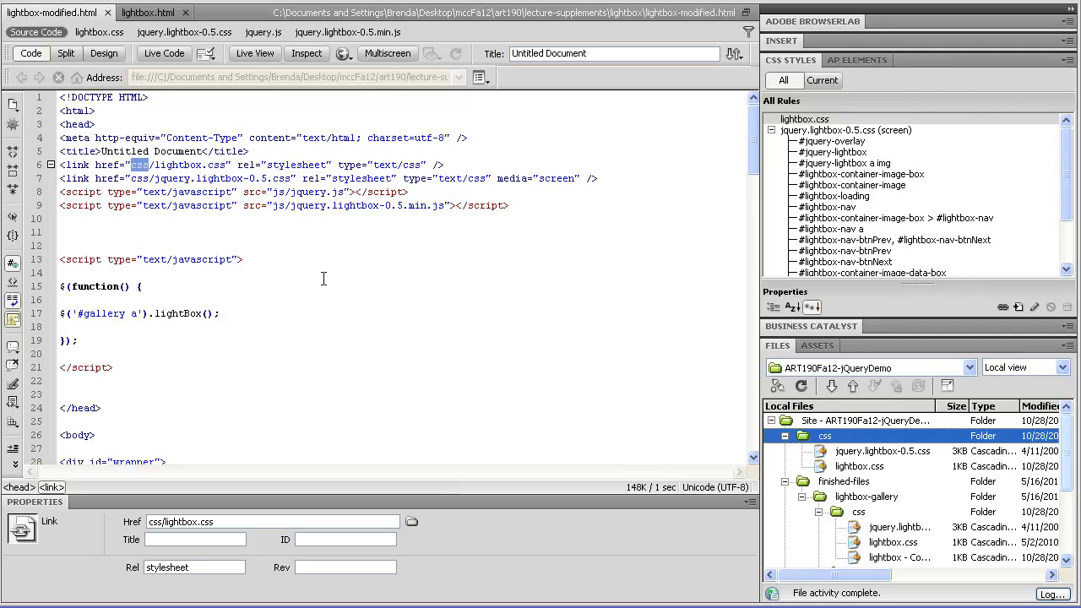
Show the styled polaroid gallery in Design view and preview it in Firefox
{"action": "left_click", "coordinate": [104, 53]}
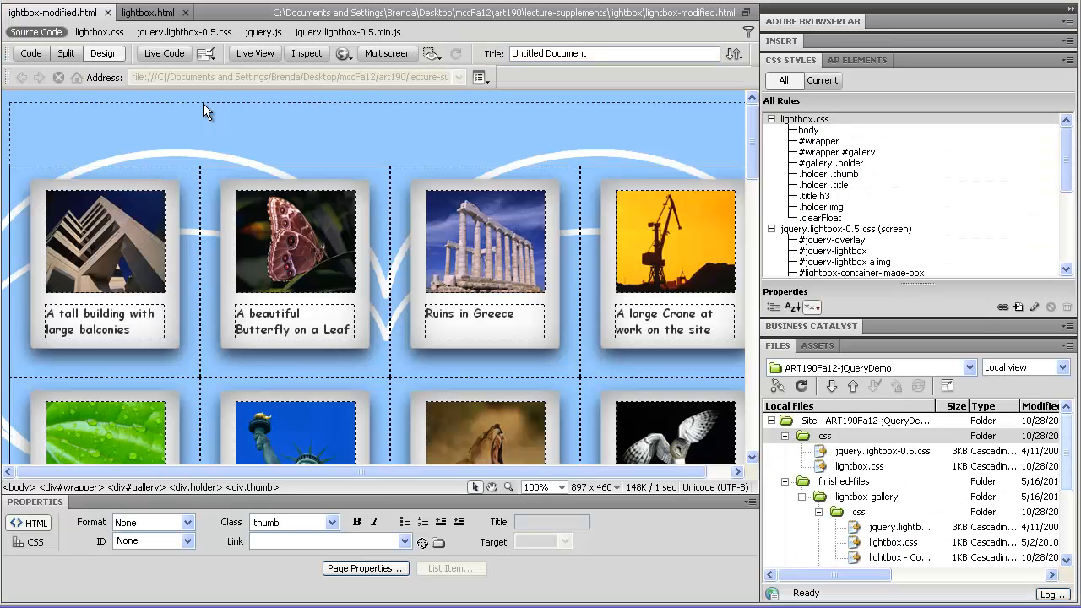
{"action": "left_click", "coordinate": [343, 53]}
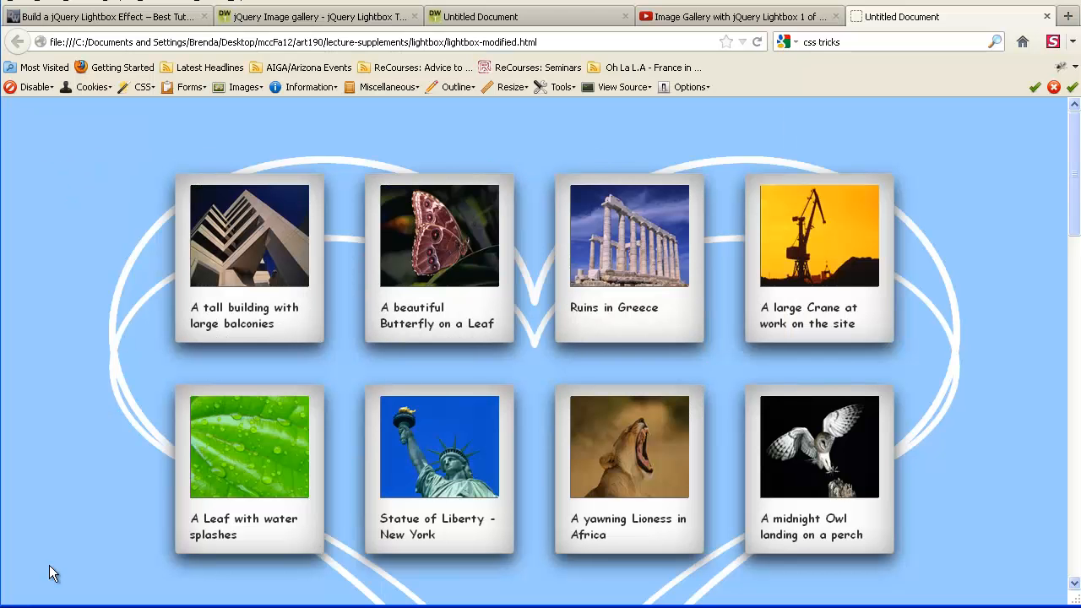
{"action": "mouse_move", "coordinate": [257, 274]}
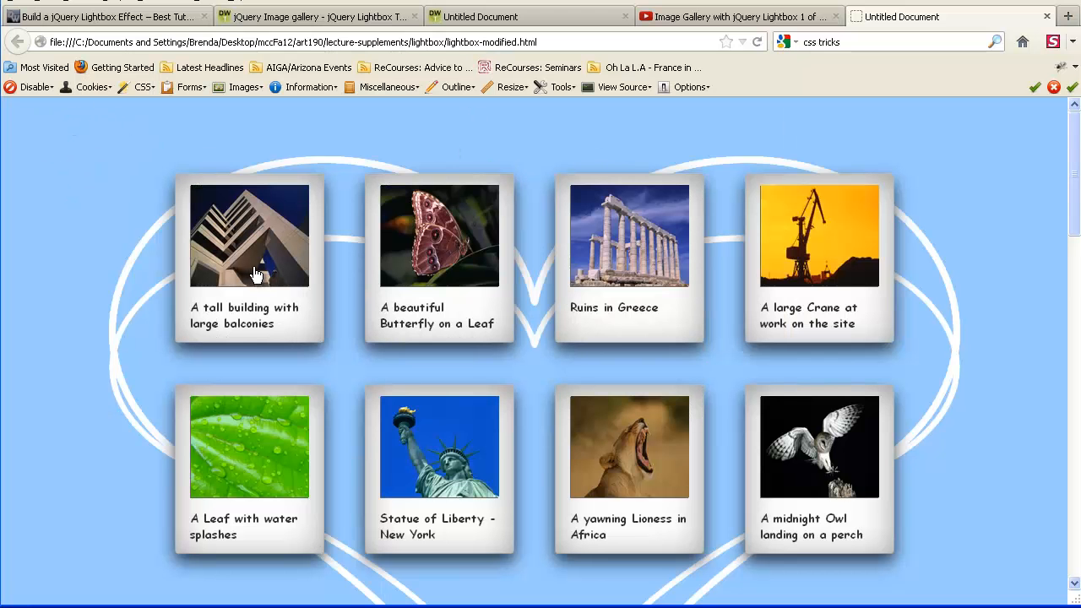
Enlarge the styled gallery's tall building photo in the lightbox and advance to the next image
{"action": "left_click", "coordinate": [250, 237]}
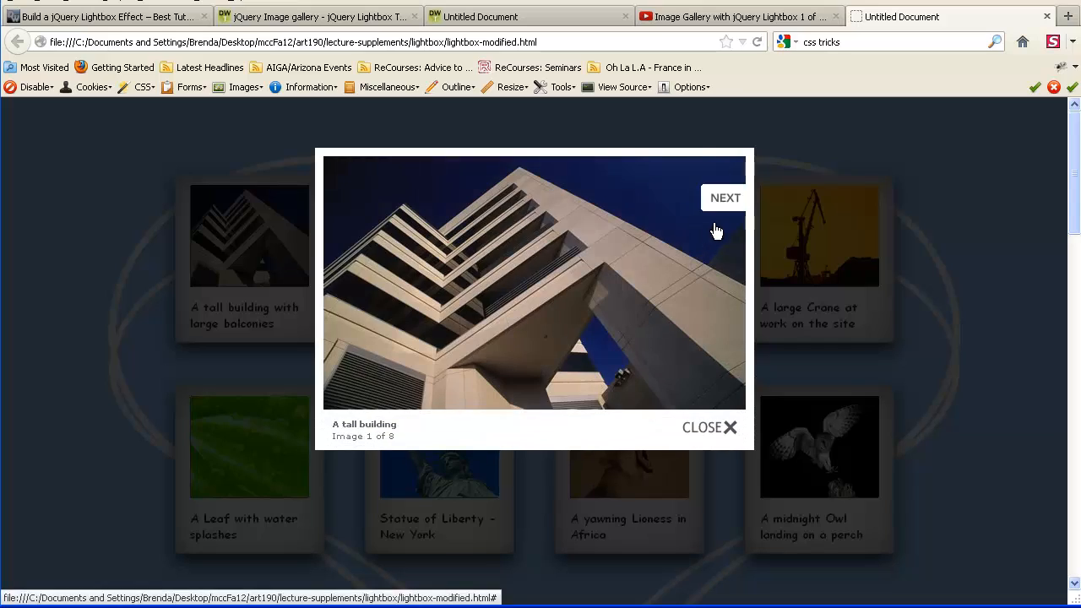
{"action": "left_click", "coordinate": [709, 427]}
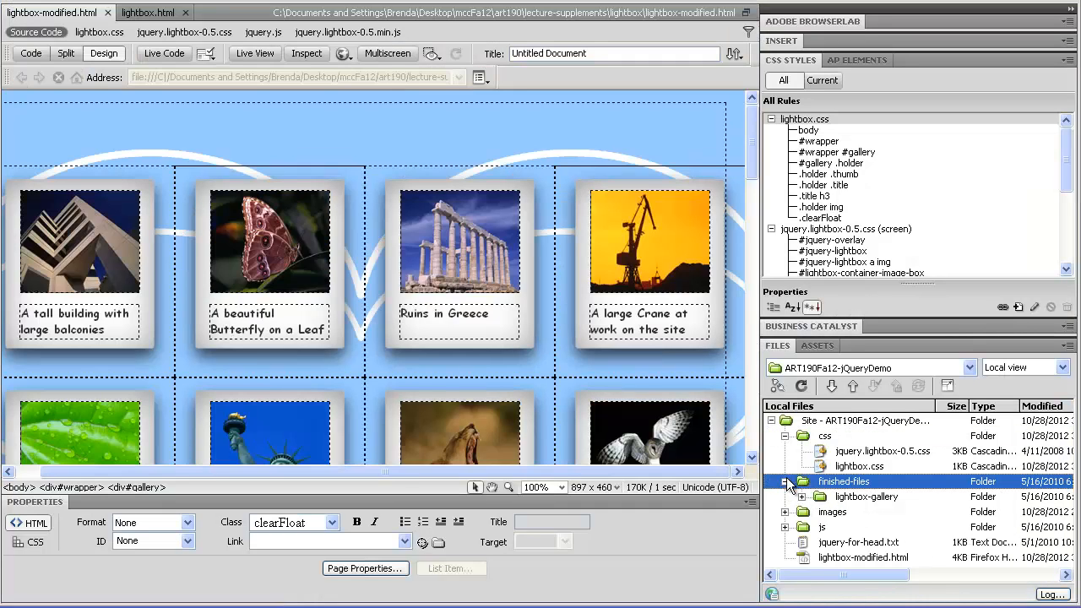
Collapse finished-files, show the code, and expand js to the jquery.lightbox-0.5.min.js script
{"action": "left_click", "coordinate": [784, 496]}
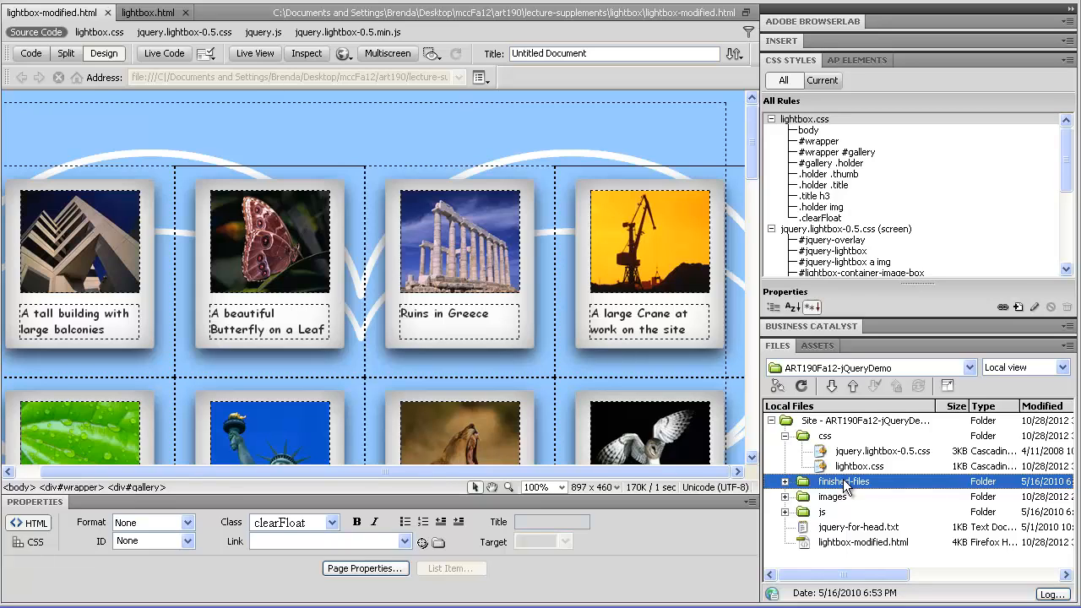
{"action": "mouse_move", "coordinate": [843, 481]}
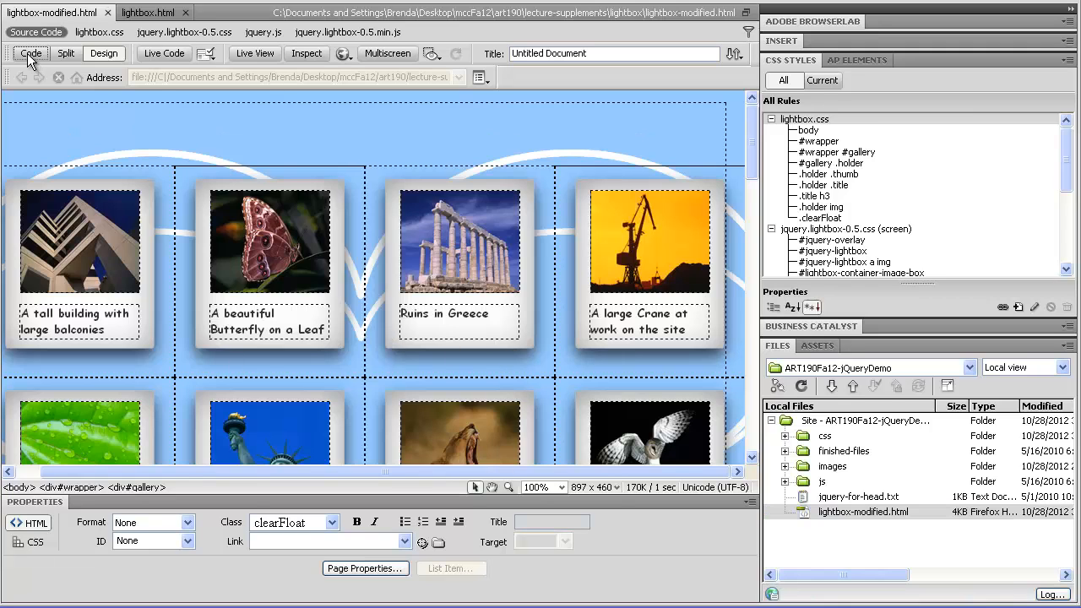
{"action": "left_click", "coordinate": [30, 52]}
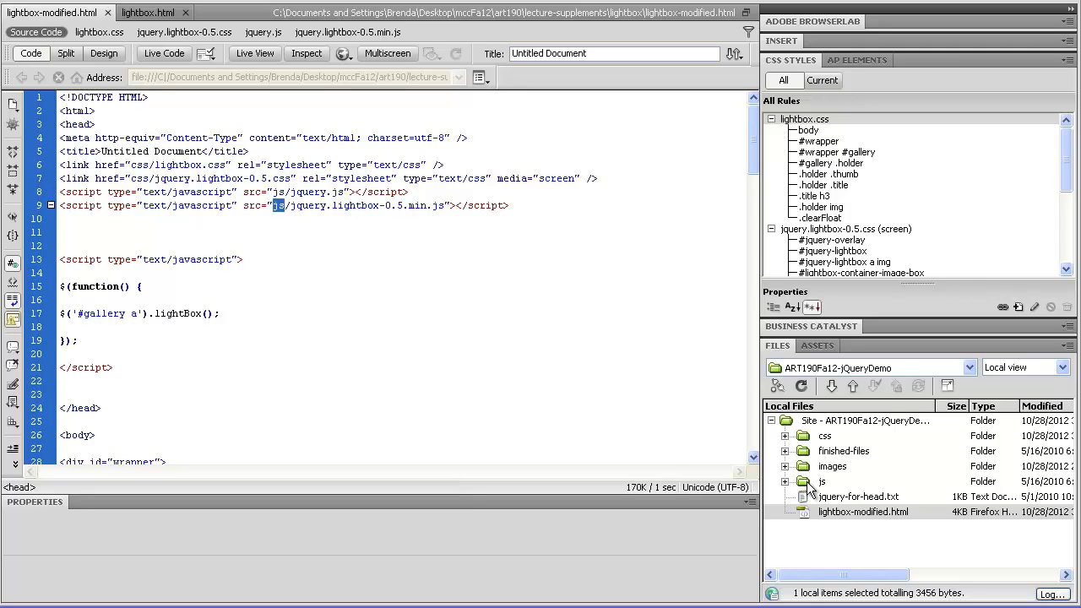
{"action": "left_click", "coordinate": [784, 482]}
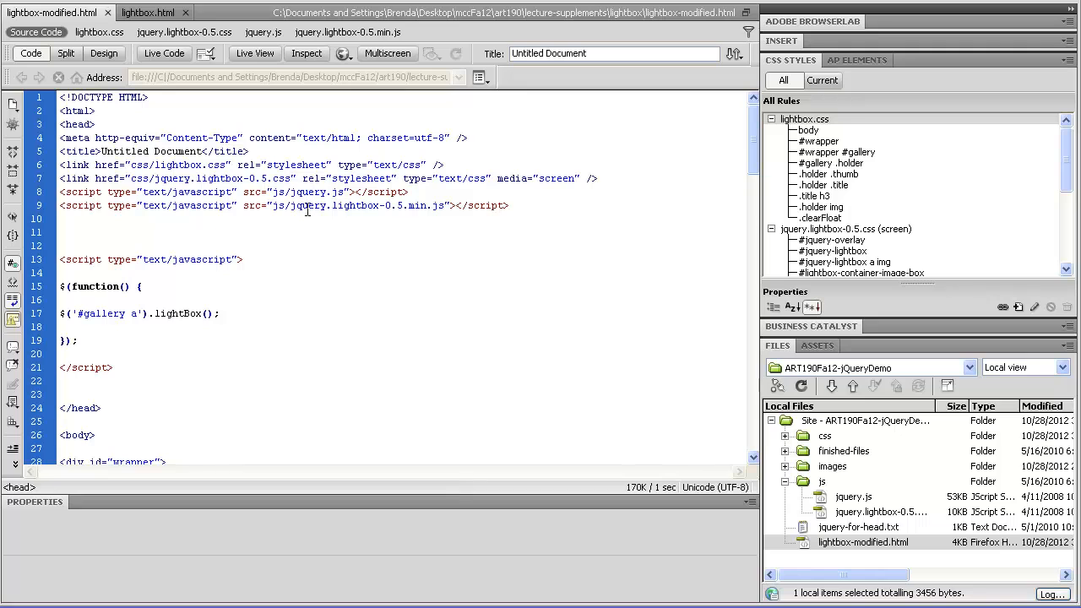
{"action": "left_click", "coordinate": [105, 52]}
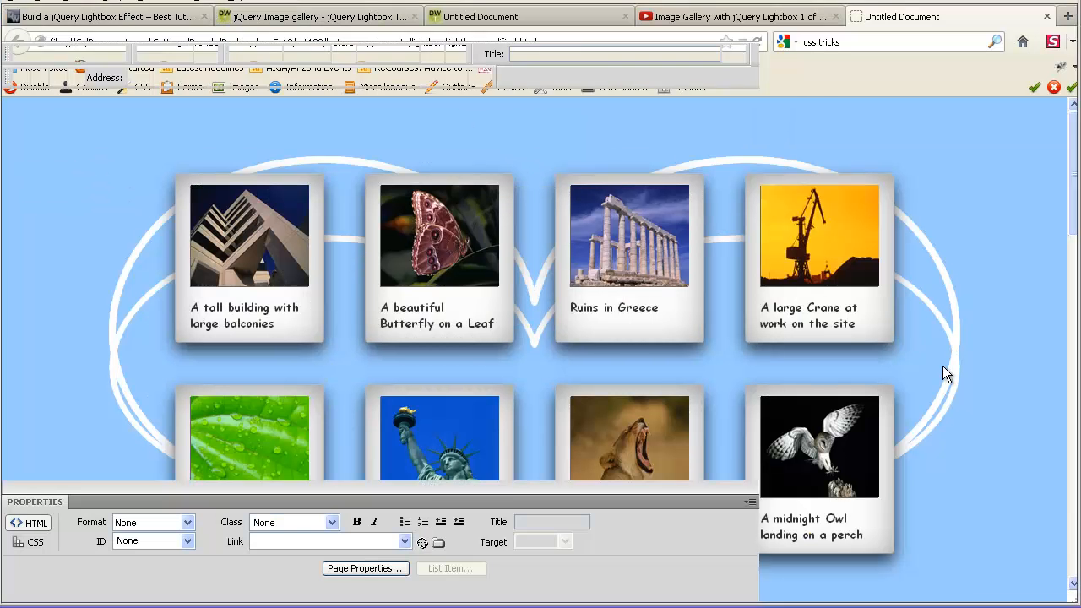
Bring up the jQuery image gallery tutorial tab and scroll to step 3, Add the CSS styles
{"action": "left_click", "coordinate": [102, 17]}
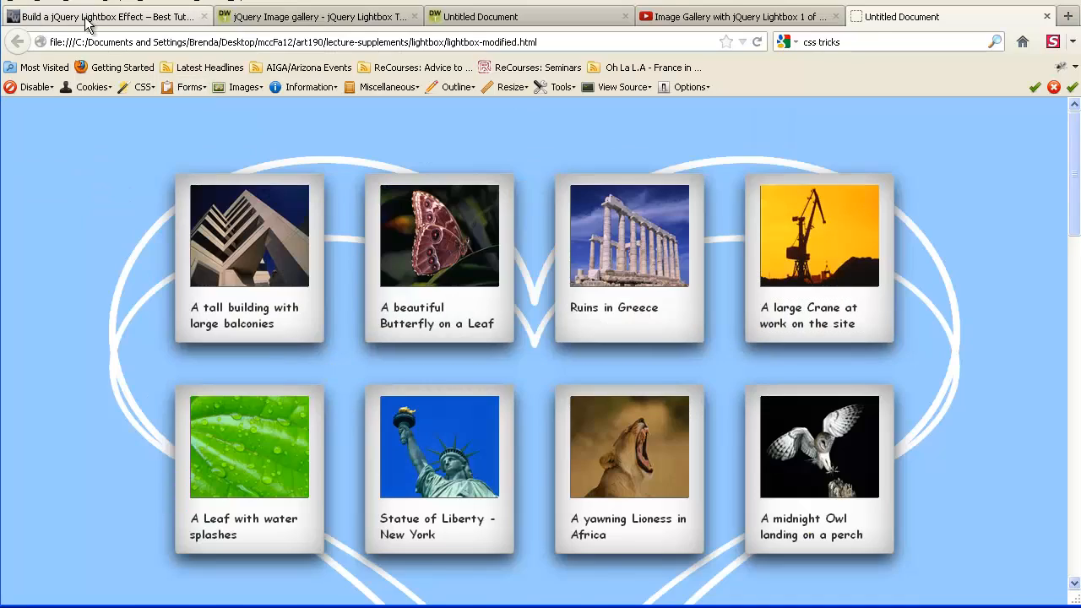
{"action": "left_click", "coordinate": [318, 17]}
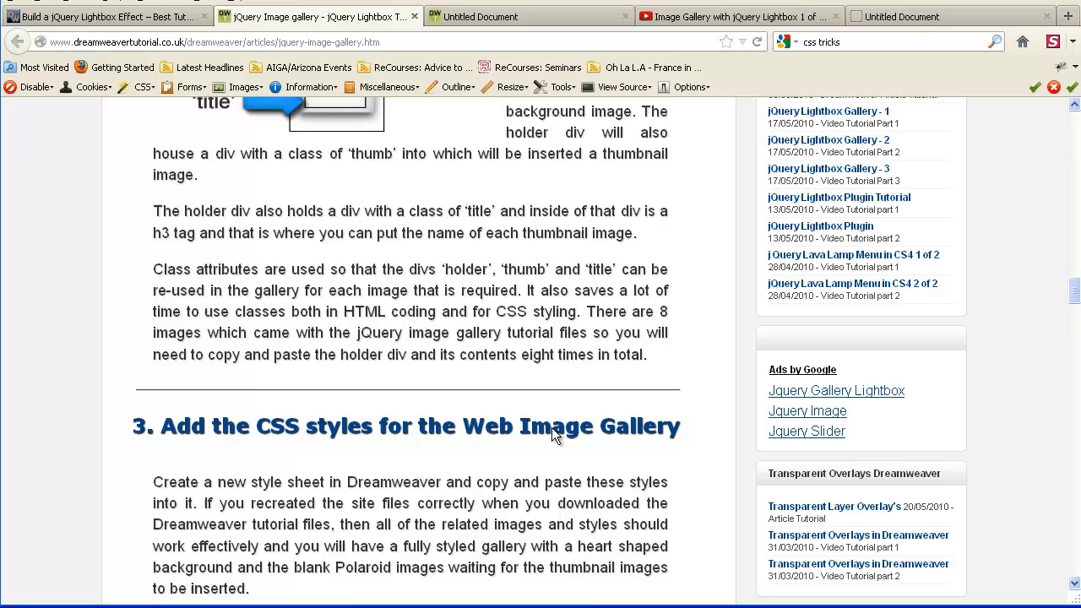
{"action": "scroll", "scroll_direction": "down", "scroll_amount": 3}
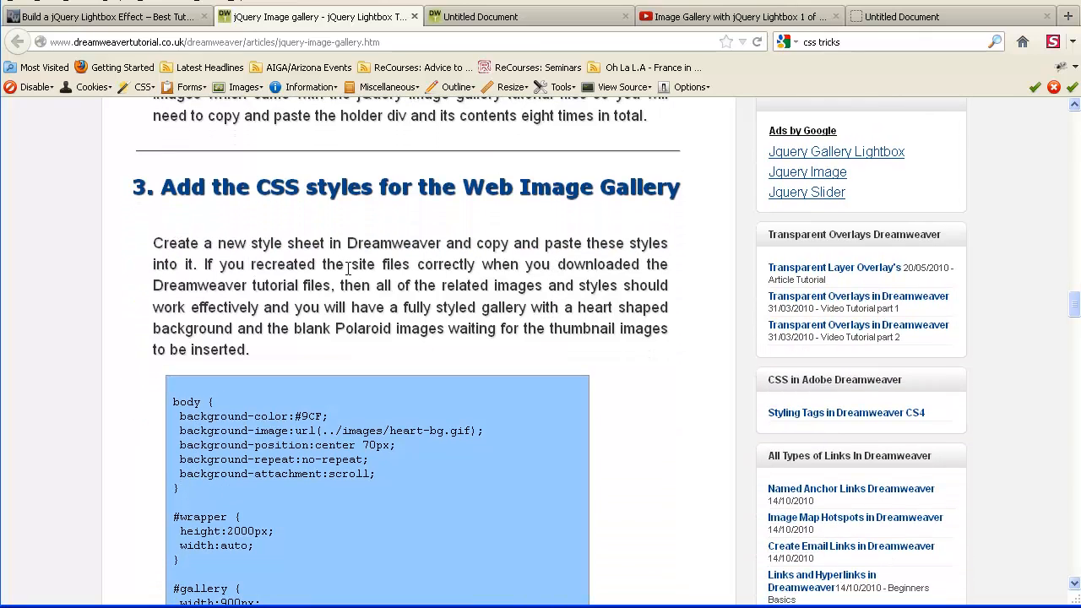
{"action": "mouse_move", "coordinate": [214, 184]}
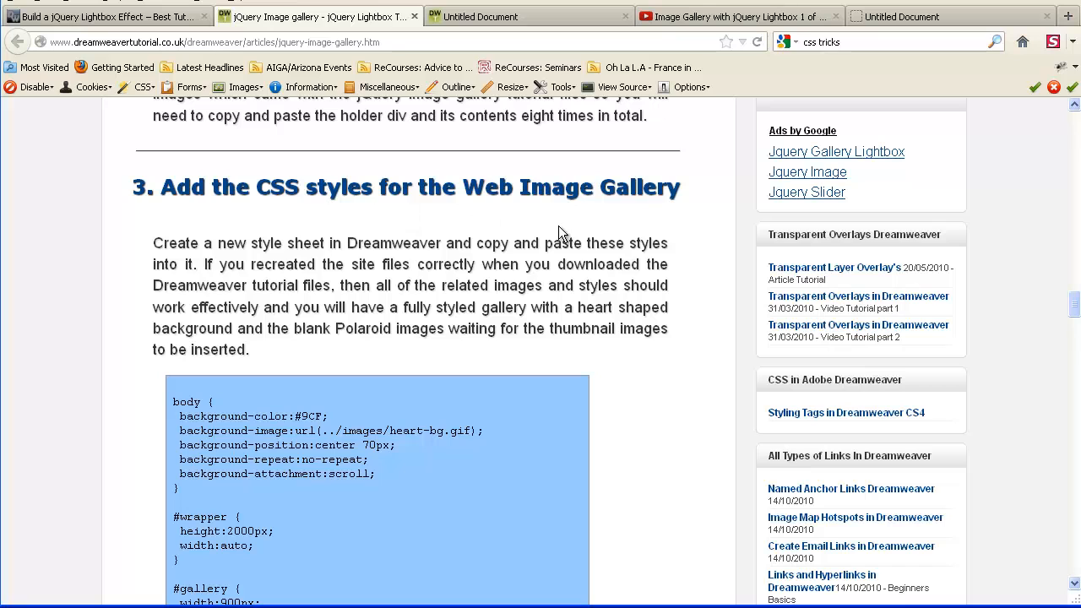
{"action": "scroll", "scroll_direction": "down", "scroll_amount": 3}
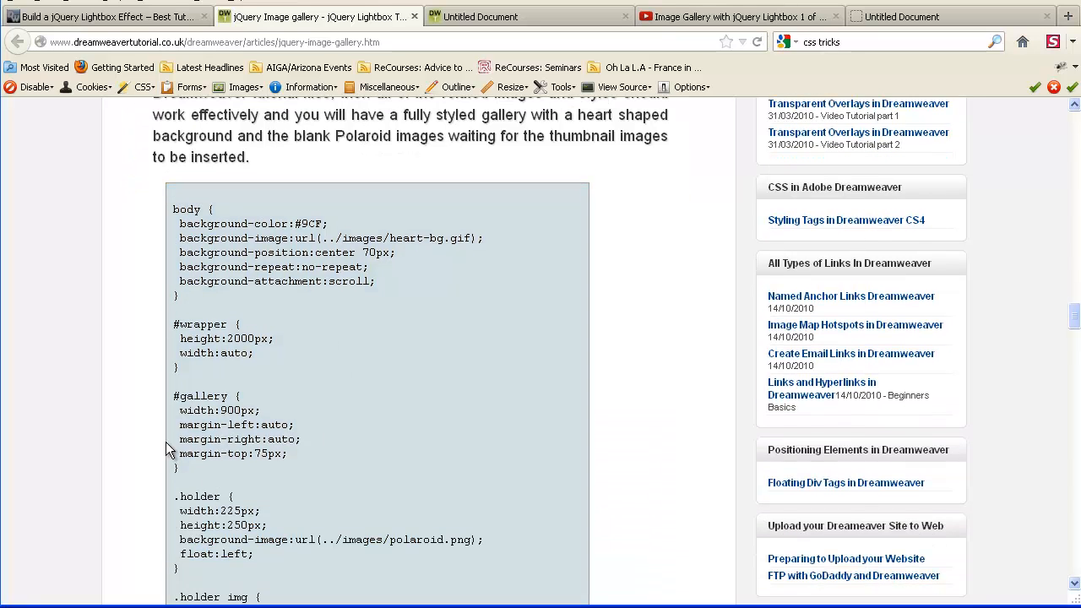
{"action": "left_click", "coordinate": [104, 17]}
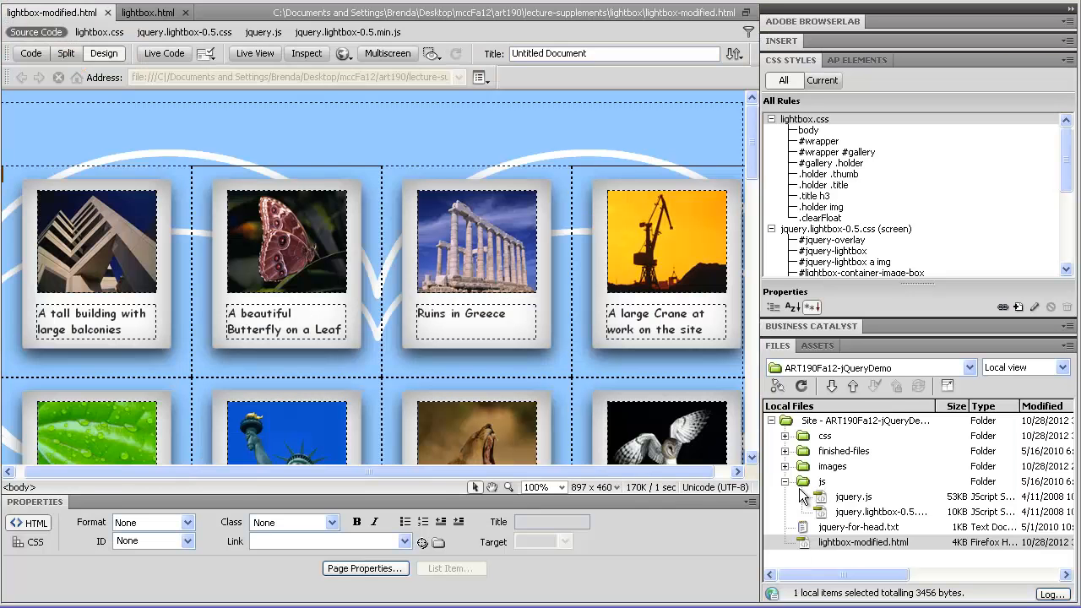
Collapse the js folder and select lightbox-modified.html in the Files panel
{"action": "left_click", "coordinate": [786, 482]}
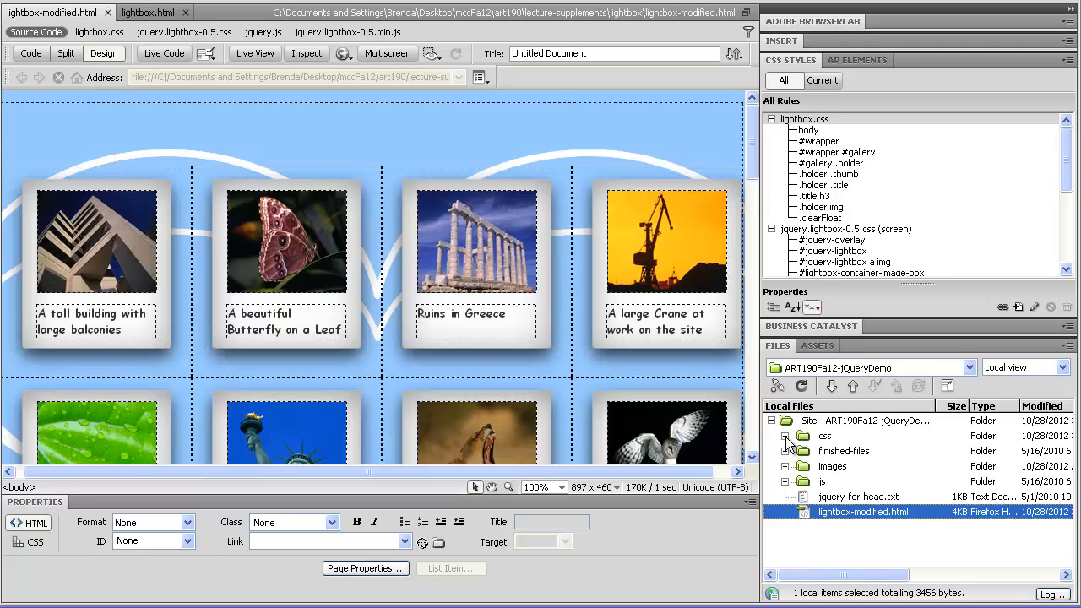
{"action": "left_click", "coordinate": [785, 436]}
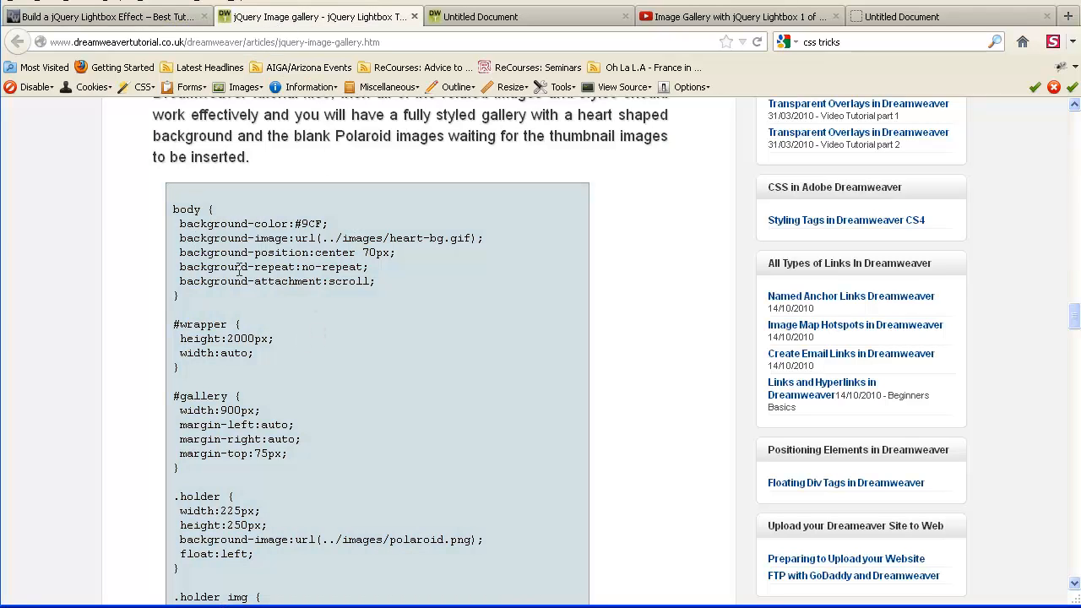
Scroll the tutorial down to the #wrapper, #gallery, .holder and .thumb rules
{"action": "scroll", "scroll_direction": "down", "scroll_amount": 3}
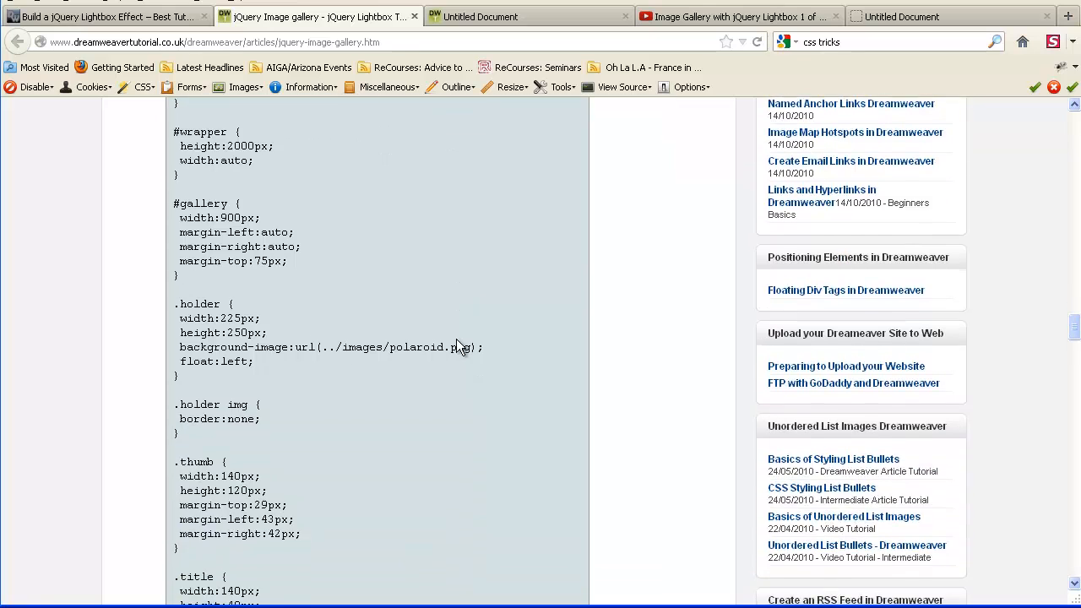
{"action": "scroll", "scroll_direction": "down", "scroll_amount": 3}
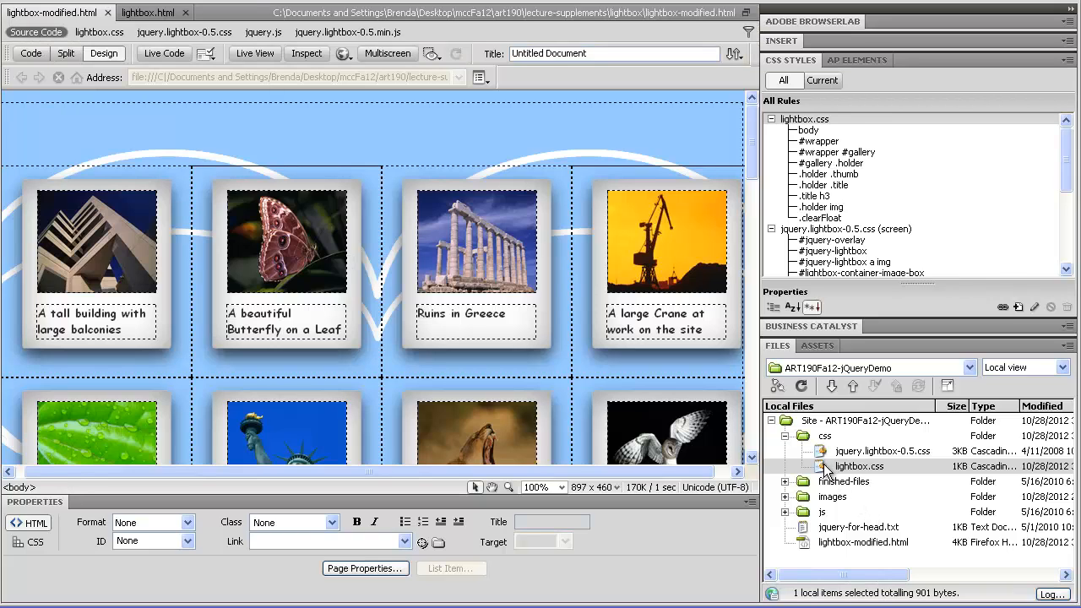
Select jquery.lightbox-0.5.css and lightbox.css in the site's css folder
{"action": "left_click", "coordinate": [881, 451]}
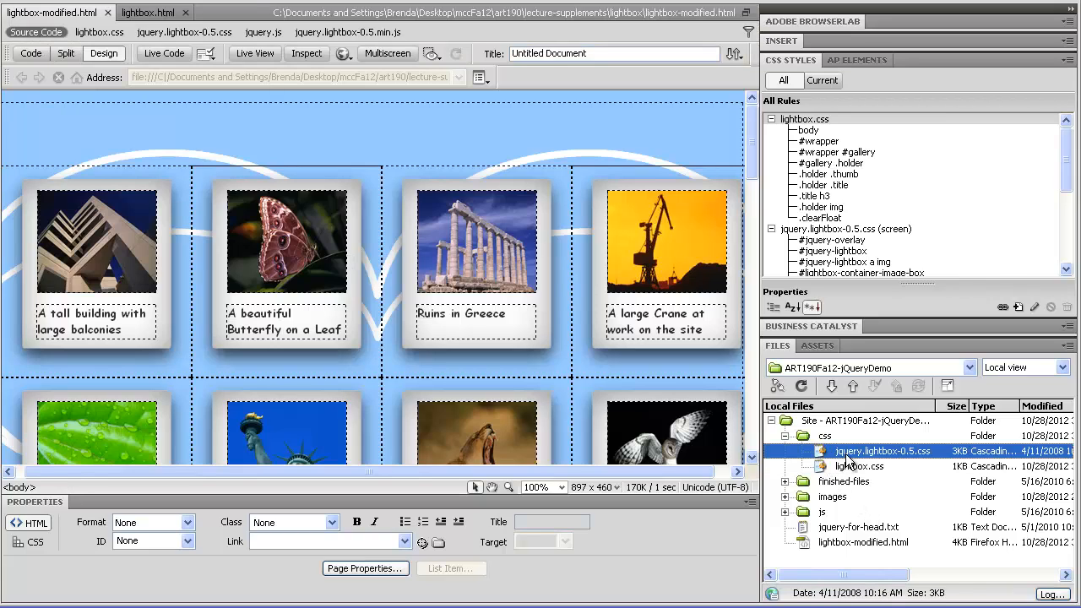
{"action": "mouse_move", "coordinate": [916, 461]}
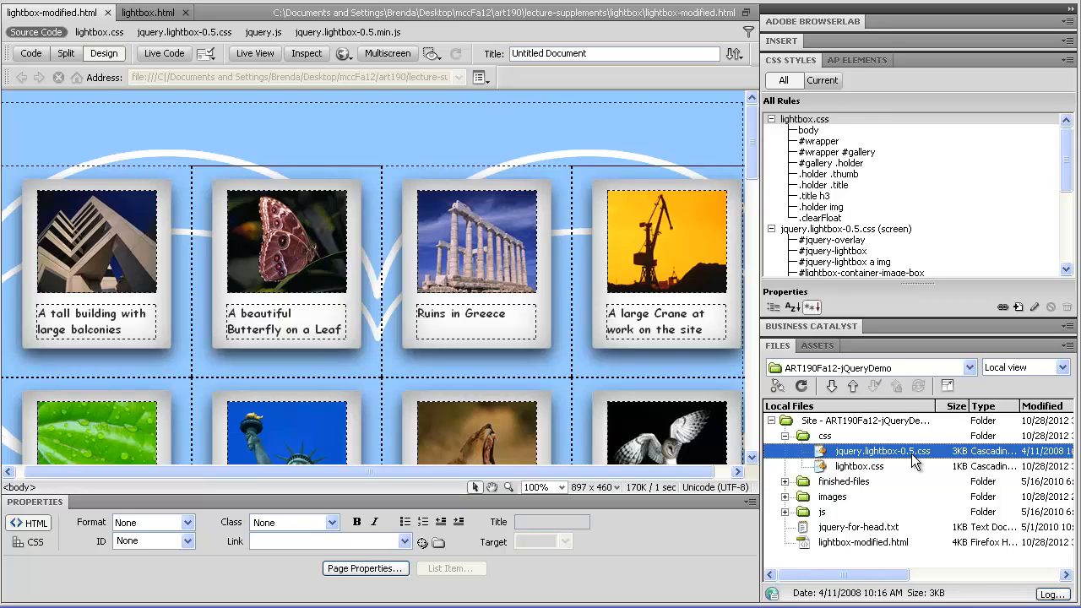
{"action": "left_click", "coordinate": [858, 467]}
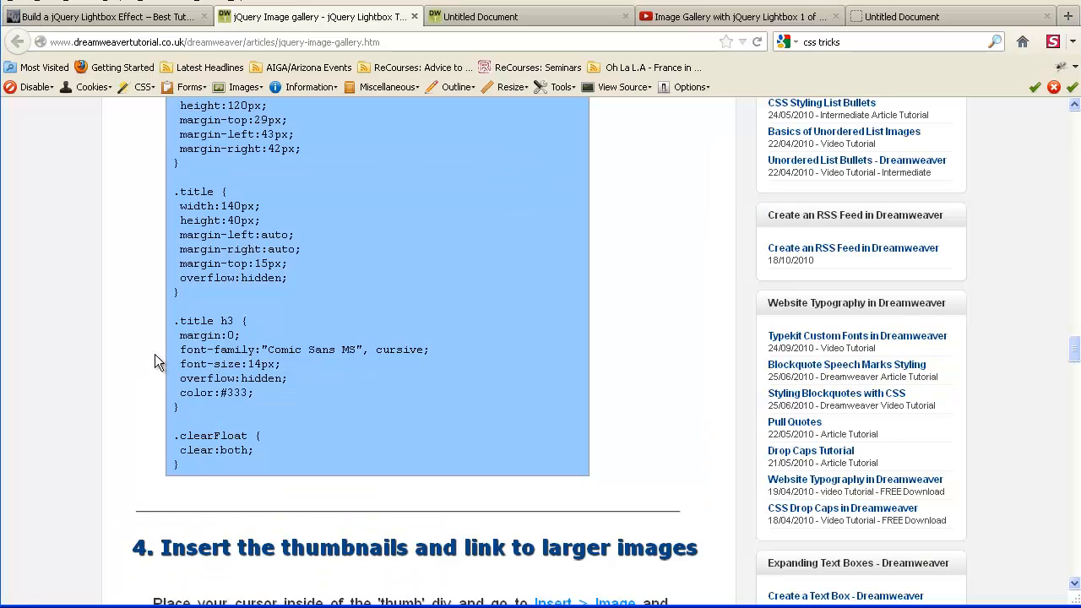
Scroll the tutorial down through section 4, inserting thumbnails linked to larger images
{"action": "scroll", "scroll_direction": "down", "scroll_amount": 3}
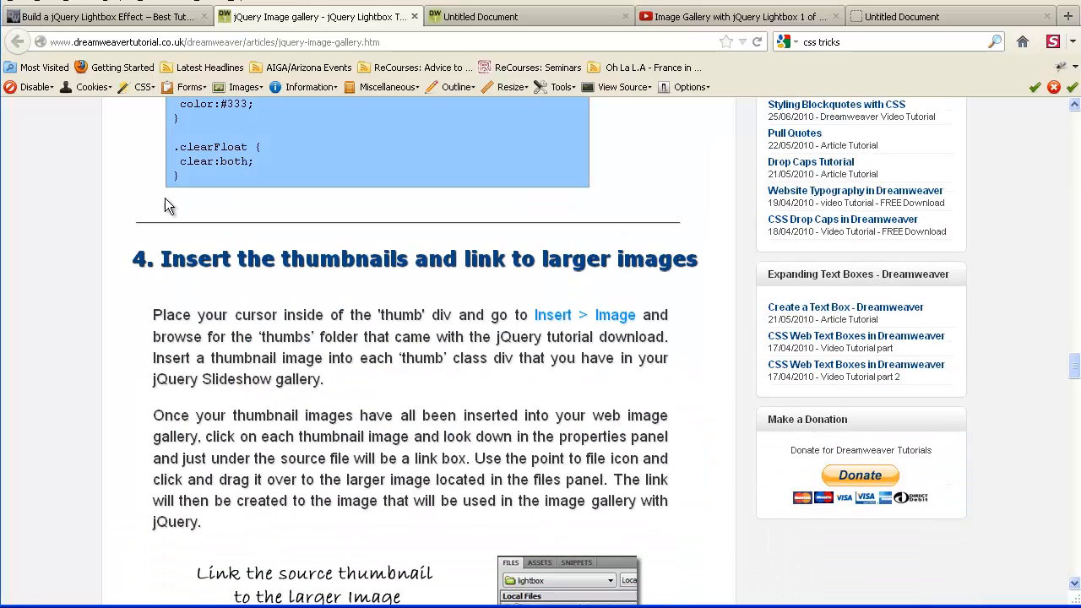
{"action": "mouse_move", "coordinate": [304, 355]}
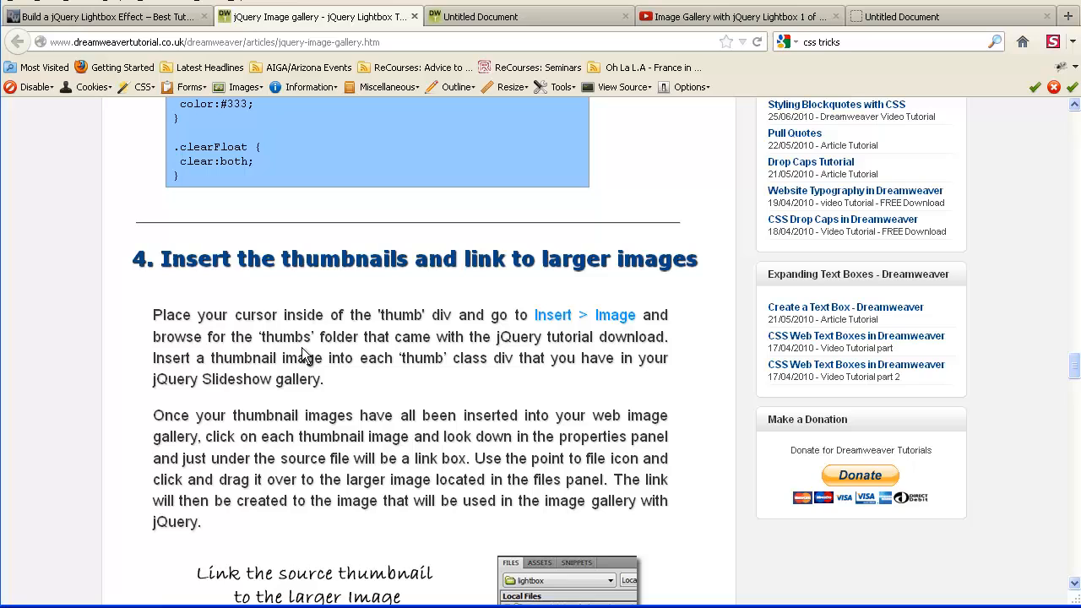
{"action": "scroll", "scroll_direction": "down", "scroll_amount": 3}
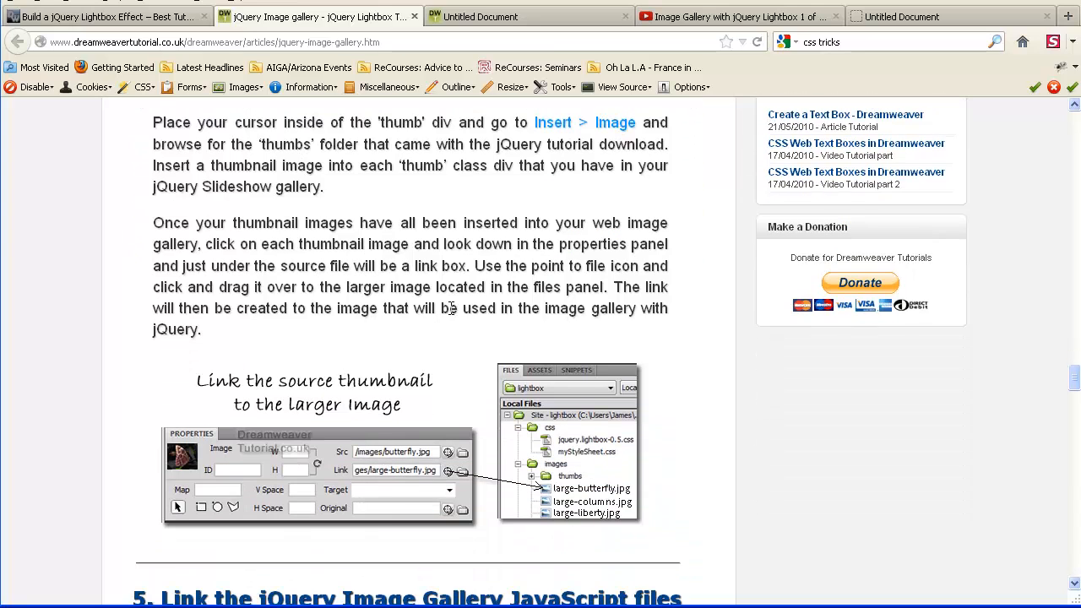
{"action": "mouse_move", "coordinate": [240, 258]}
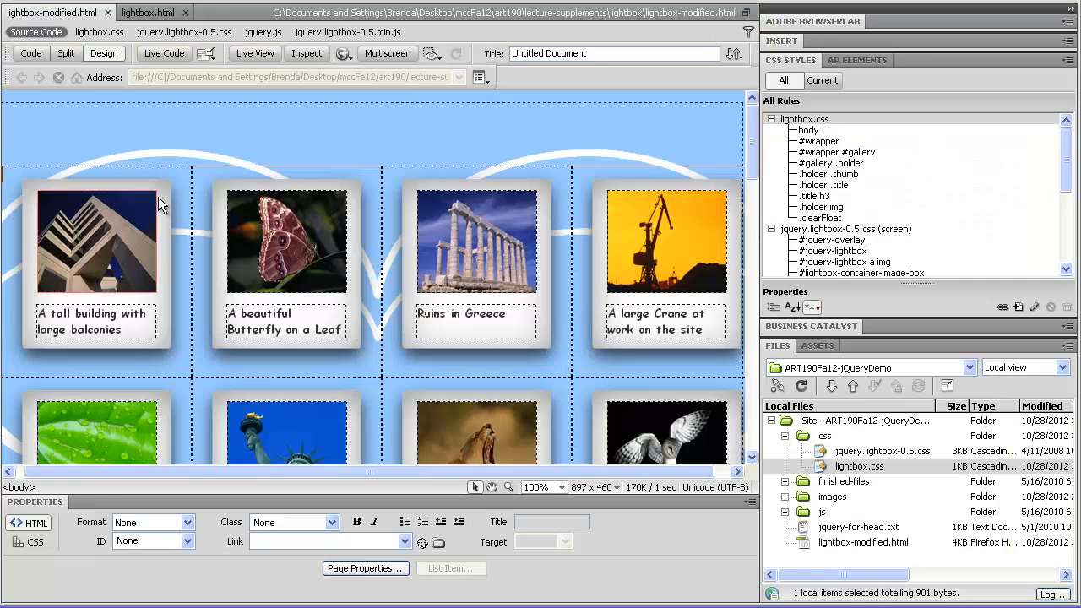
Select the tall building thumbnail and view its img markup linking to images/building-lge.jpg
{"action": "left_click", "coordinate": [98, 240]}
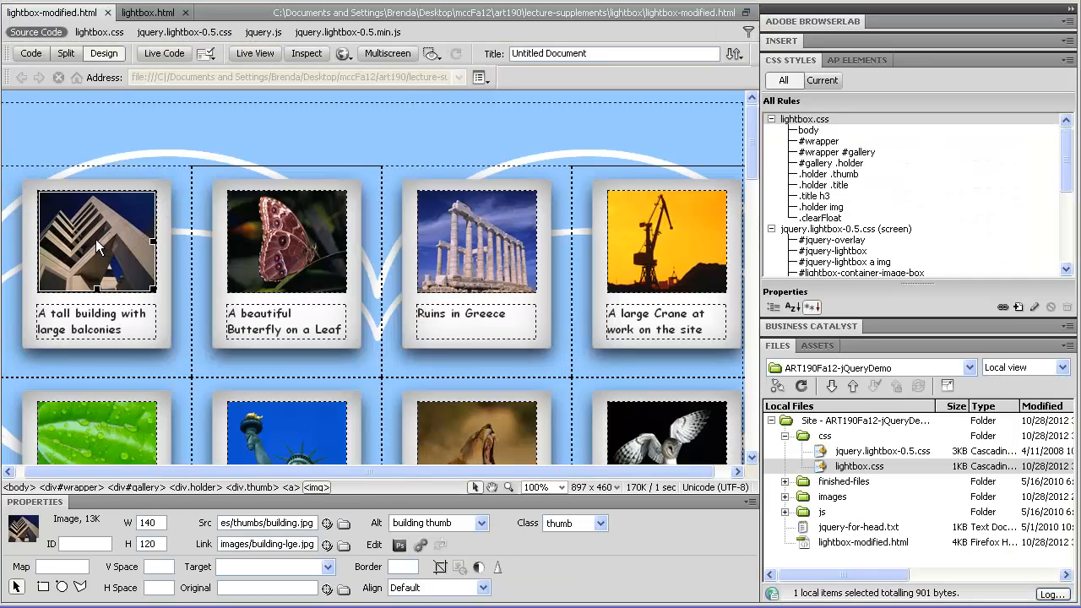
{"action": "mouse_move", "coordinate": [52, 274]}
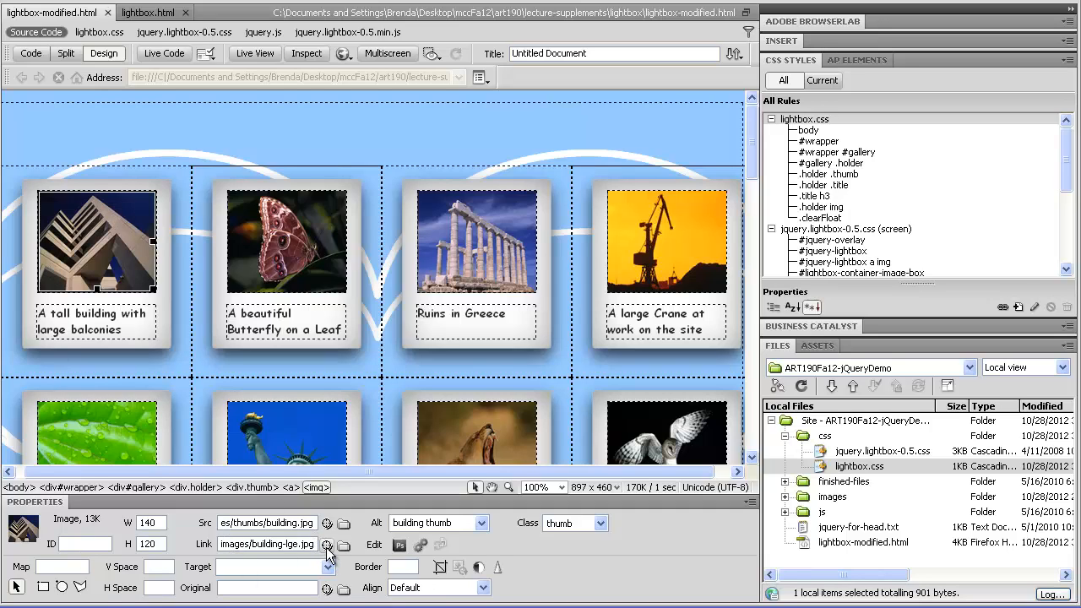
{"action": "left_click", "coordinate": [30, 52]}
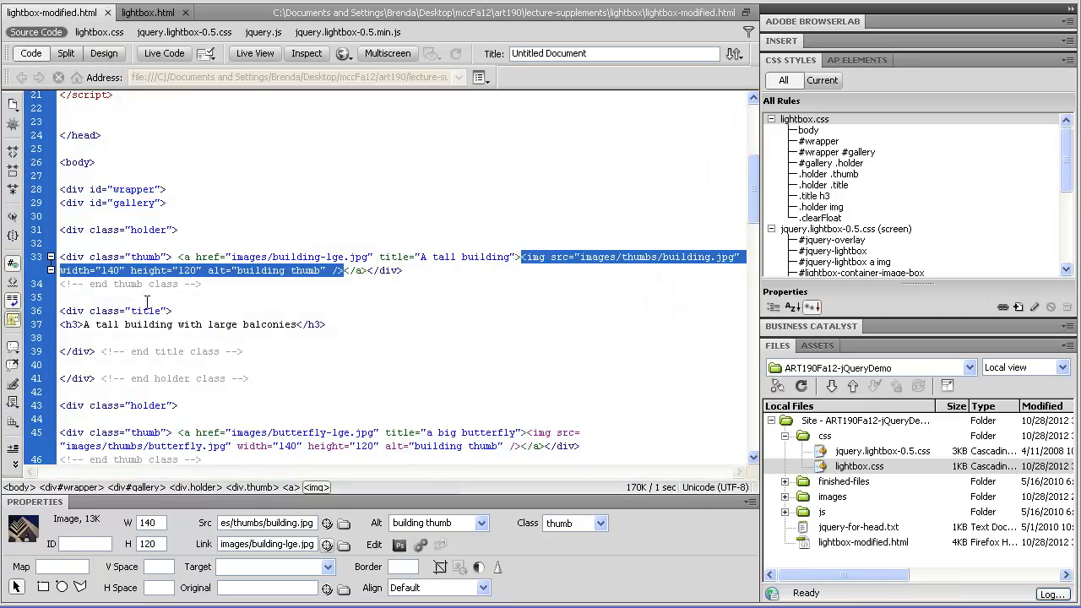
{"action": "left_click", "coordinate": [150, 230]}
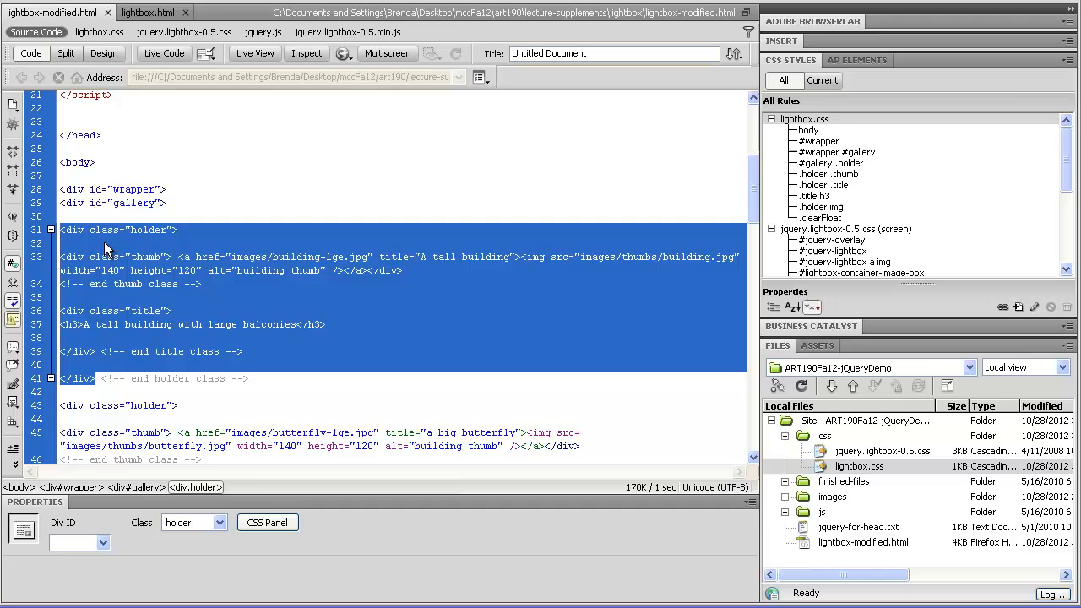
{"action": "mouse_move", "coordinate": [189, 311]}
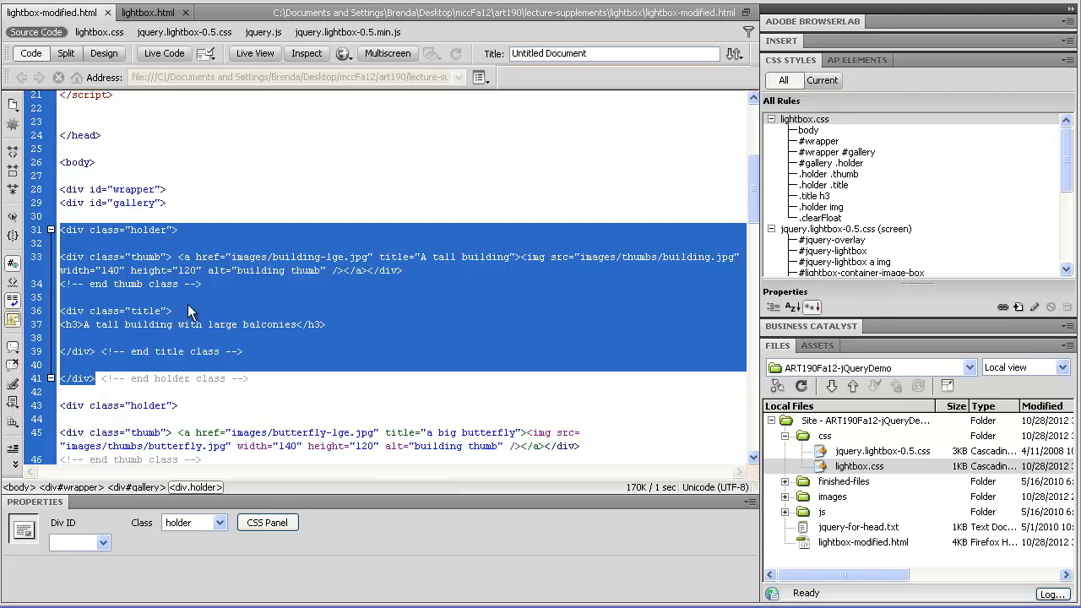
{"action": "mouse_move", "coordinate": [139, 260]}
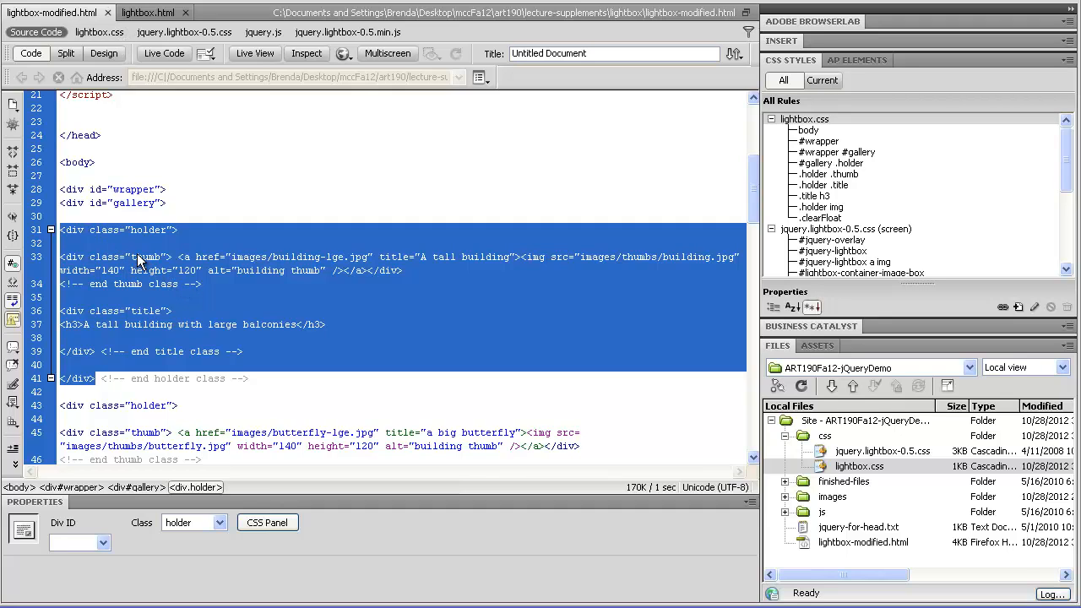
{"action": "mouse_move", "coordinate": [216, 260]}
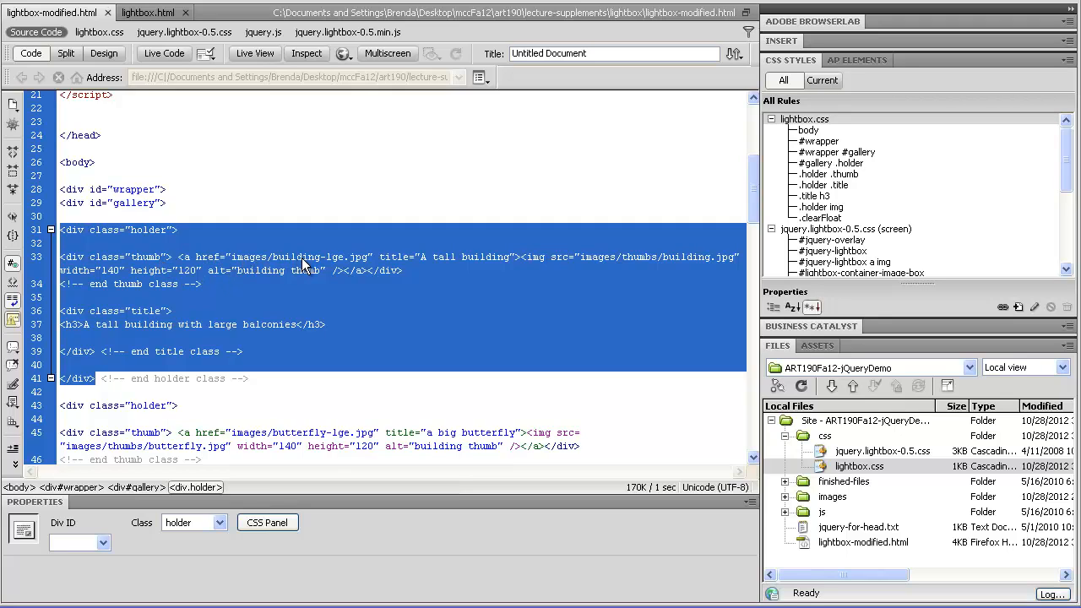
{"action": "mouse_move", "coordinate": [564, 263]}
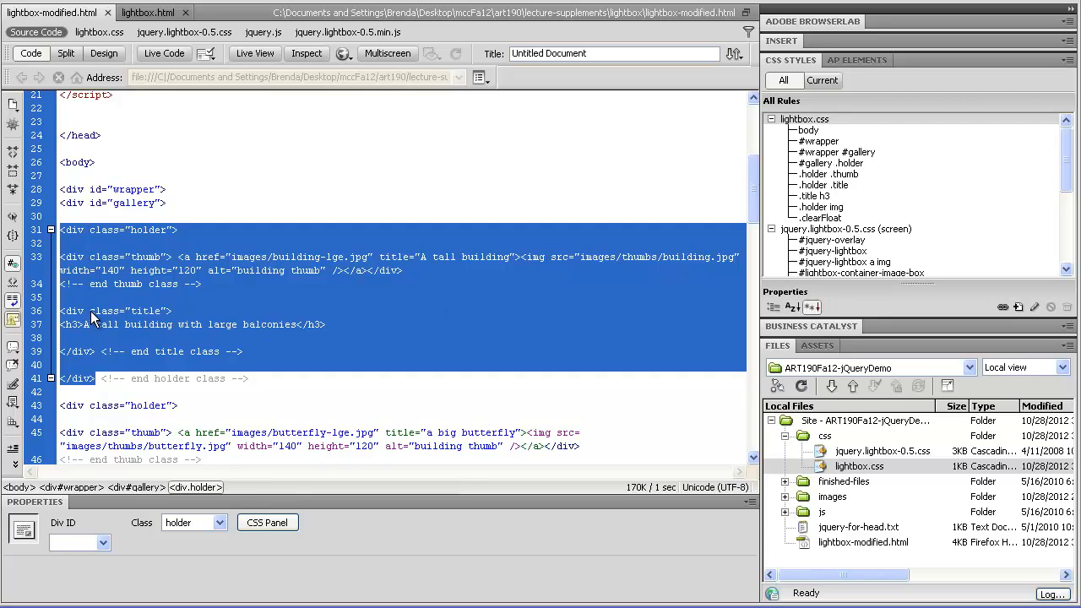
{"action": "mouse_move", "coordinate": [74, 335]}
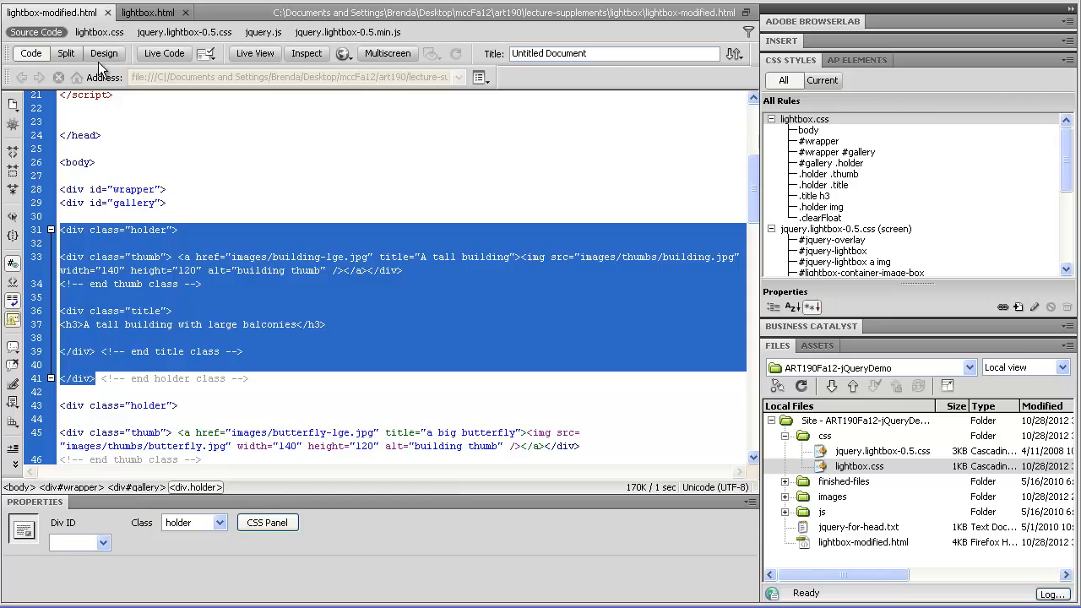
{"action": "left_click", "coordinate": [105, 52]}
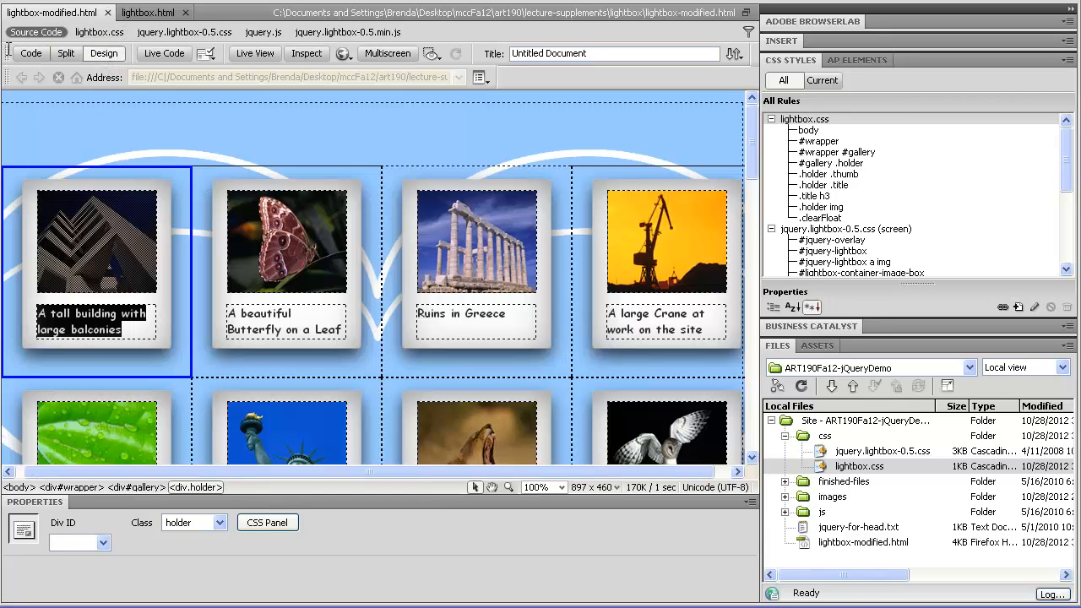
{"action": "left_click", "coordinate": [30, 52]}
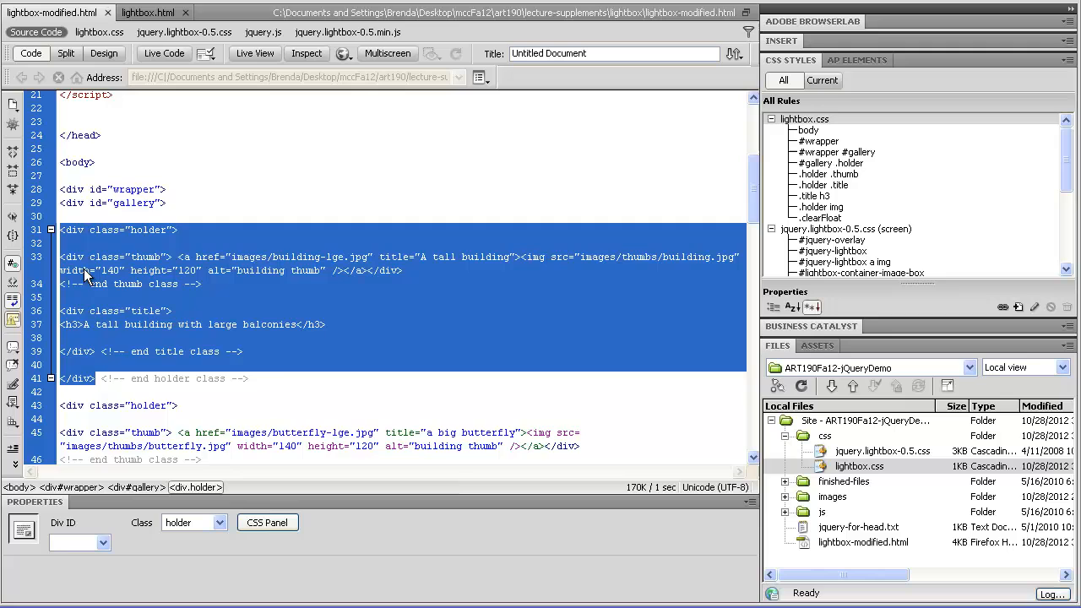
{"action": "scroll", "scroll_direction": "down", "scroll_amount": 3}
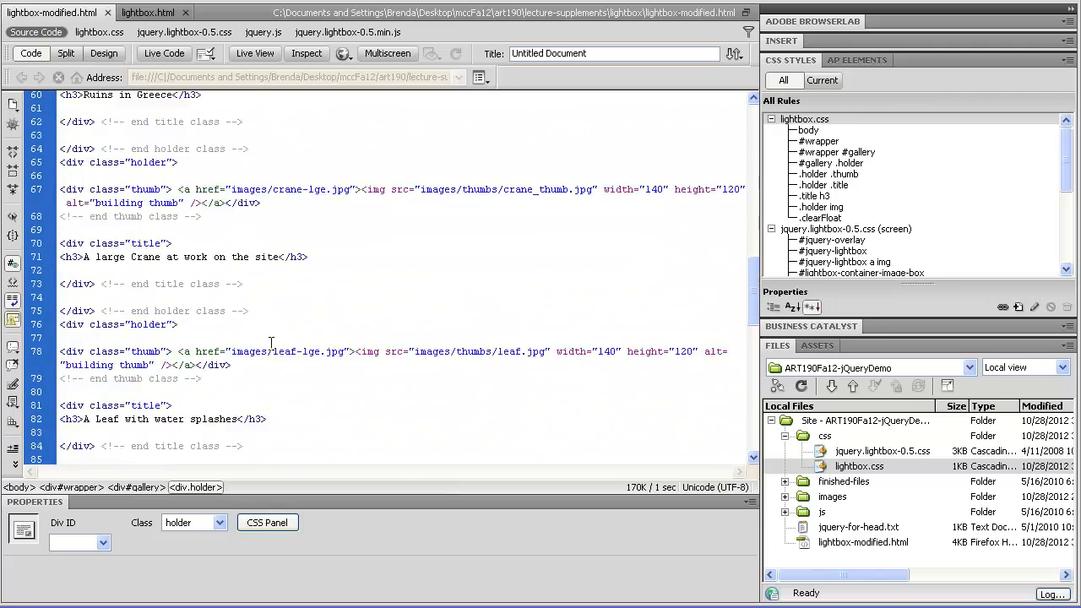
{"action": "scroll", "scroll_direction": "down", "scroll_amount": 3}
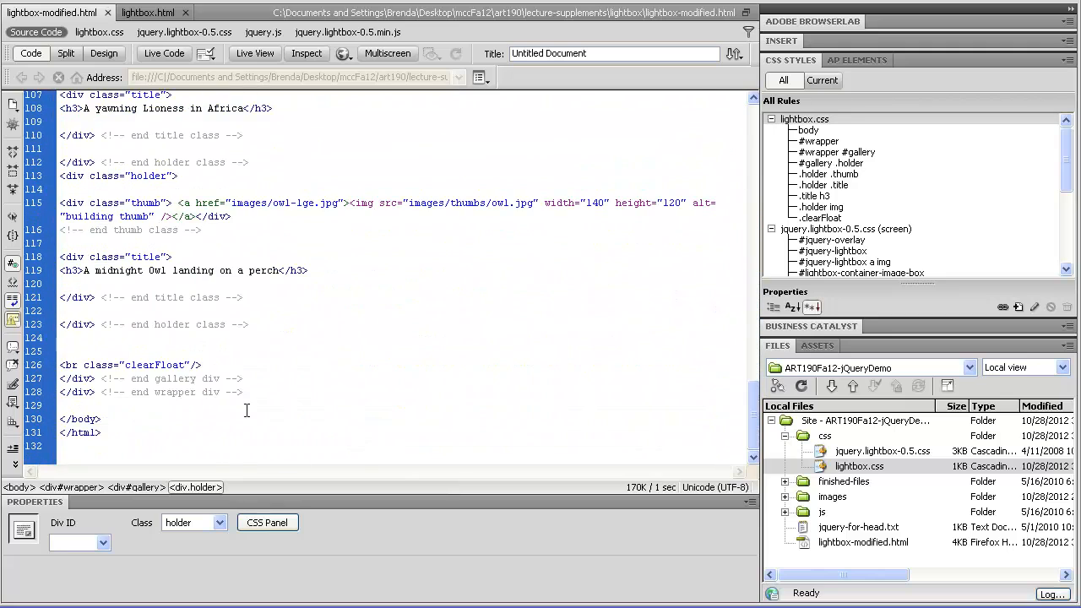
{"action": "left_click", "coordinate": [132, 365]}
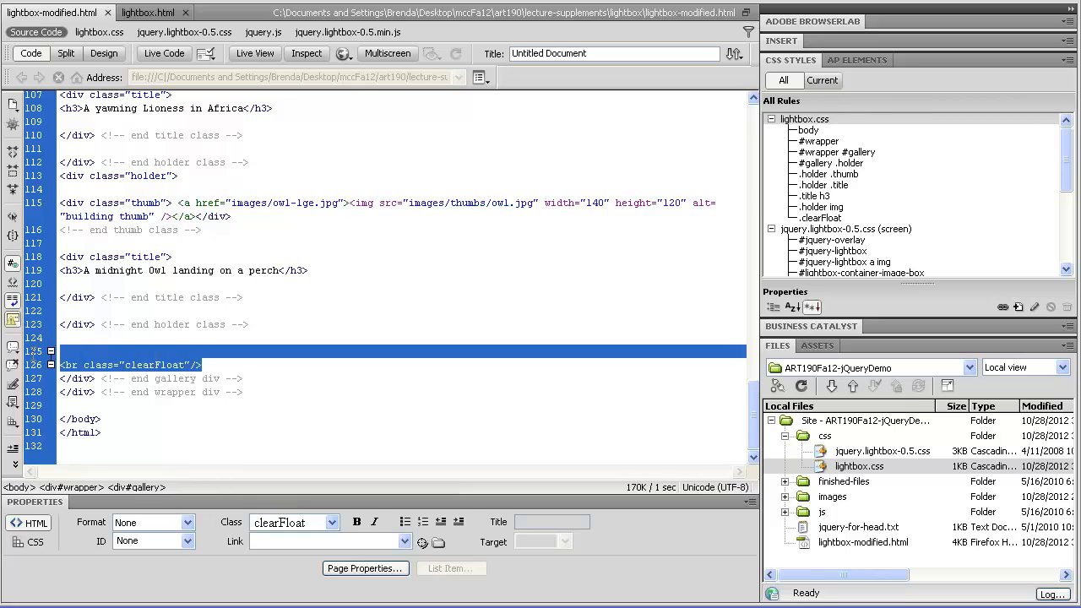
{"action": "left_click", "coordinate": [105, 52]}
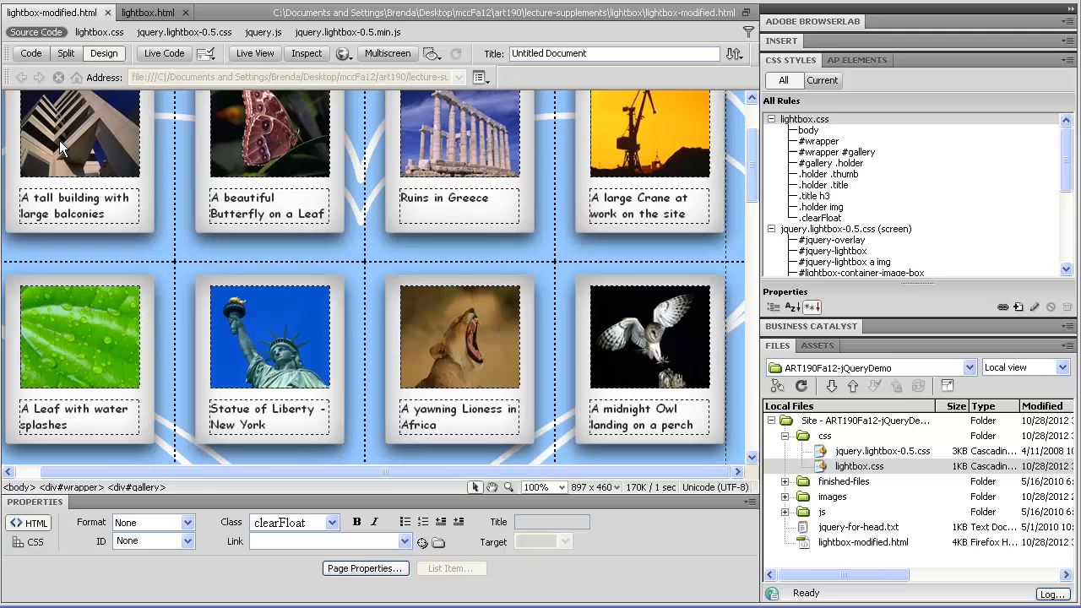
{"action": "left_click", "coordinate": [31, 52]}
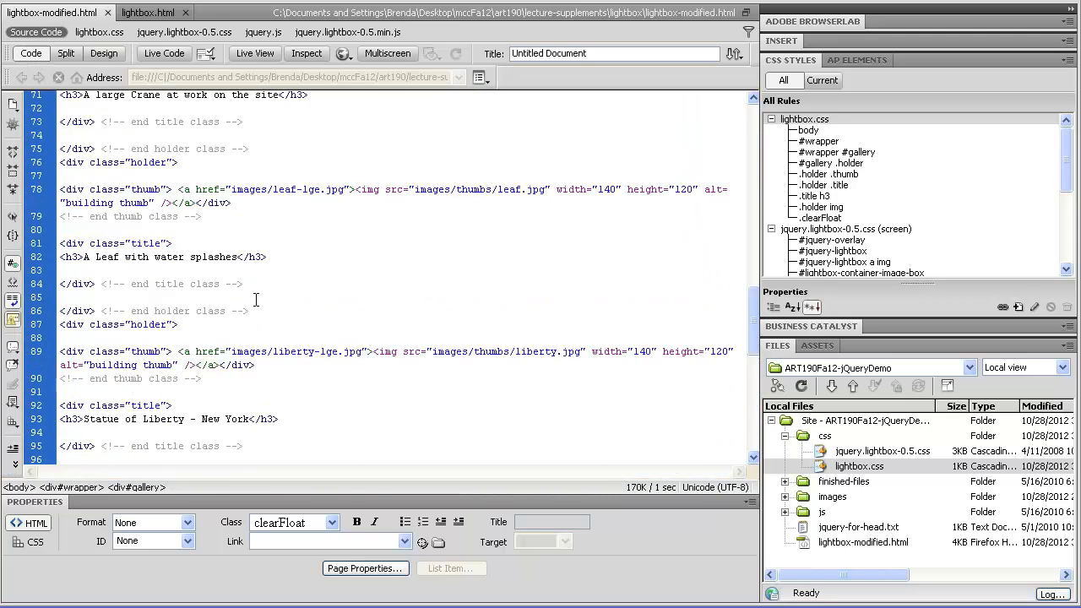
{"action": "scroll", "scroll_direction": "up", "scroll_amount": 3}
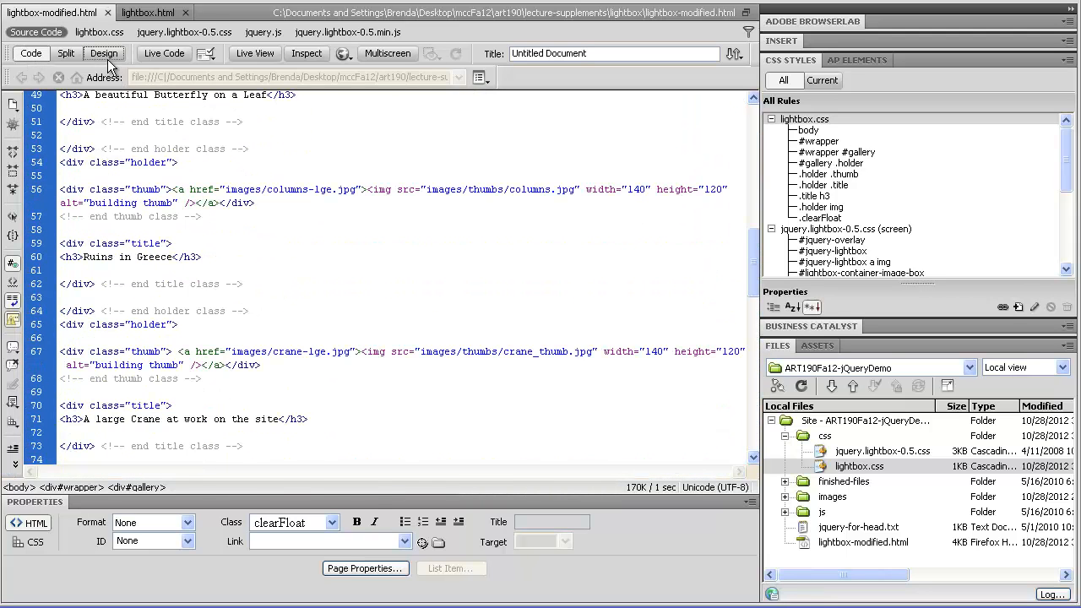
{"action": "left_click", "coordinate": [103, 53]}
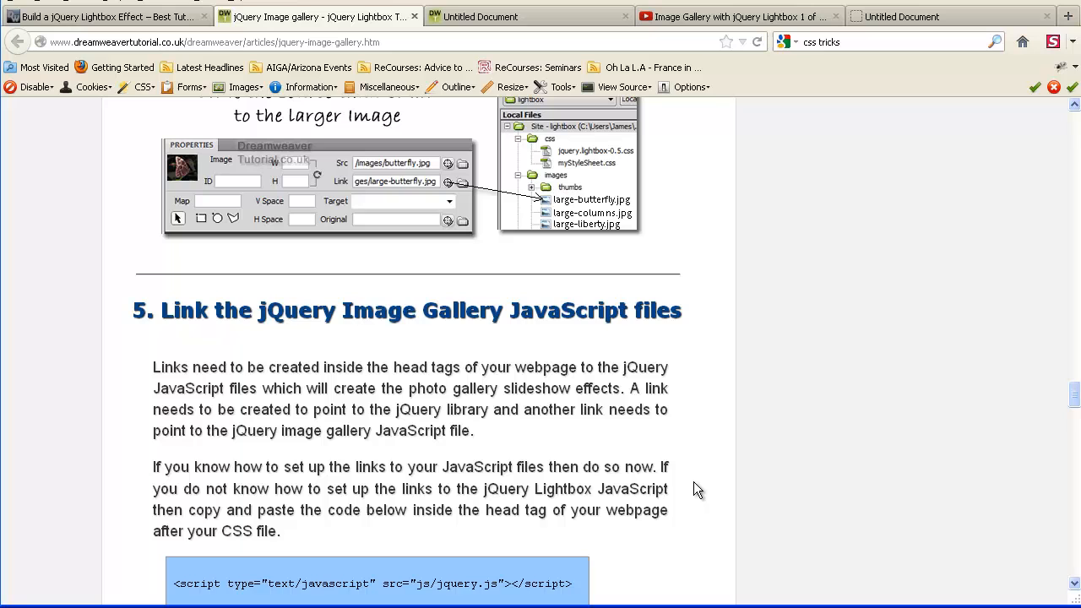
Scroll the tutorial through the jQuery linking and lightbox stylesheet steps up to step 7
{"action": "scroll", "scroll_direction": "down", "scroll_amount": 3}
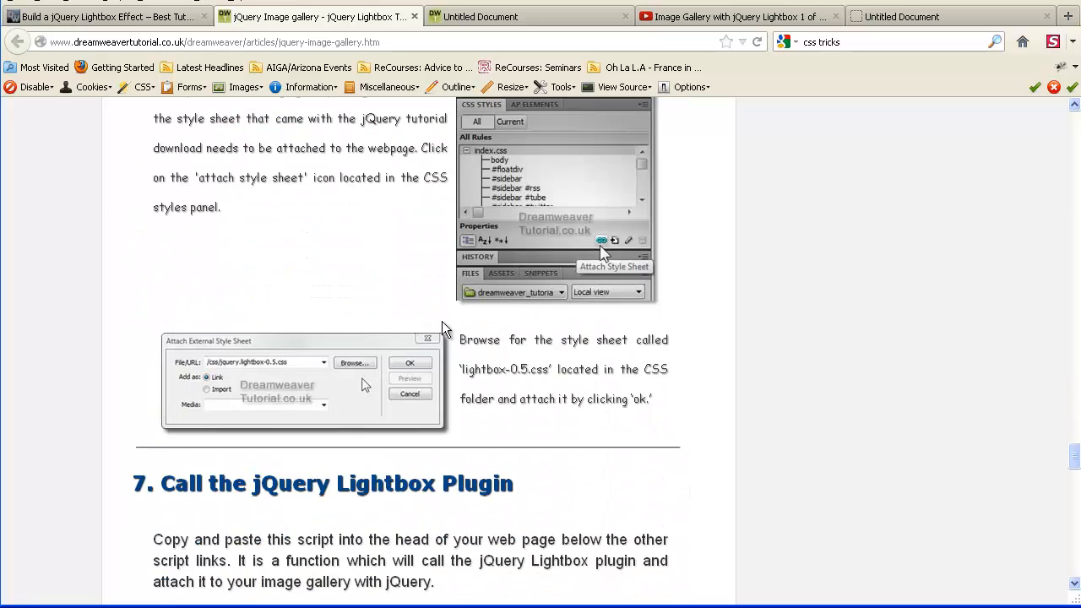
{"action": "scroll", "scroll_direction": "down", "scroll_amount": 3}
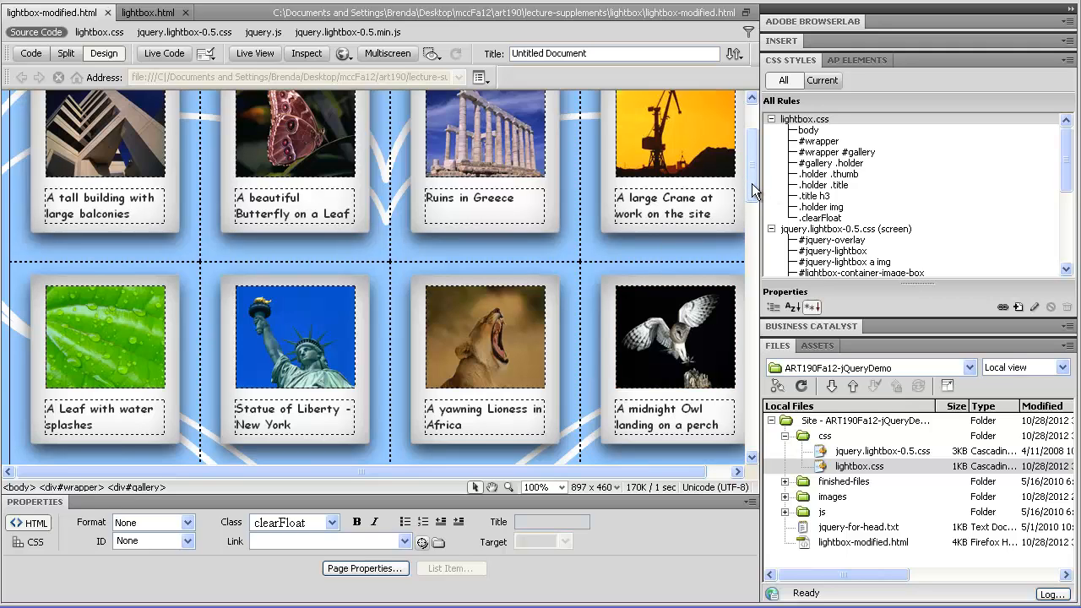
{"action": "scroll", "scroll_direction": "up", "scroll_amount": 3}
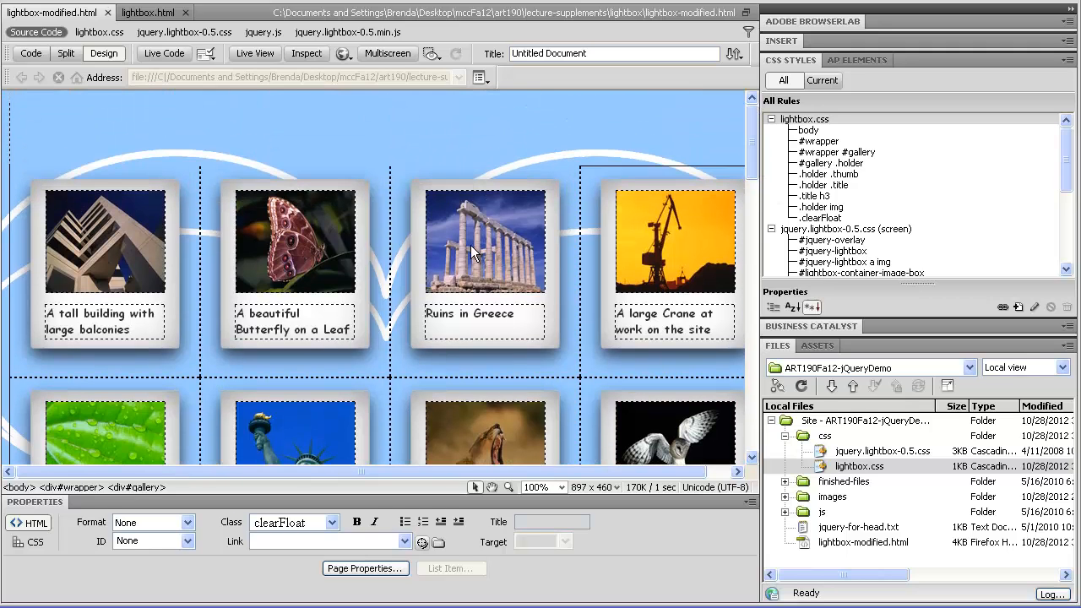